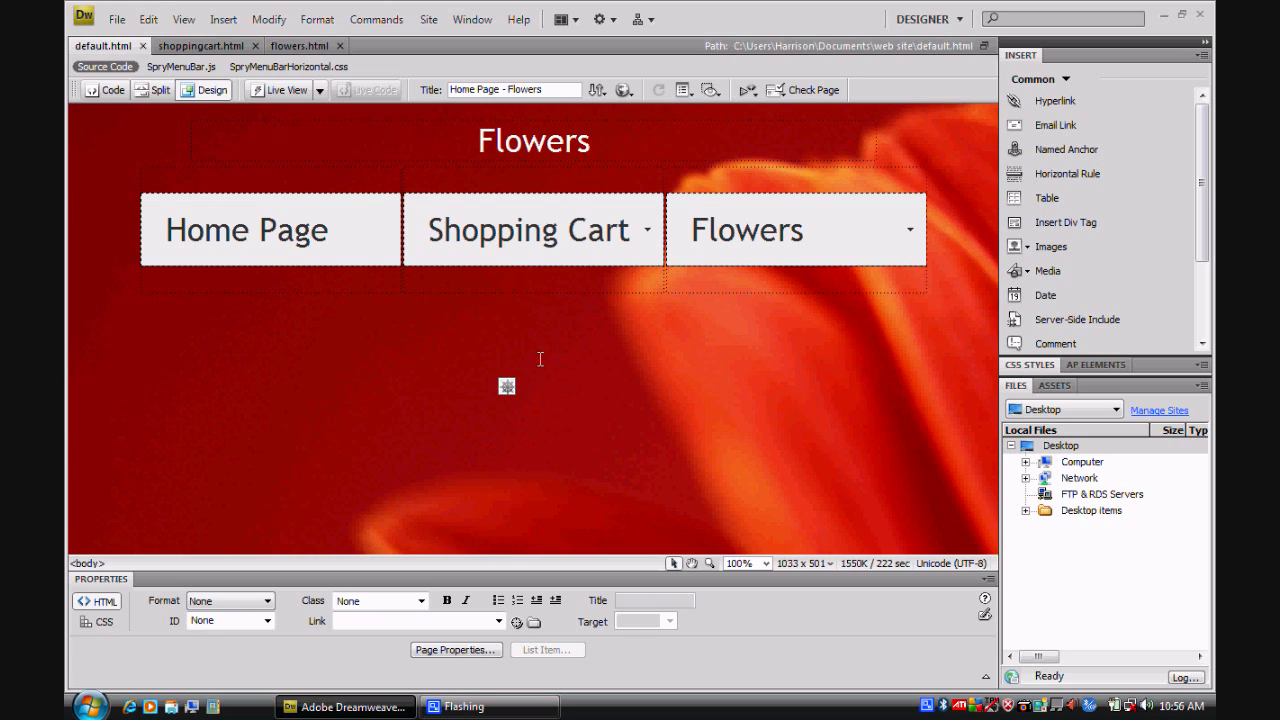
pyautogui.moveTo(1028, 198)
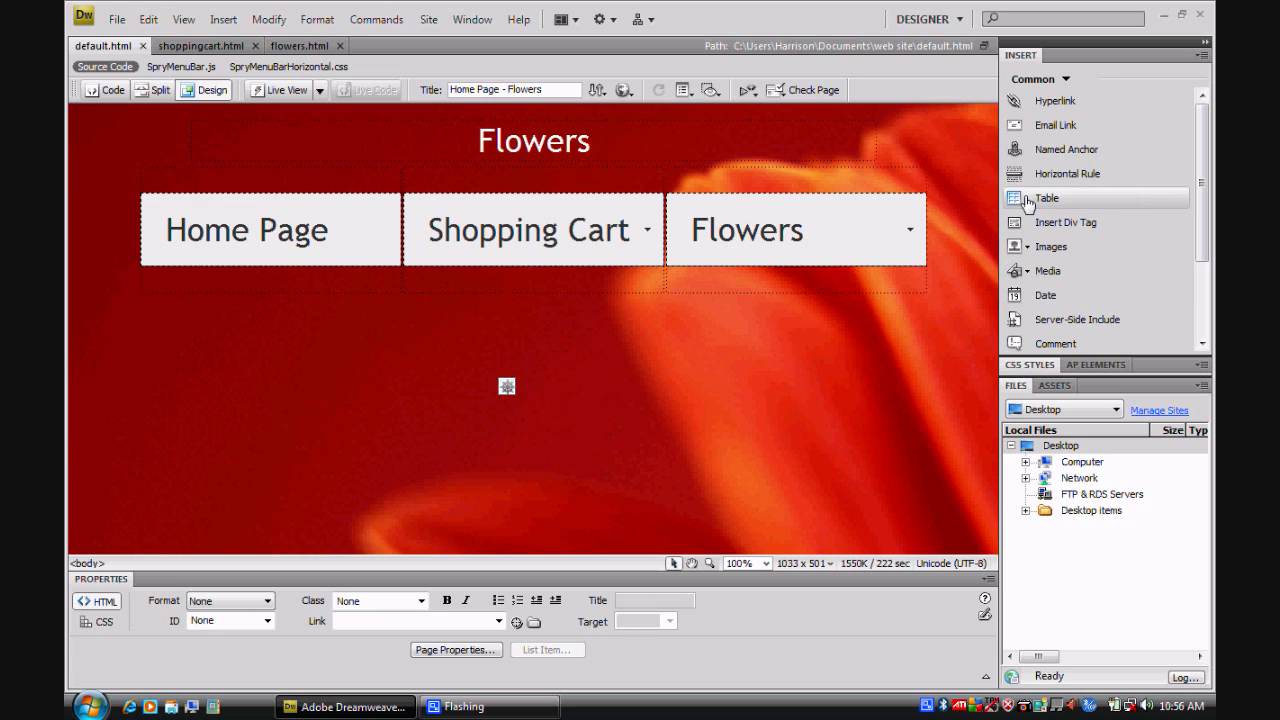
# Insert a table with 1 row and 2 columns below the navigation bar
pyautogui.click(1048, 198)
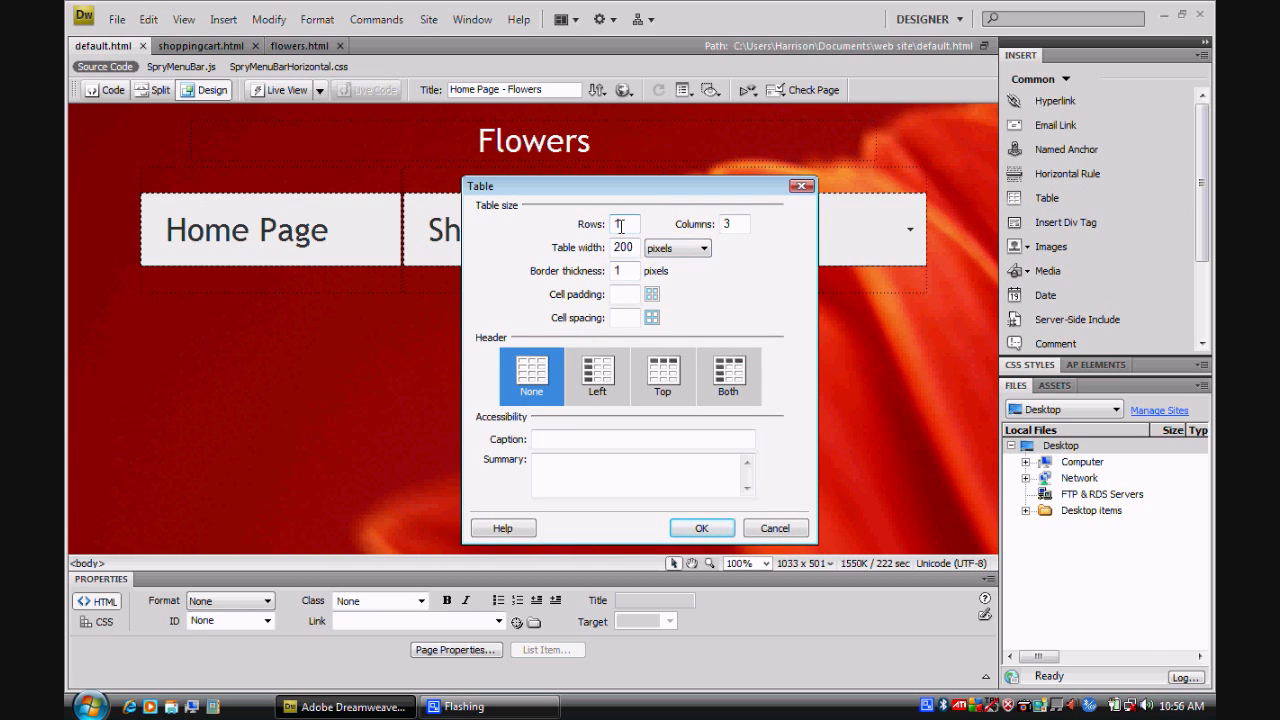
pyautogui.tripleClick(734, 224)
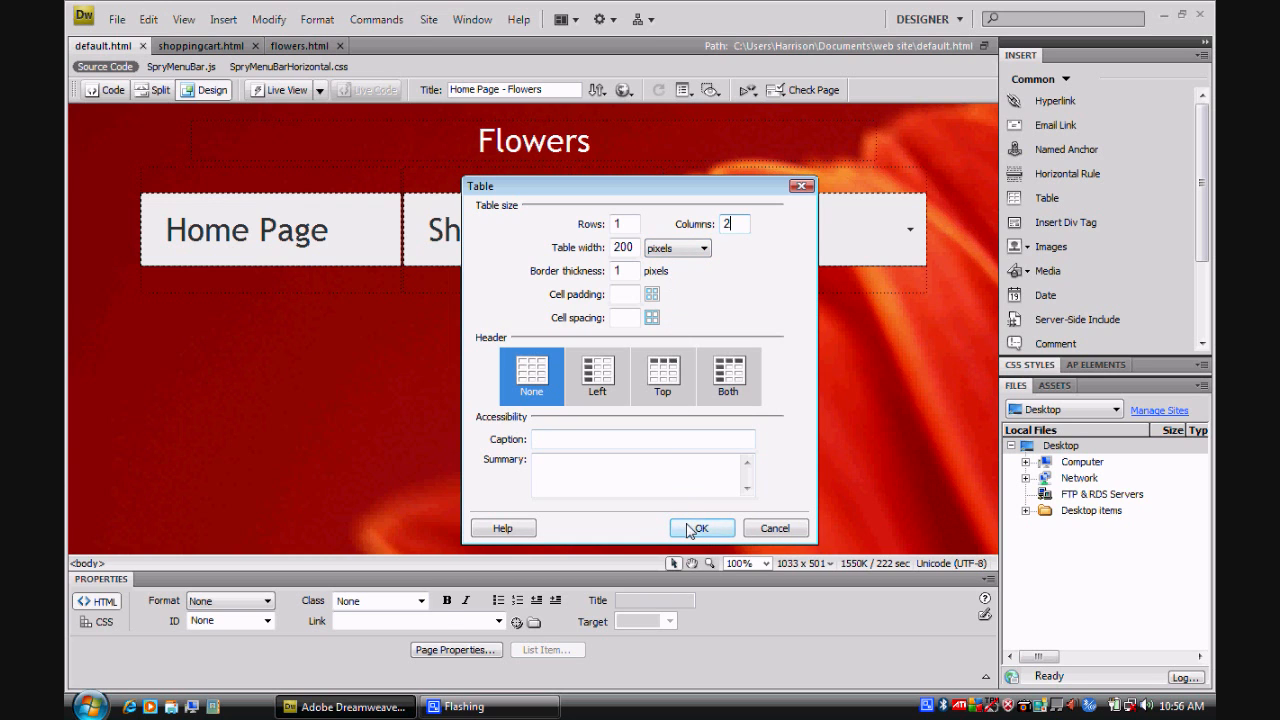
pyautogui.click(700, 528)
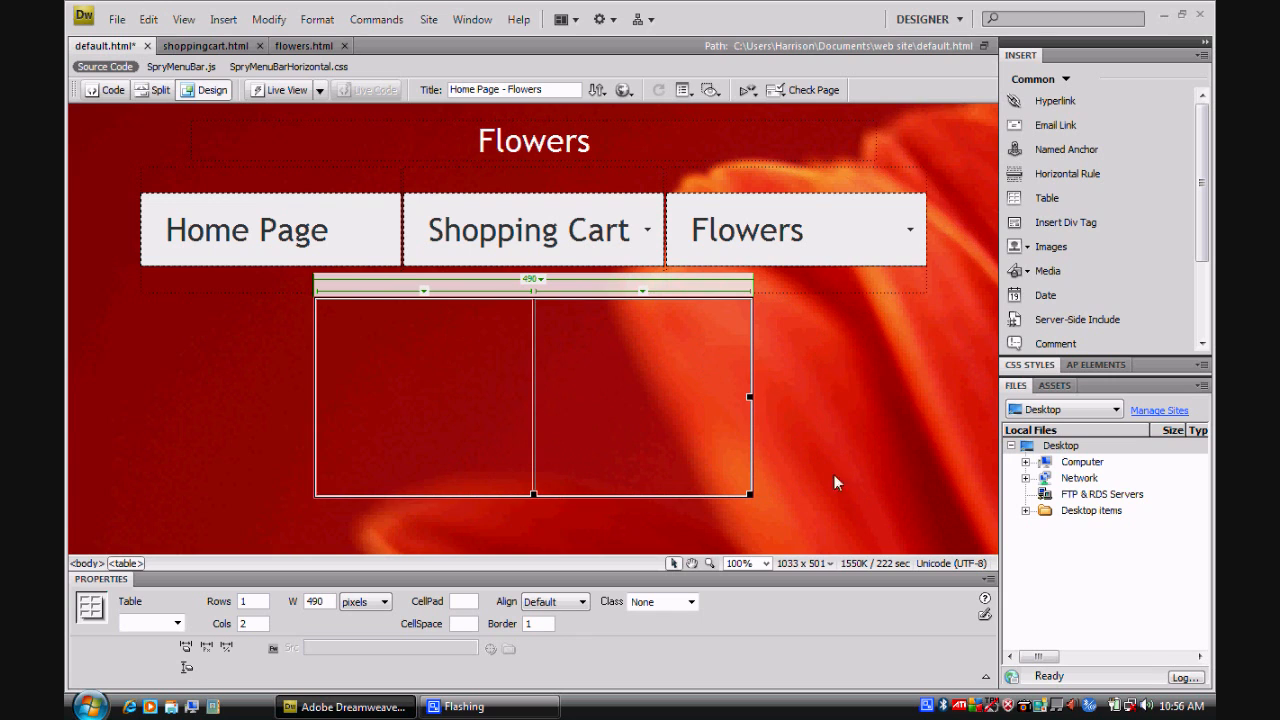
# Widen the new table to roughly page width and centre it
pyautogui.click(584, 600)
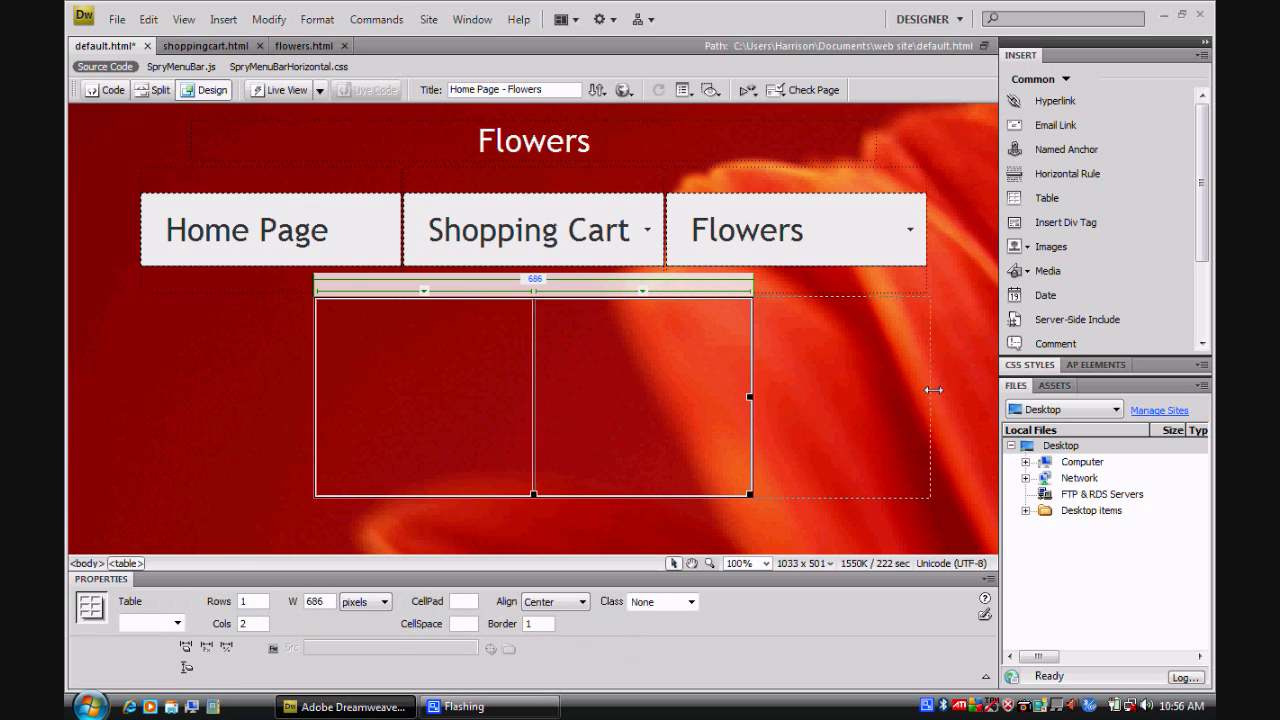
pyautogui.moveTo(748, 390); pyautogui.dragTo(856, 390)
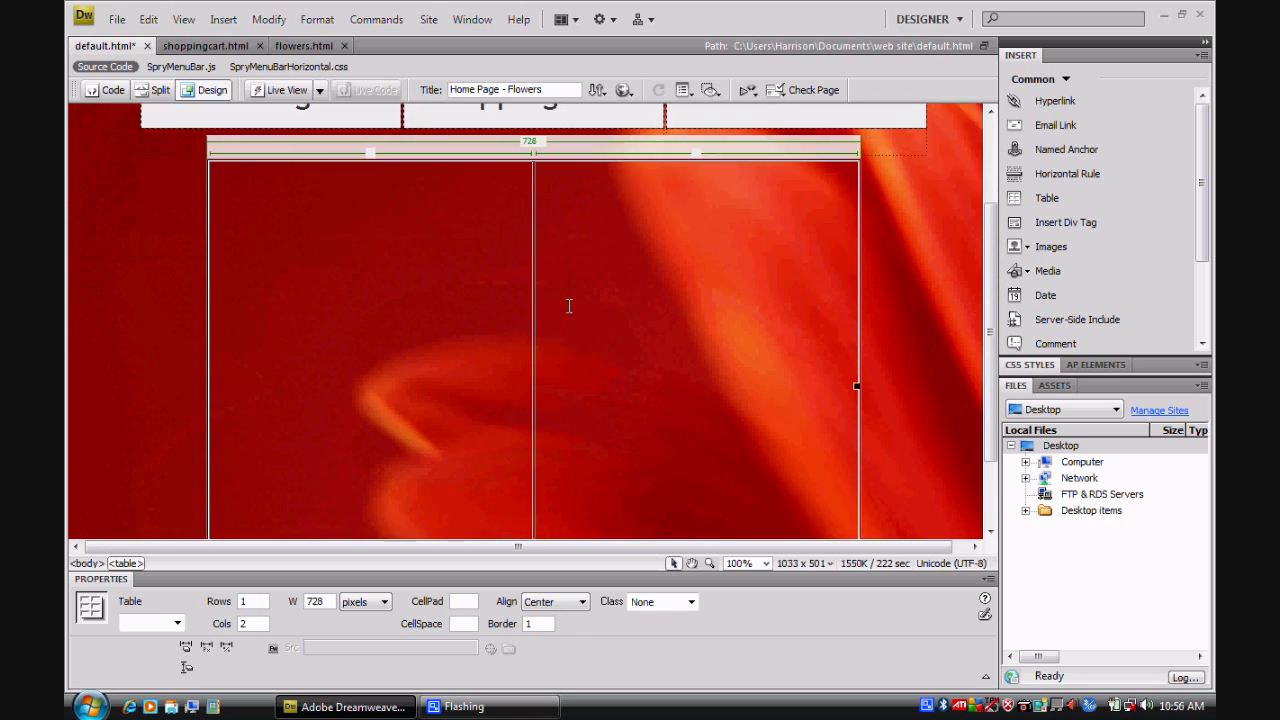
pyautogui.scroll(3)
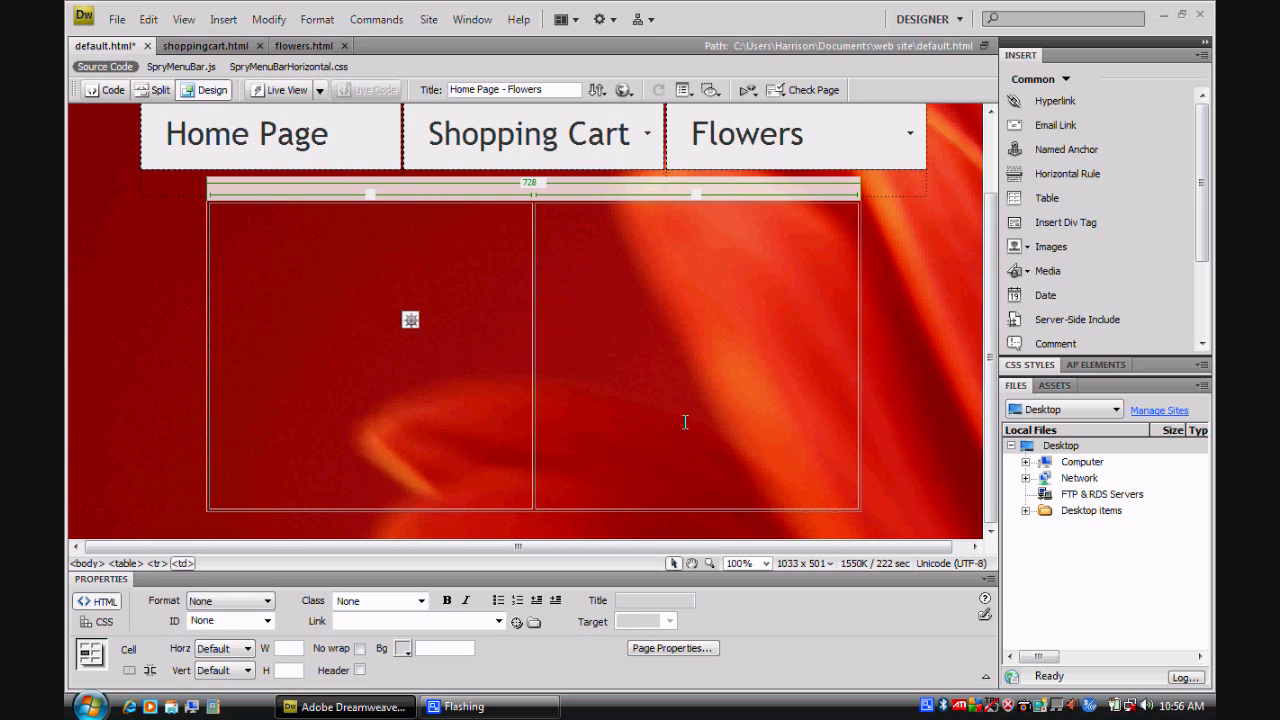
pyautogui.moveTo(1016, 248)
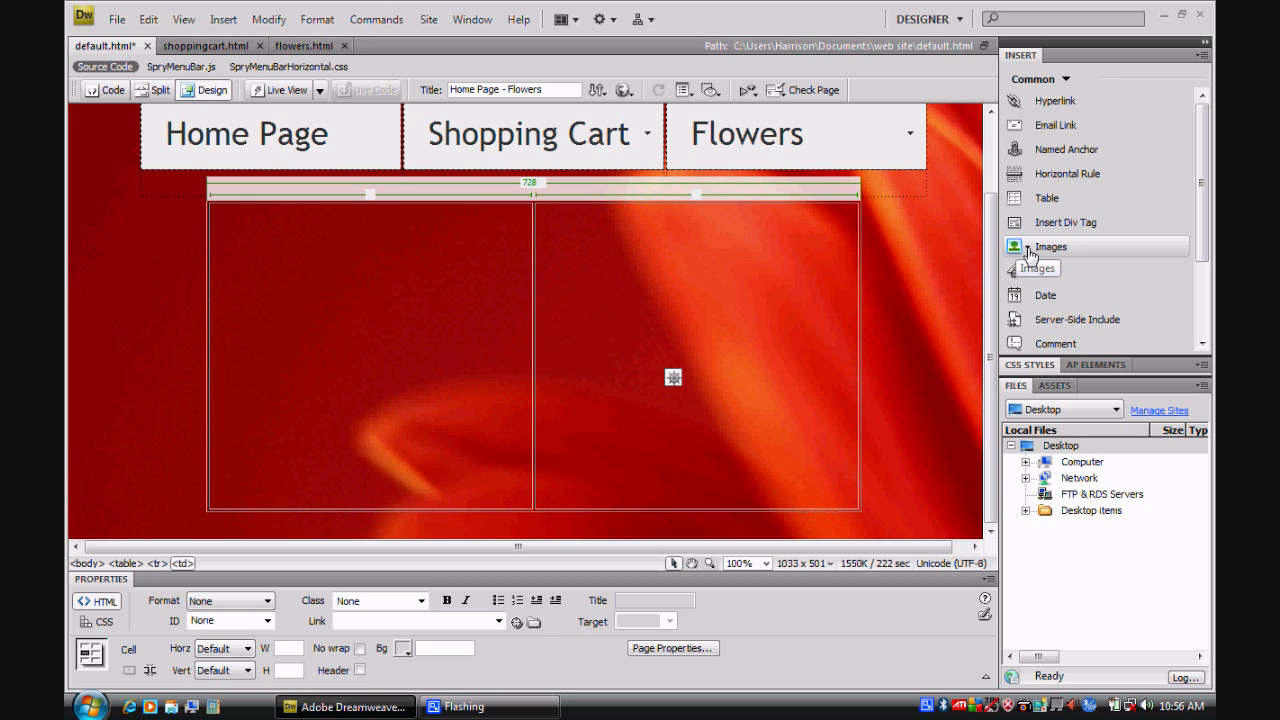
# Insert the img19 palm picture into the table cell without alternate text
pyautogui.click(1048, 246)
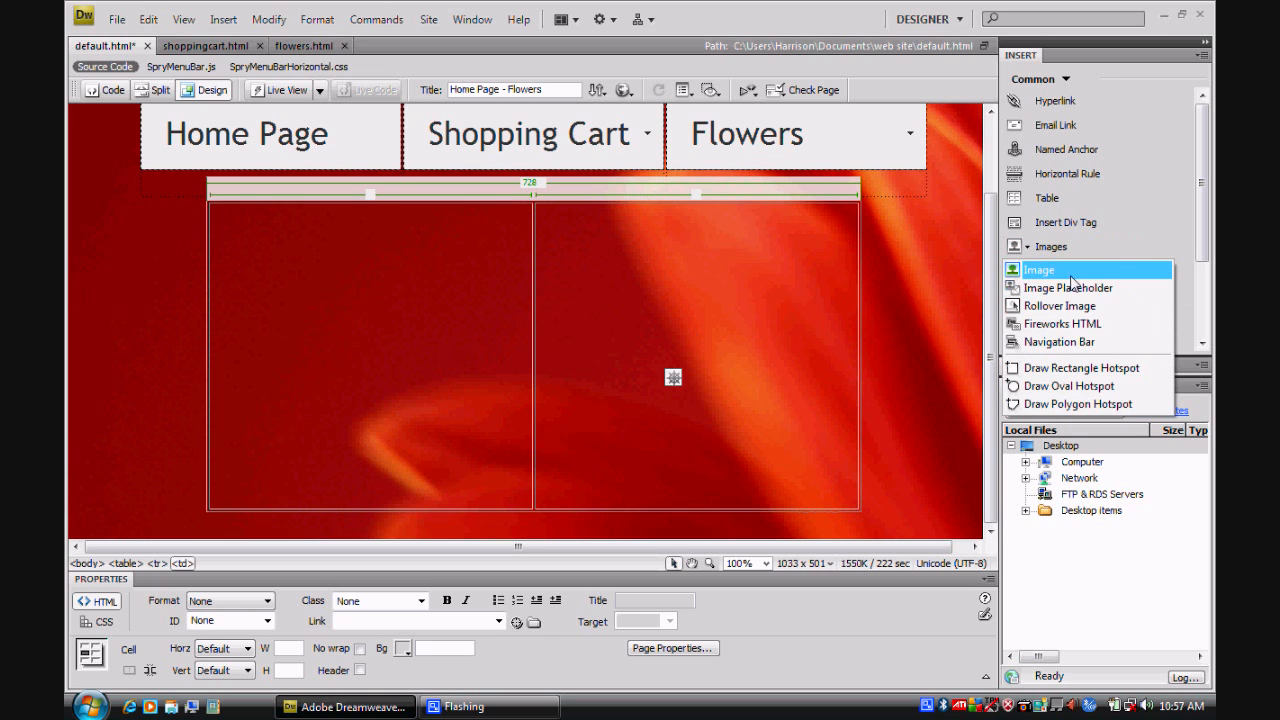
pyautogui.moveTo(1068, 288)
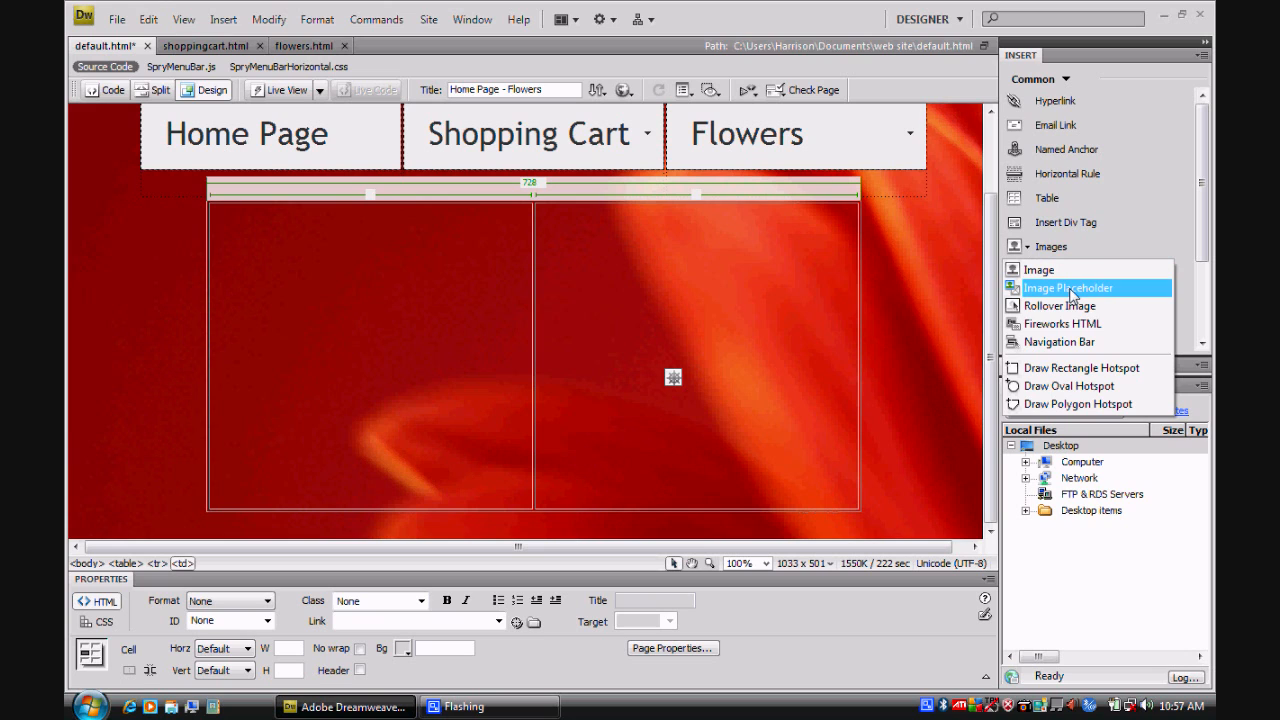
pyautogui.moveTo(1060, 306)
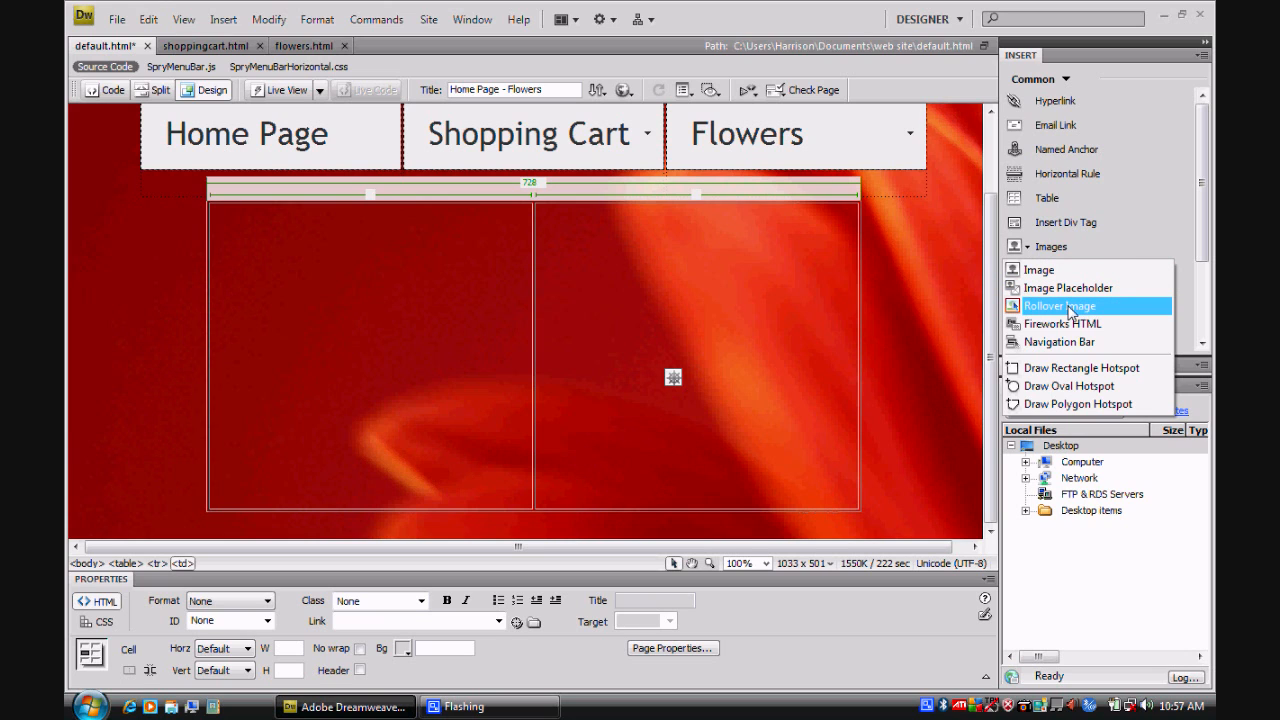
pyautogui.moveTo(1068, 340)
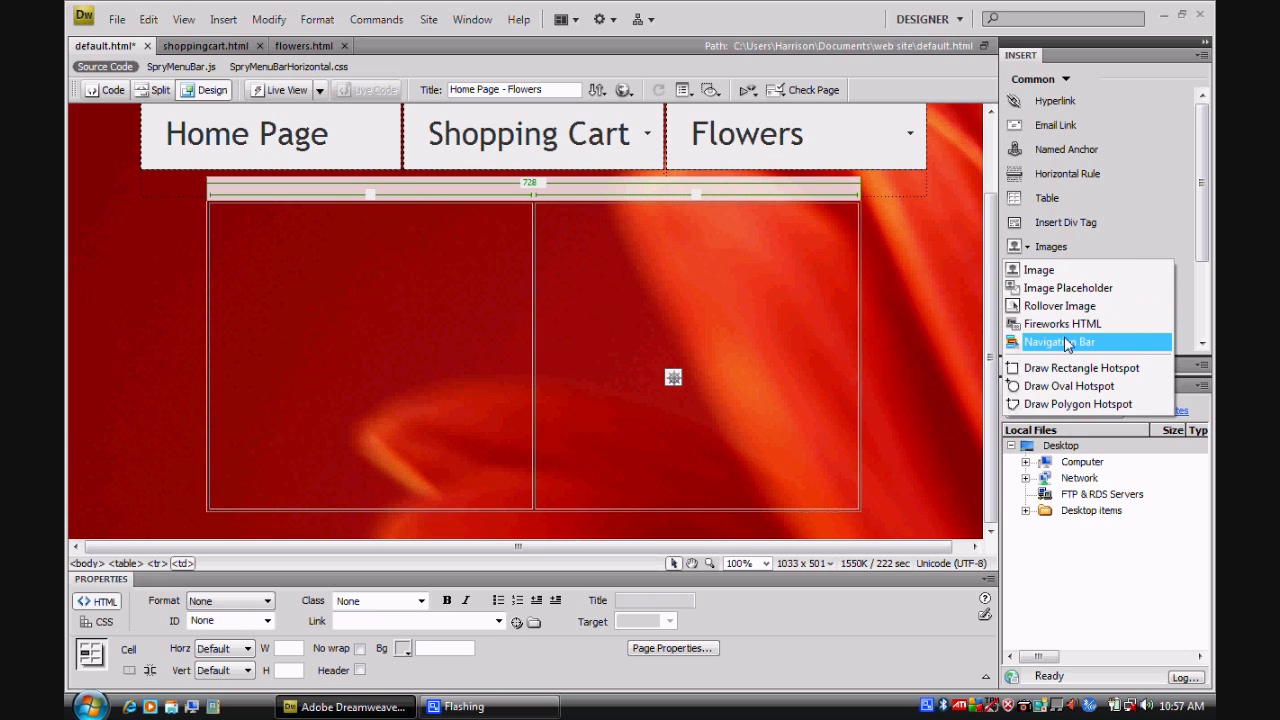
pyautogui.moveTo(1060, 324)
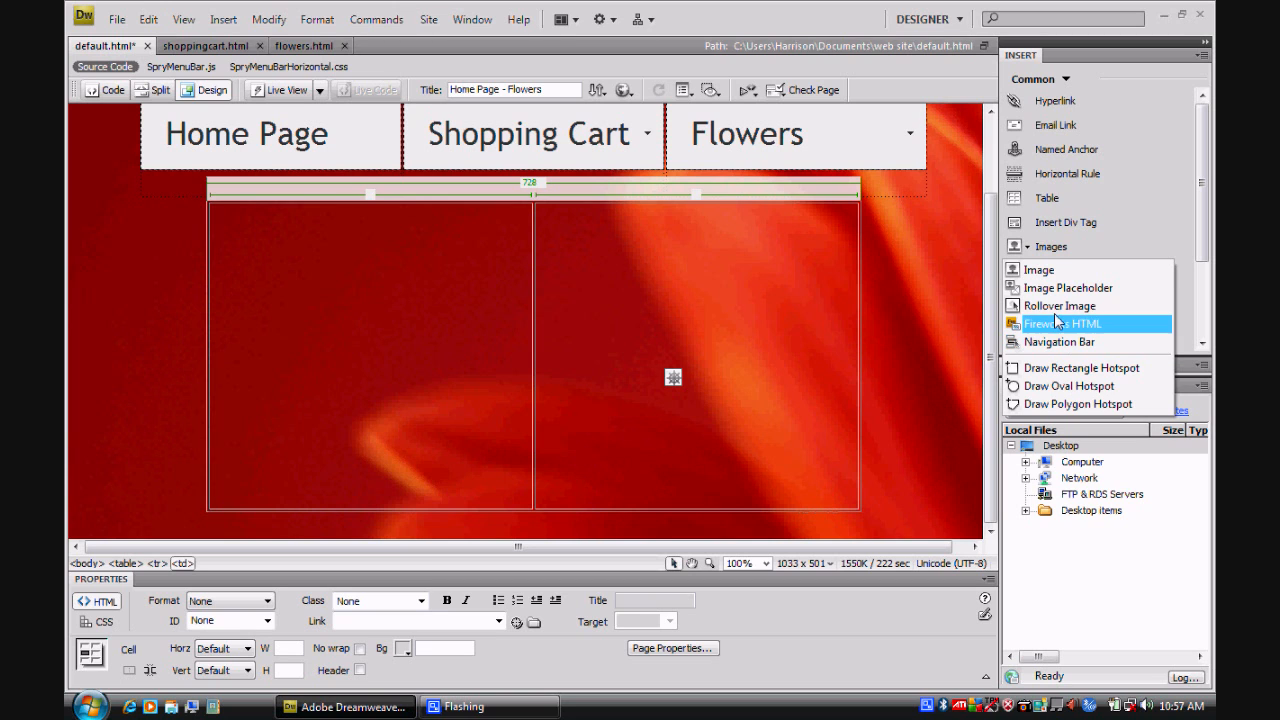
pyautogui.moveTo(1040, 270)
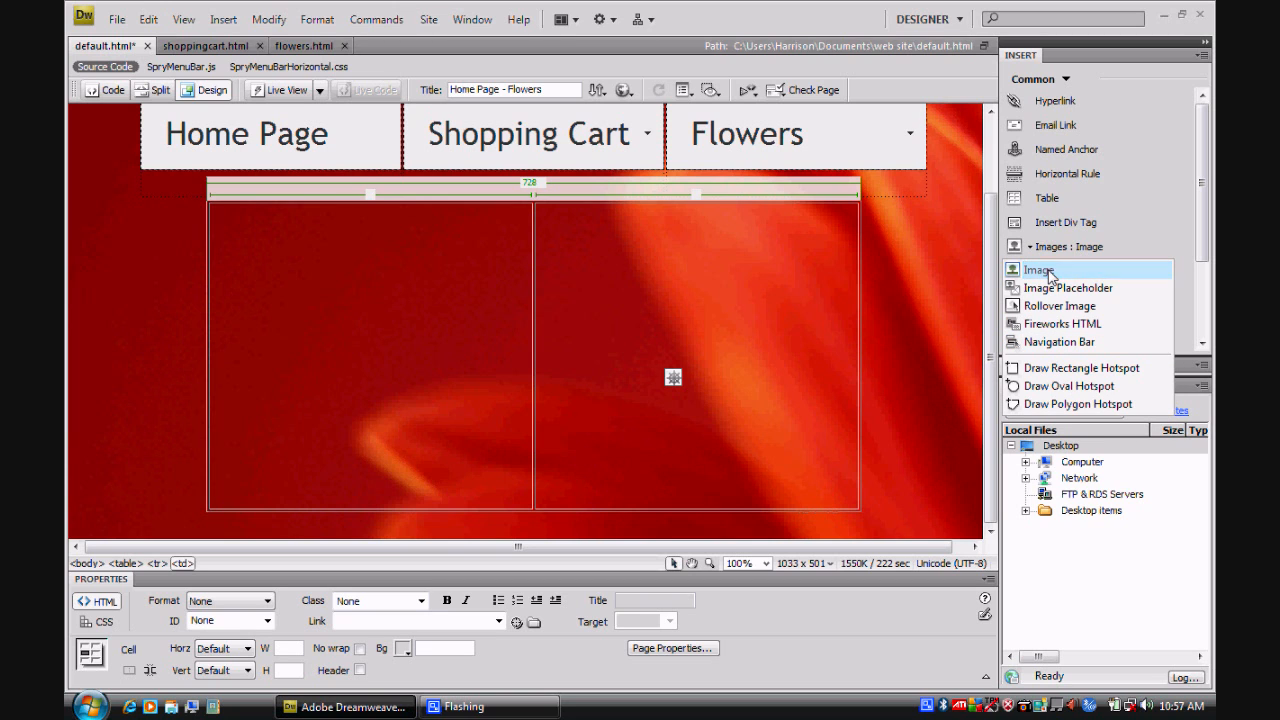
pyautogui.click(1038, 270)
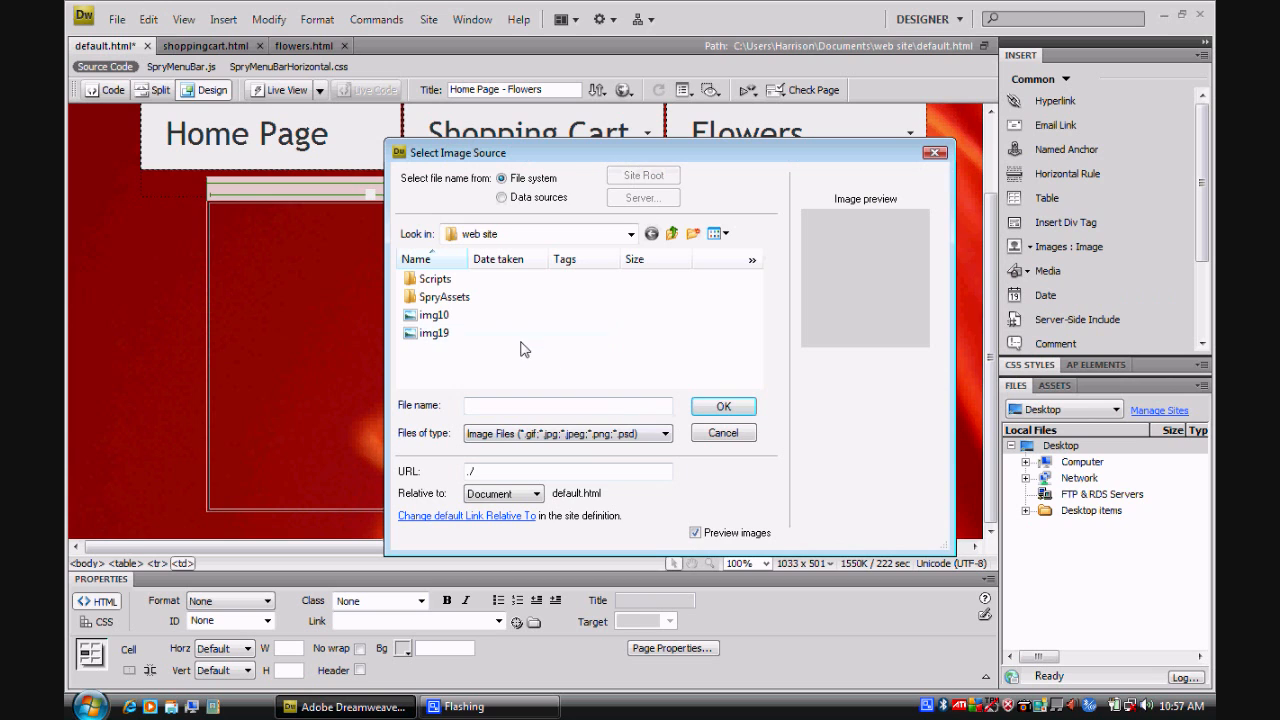
pyautogui.click(436, 332)
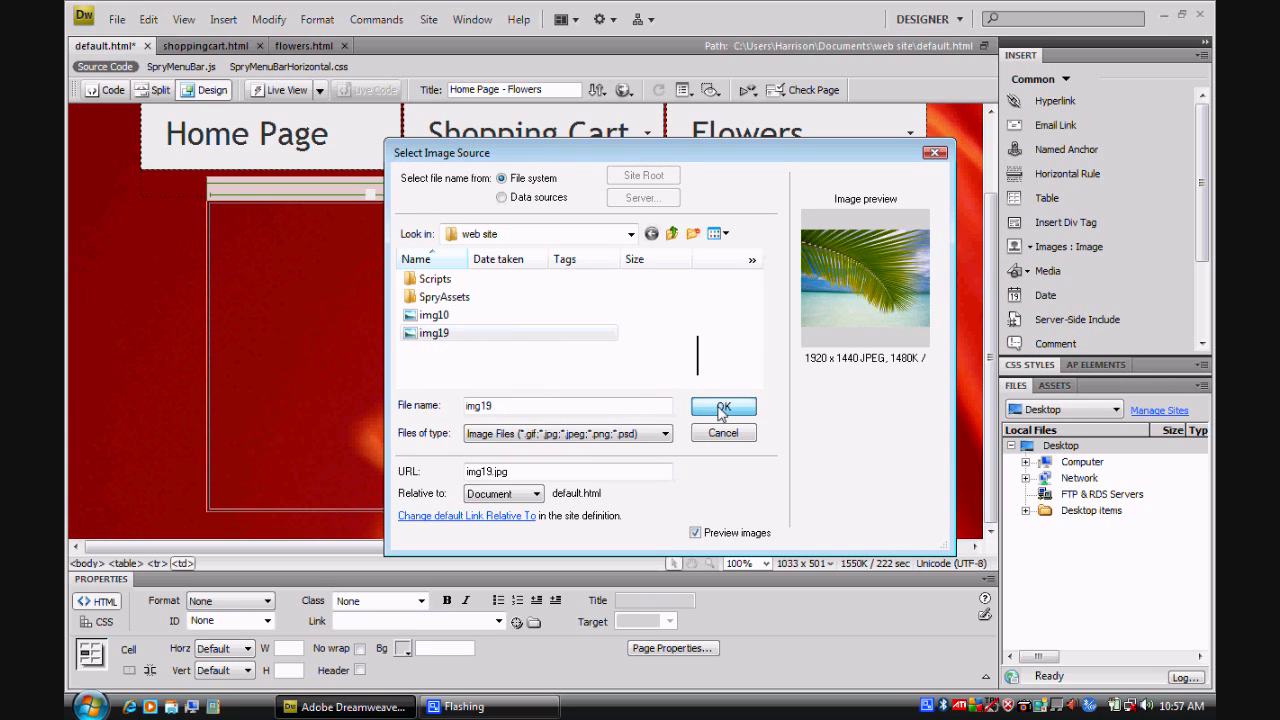
pyautogui.click(722, 408)
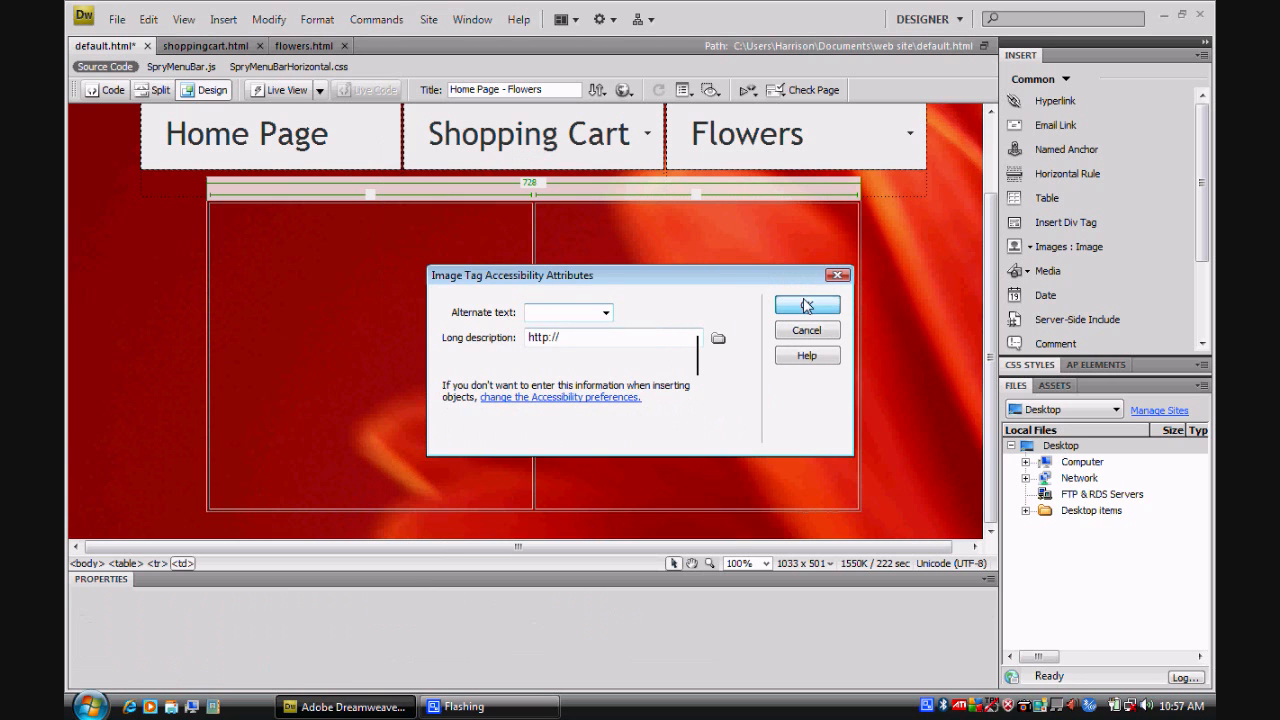
pyautogui.click(806, 304)
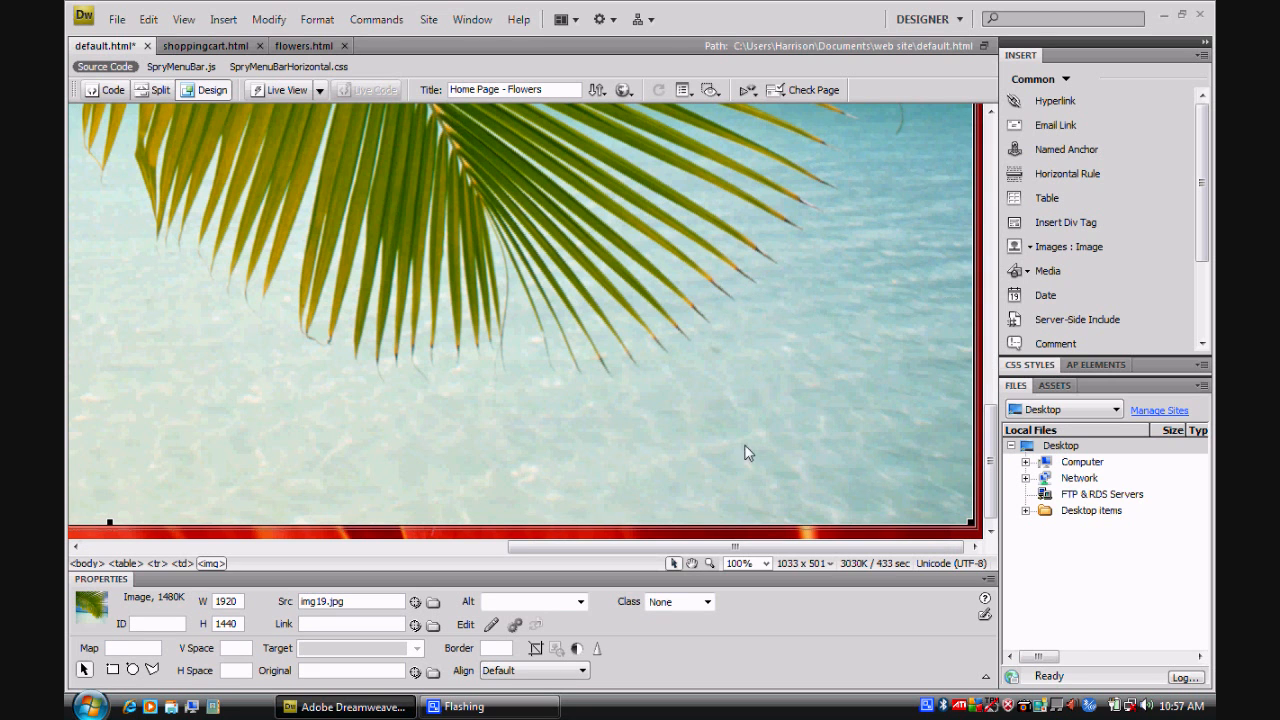
pyautogui.moveTo(708, 448)
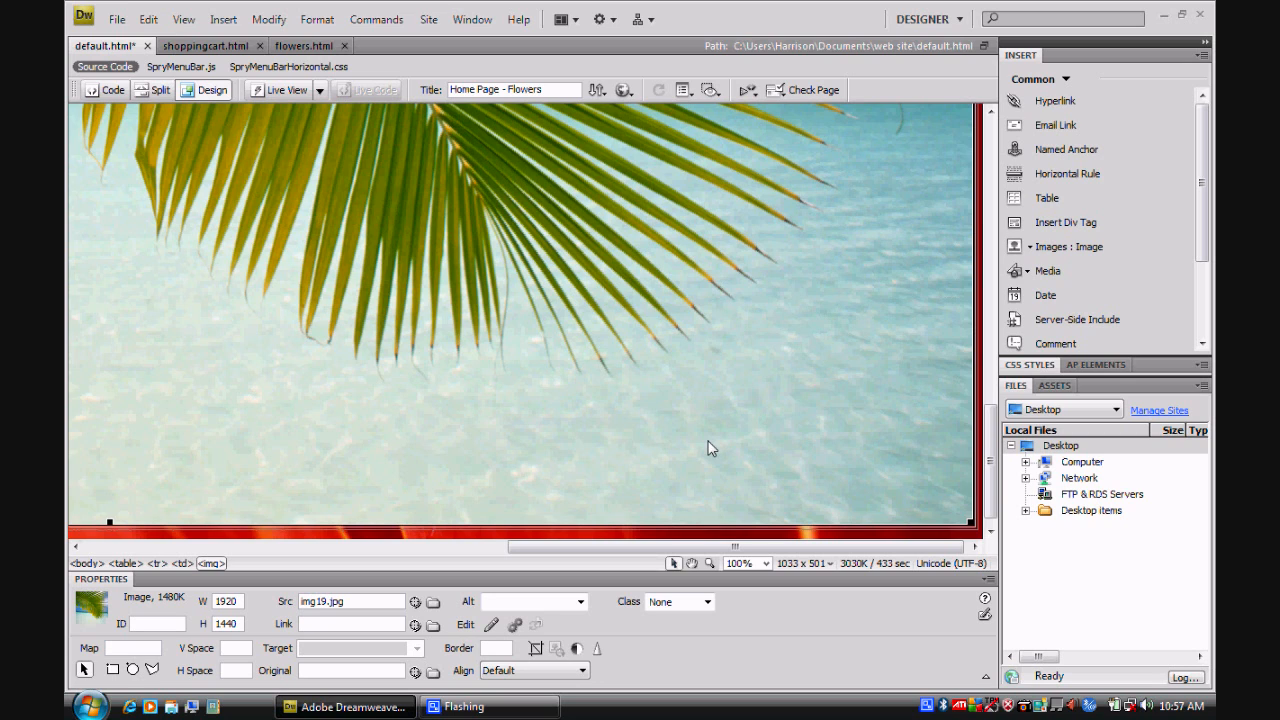
pyautogui.moveTo(956, 520)
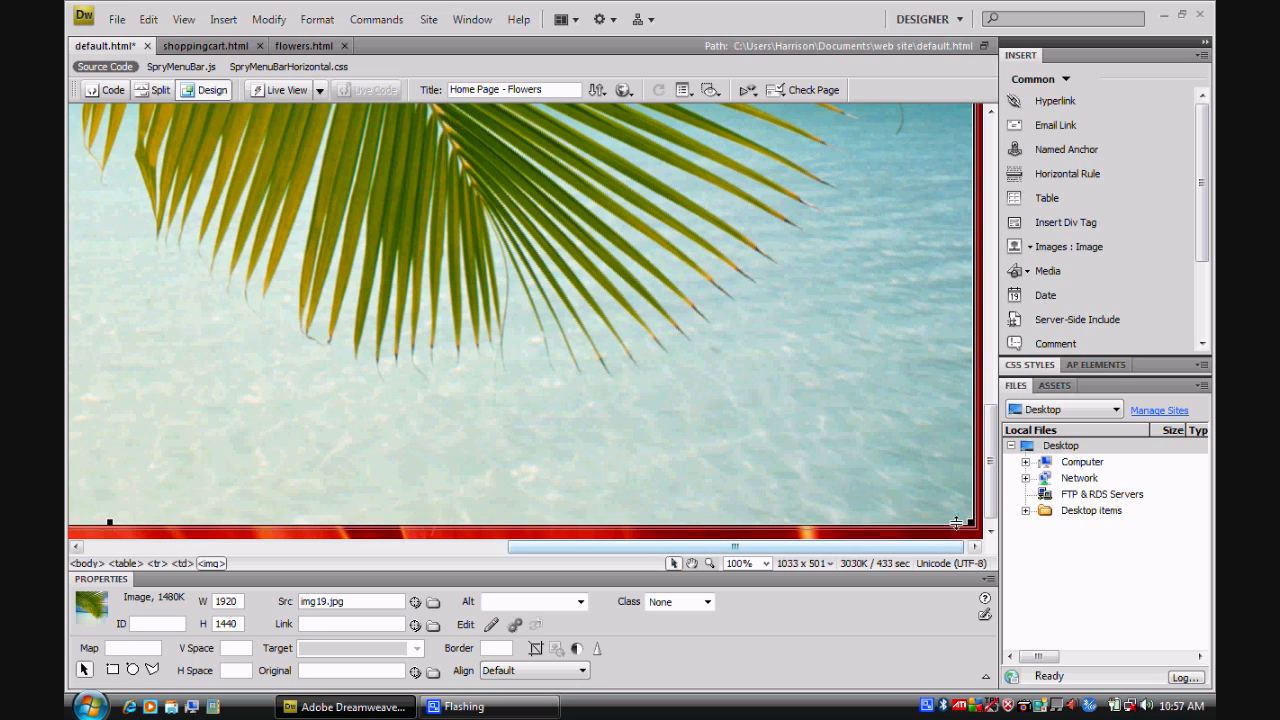
# Shrink the palm image in several drags to about 287 by 214 pixels in the right cell
pyautogui.moveTo(956, 520); pyautogui.dragTo(520, 200)
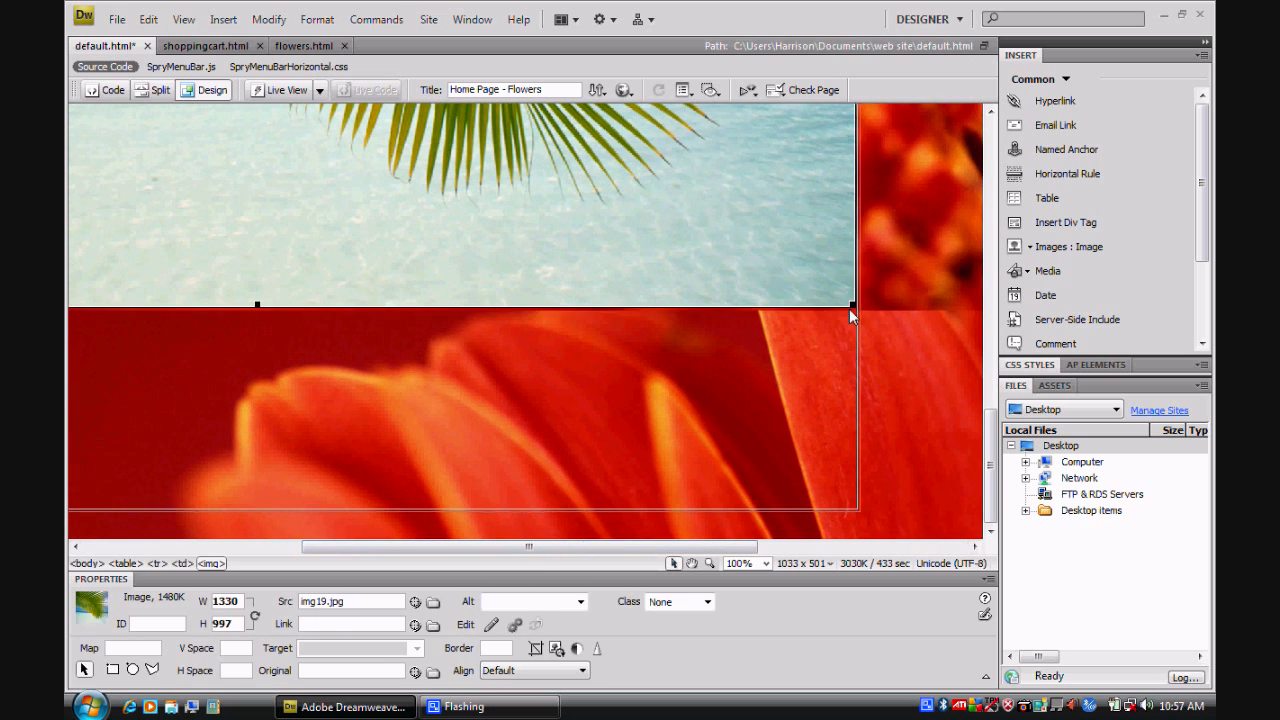
pyautogui.moveTo(852, 304); pyautogui.dragTo(668, 198)
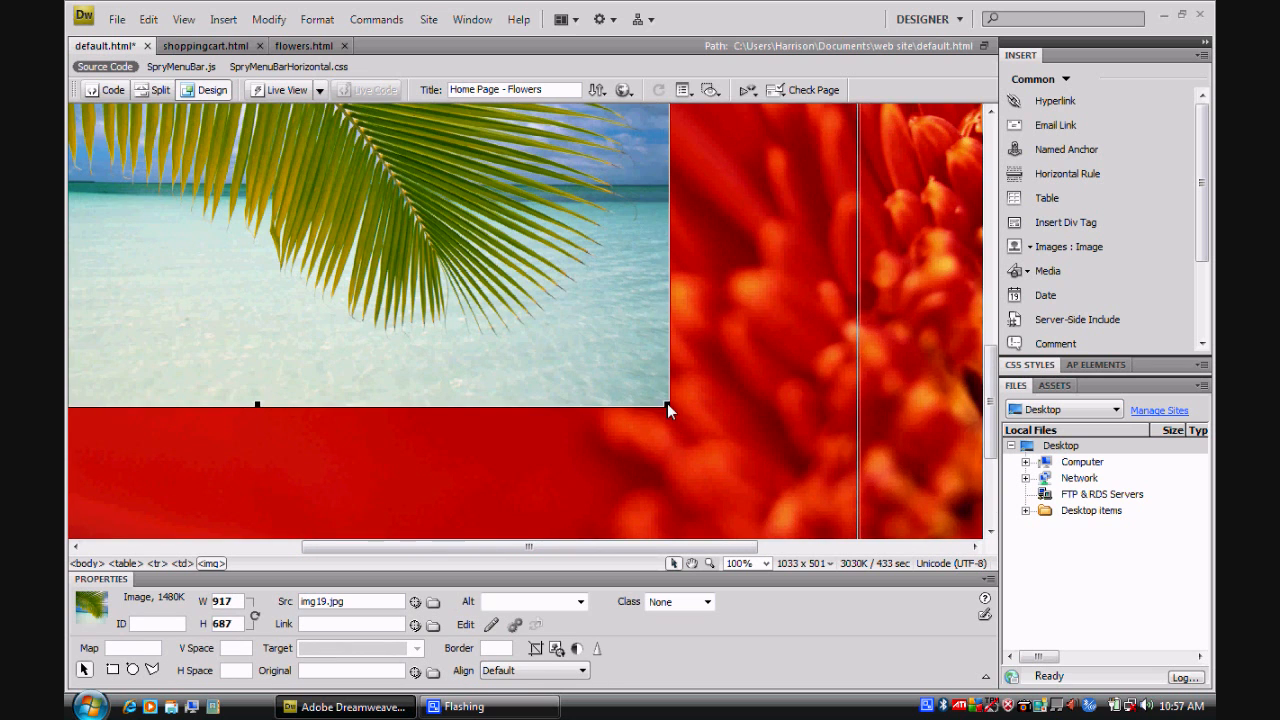
pyautogui.moveTo(670, 410); pyautogui.dragTo(472, 278)
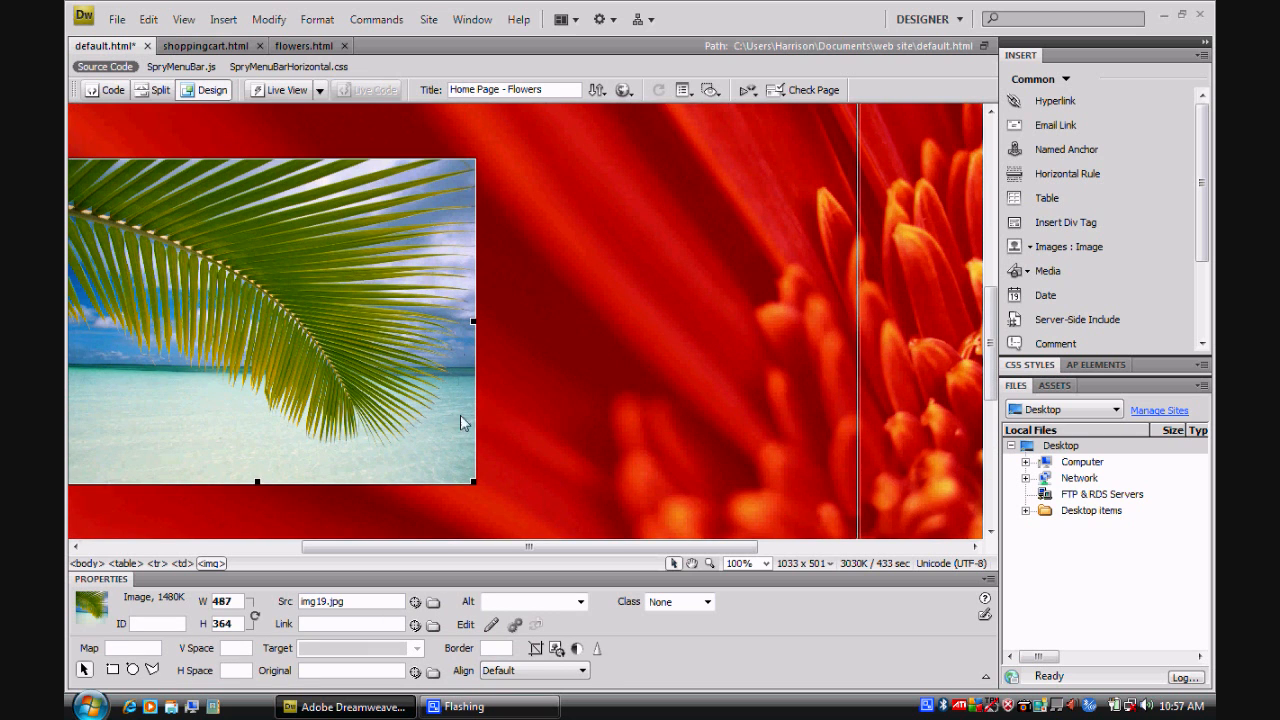
pyautogui.moveTo(476, 480); pyautogui.dragTo(384, 414)
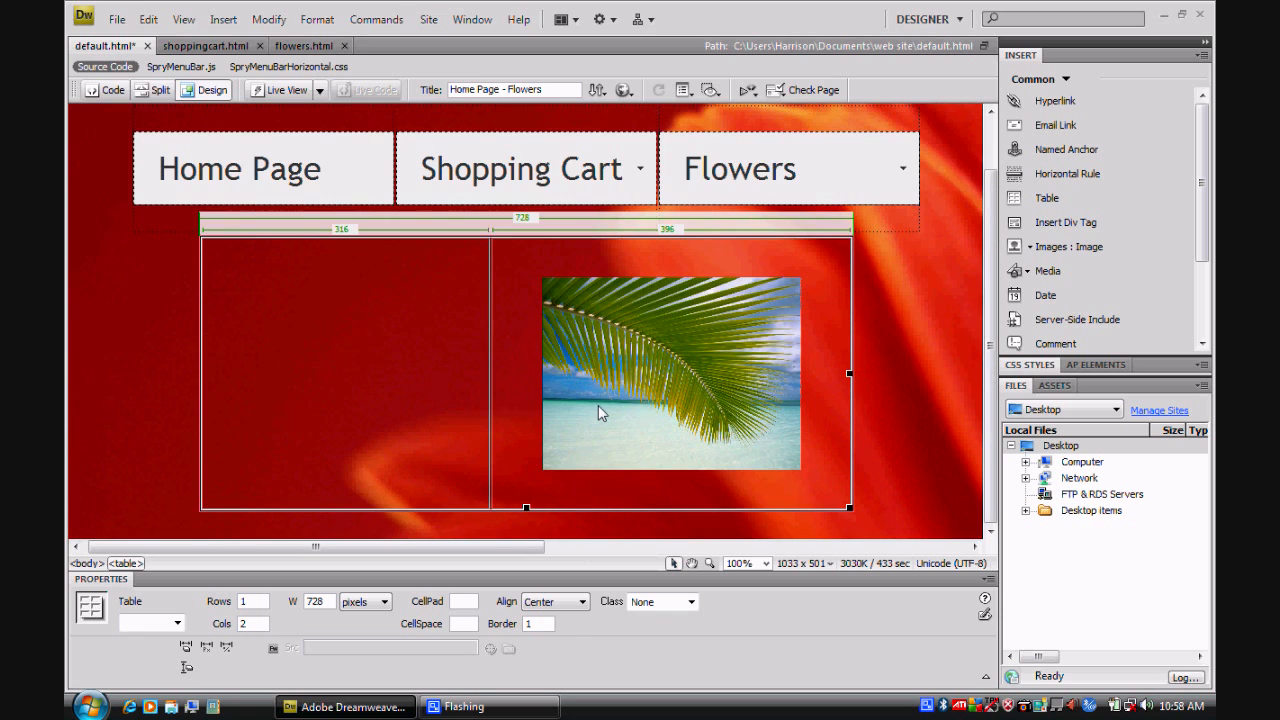
pyautogui.click(670, 376)
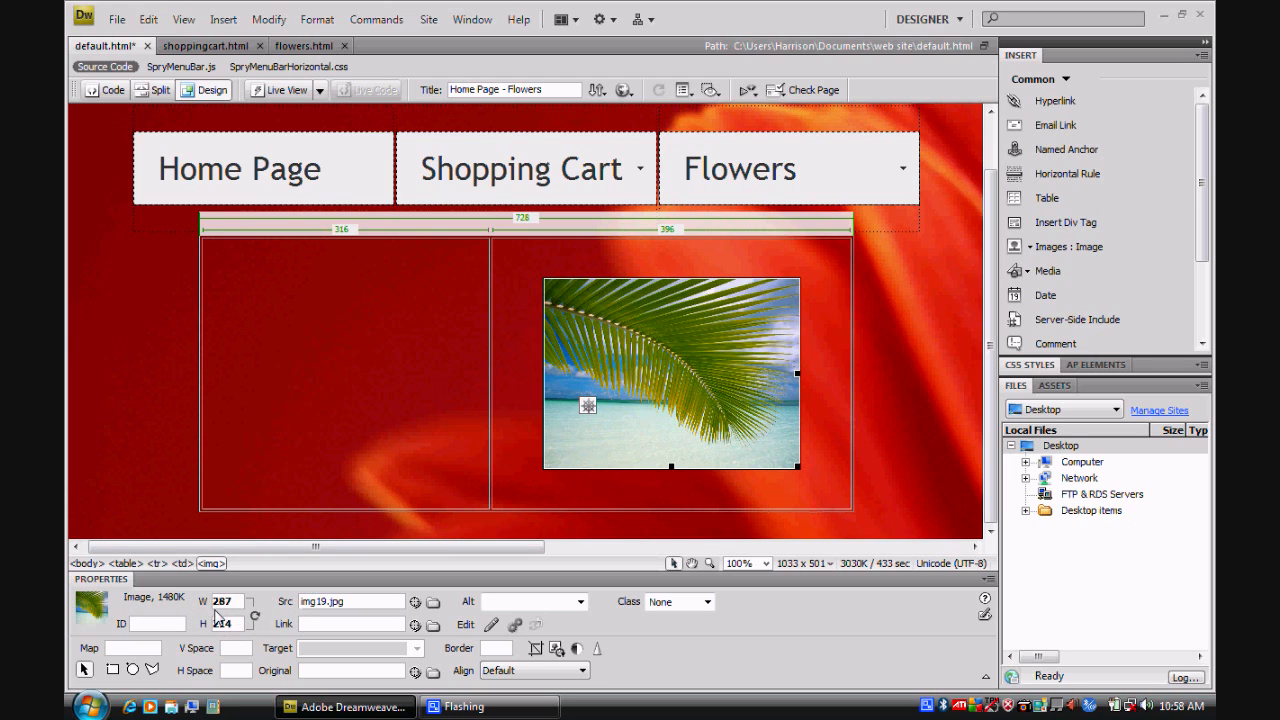
pyautogui.moveTo(348, 524)
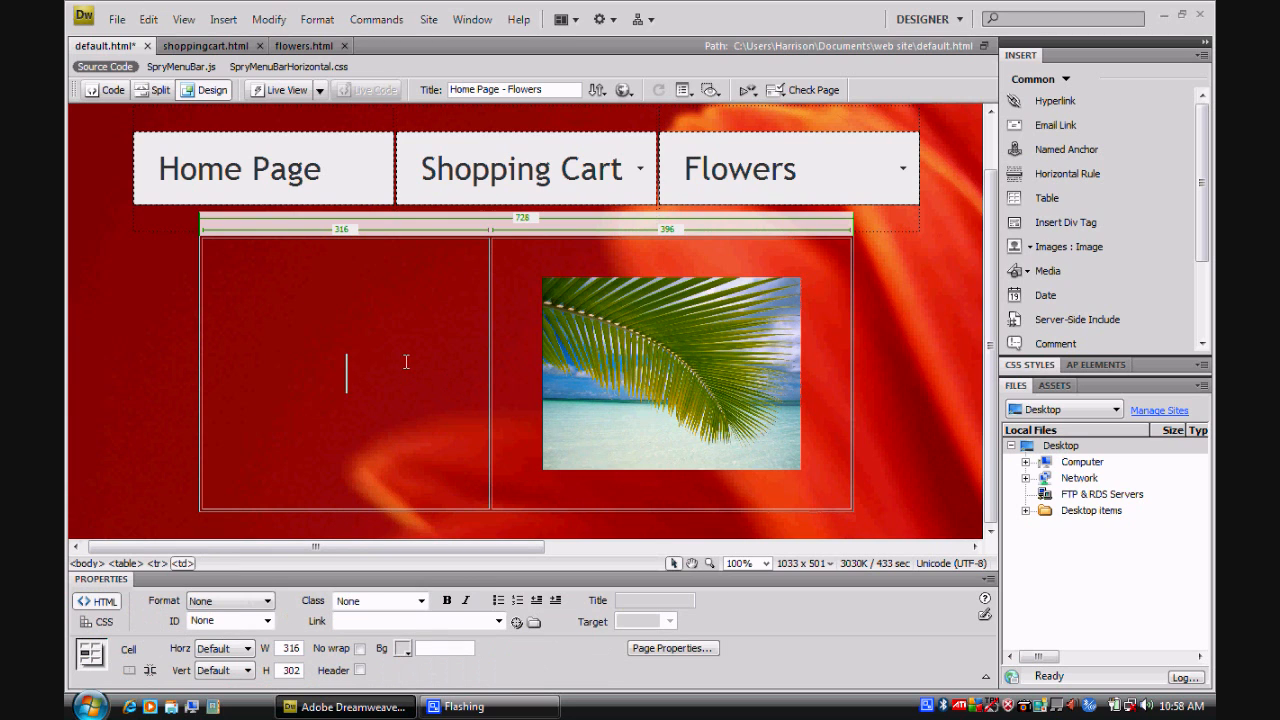
# Review Rollover Image settings using the palm picture as the original image, then close them
pyautogui.click(670, 374)
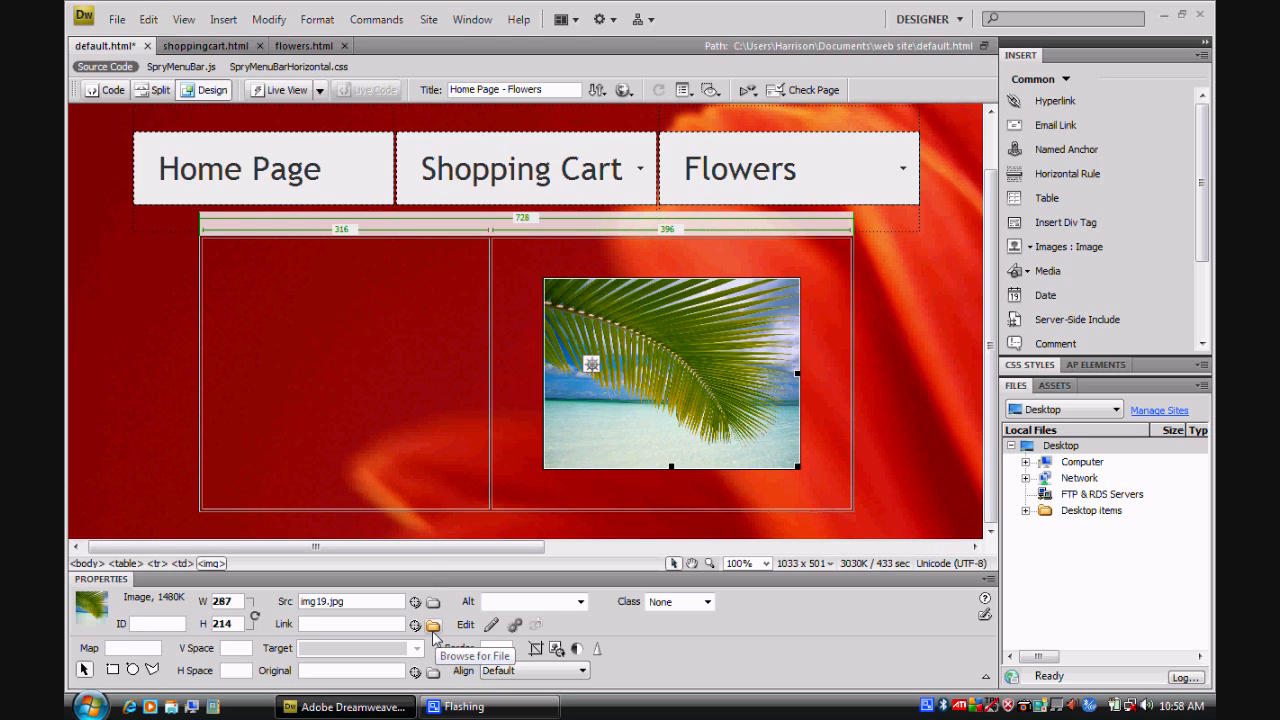
pyautogui.moveTo(824, 424)
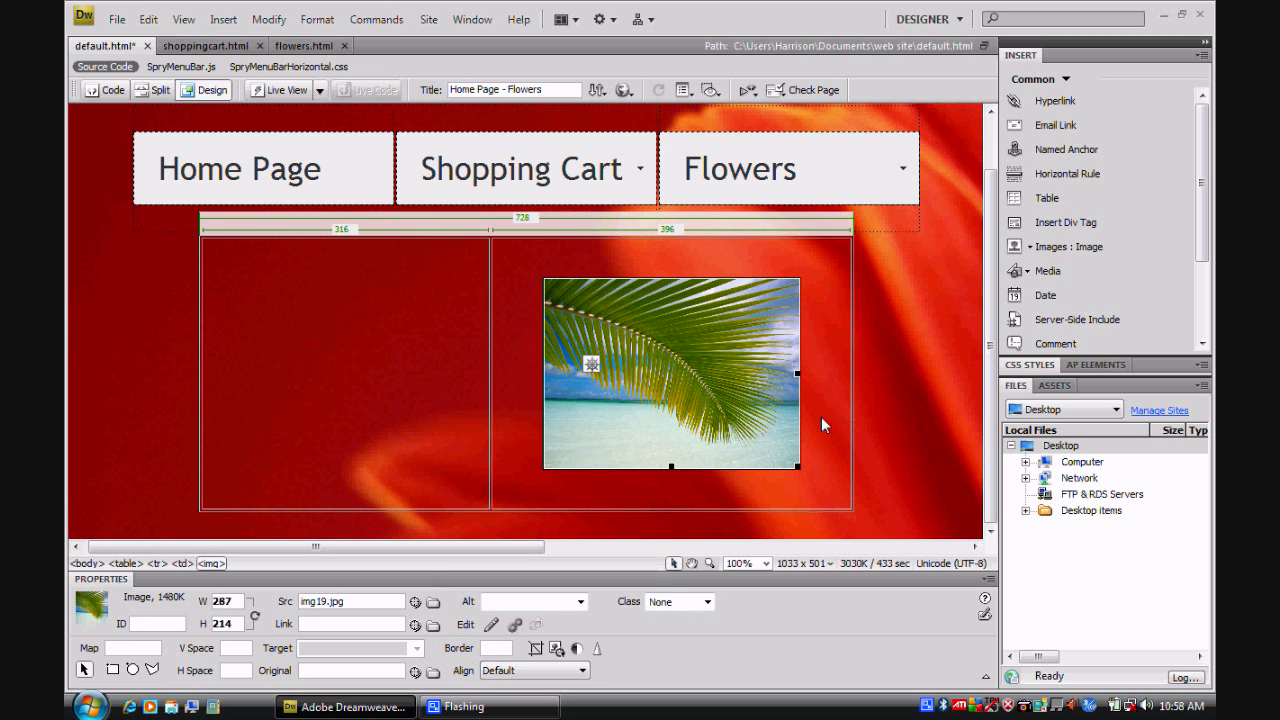
pyautogui.click(1070, 246)
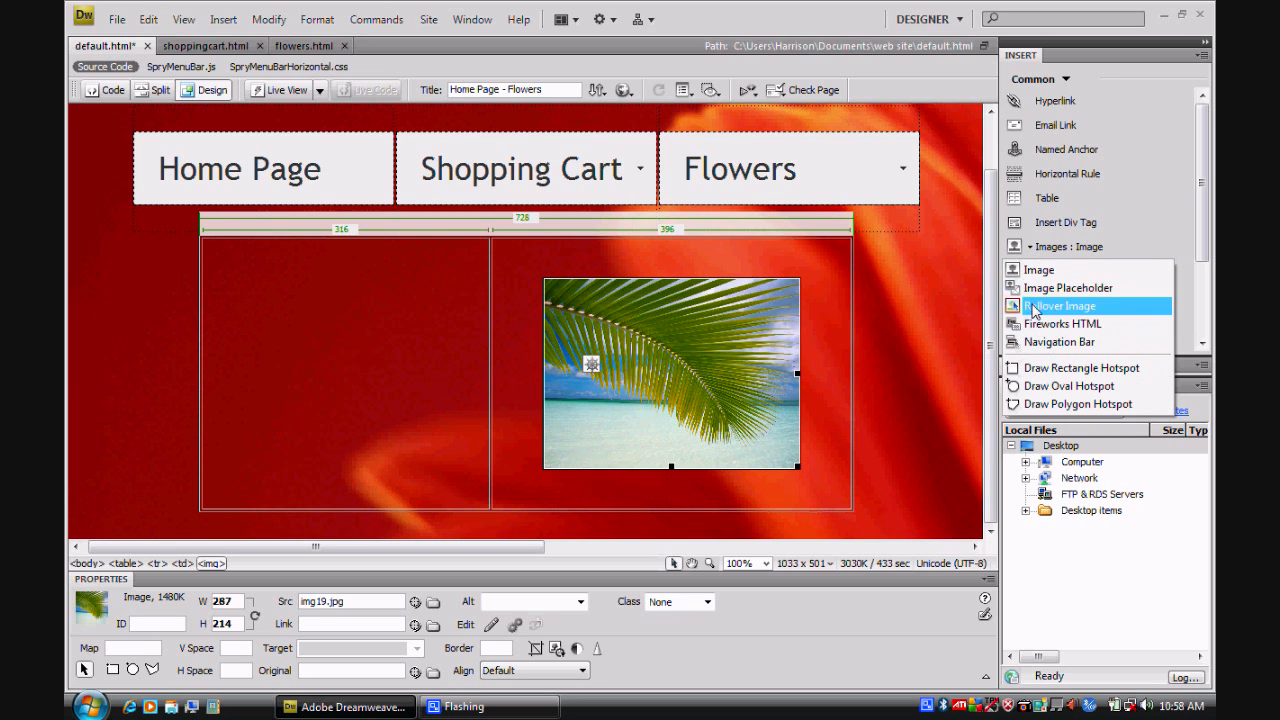
pyautogui.click(1064, 304)
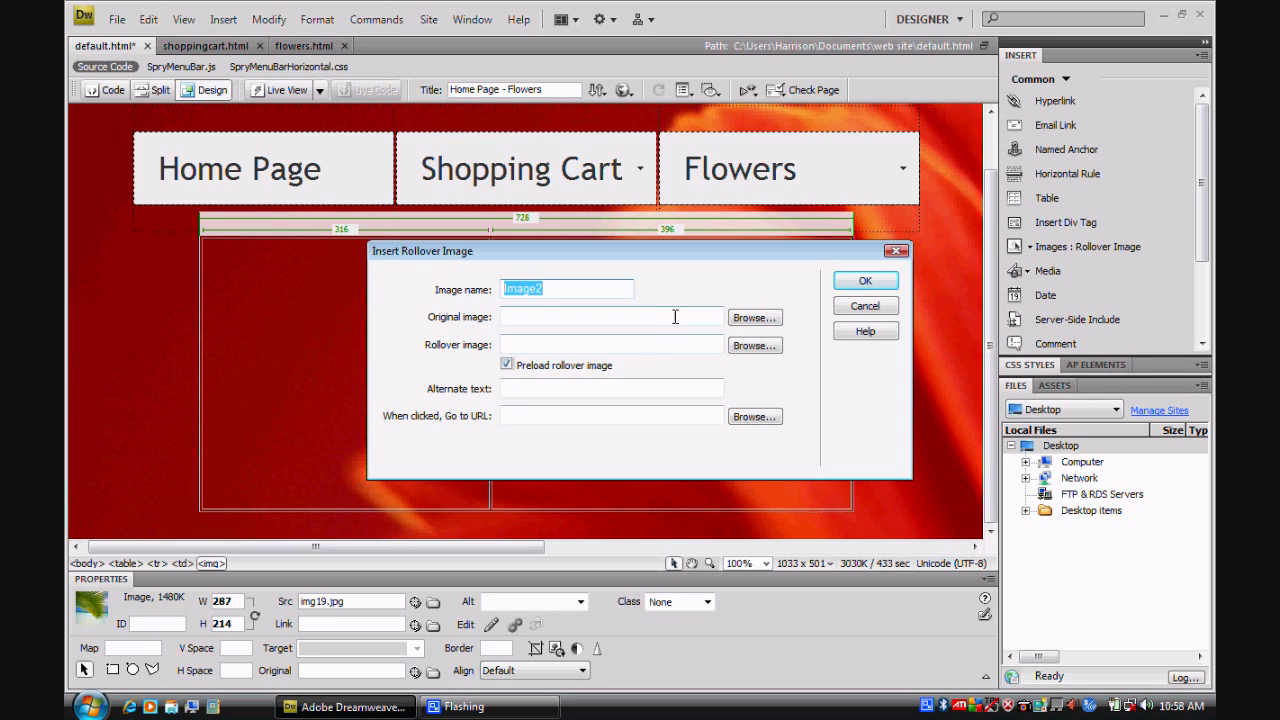
pyautogui.click(754, 316)
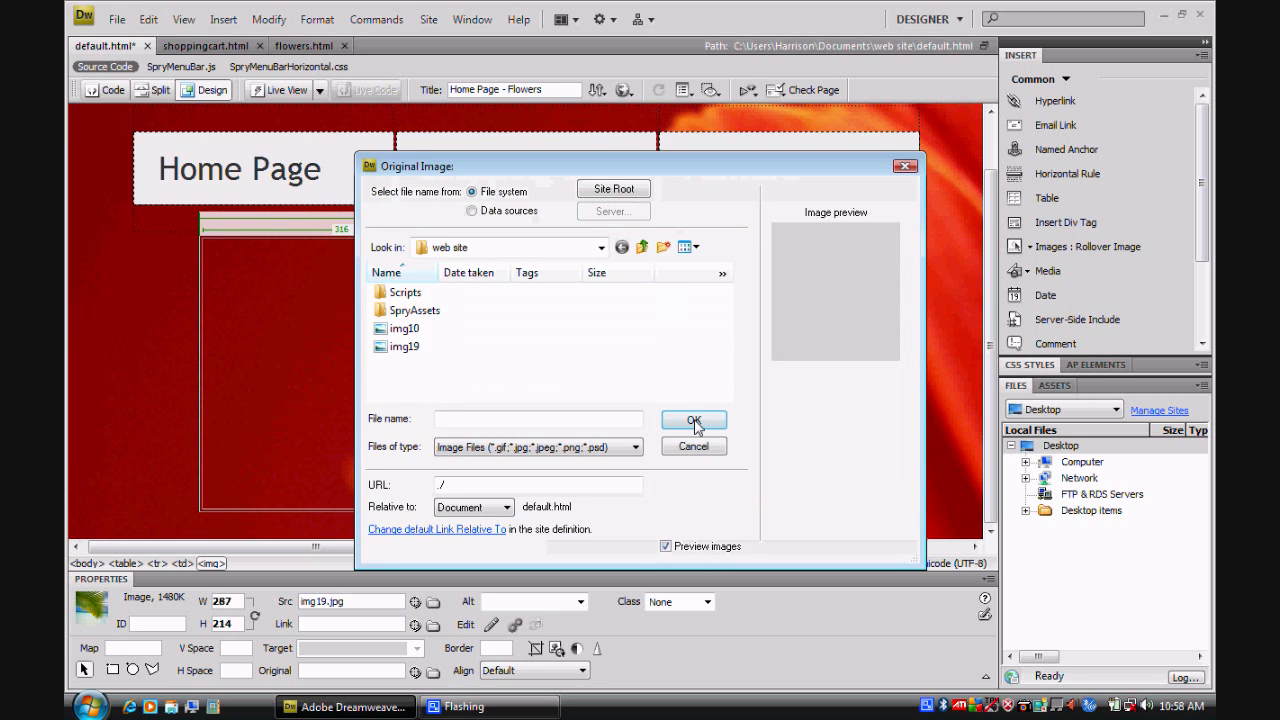
pyautogui.click(404, 346)
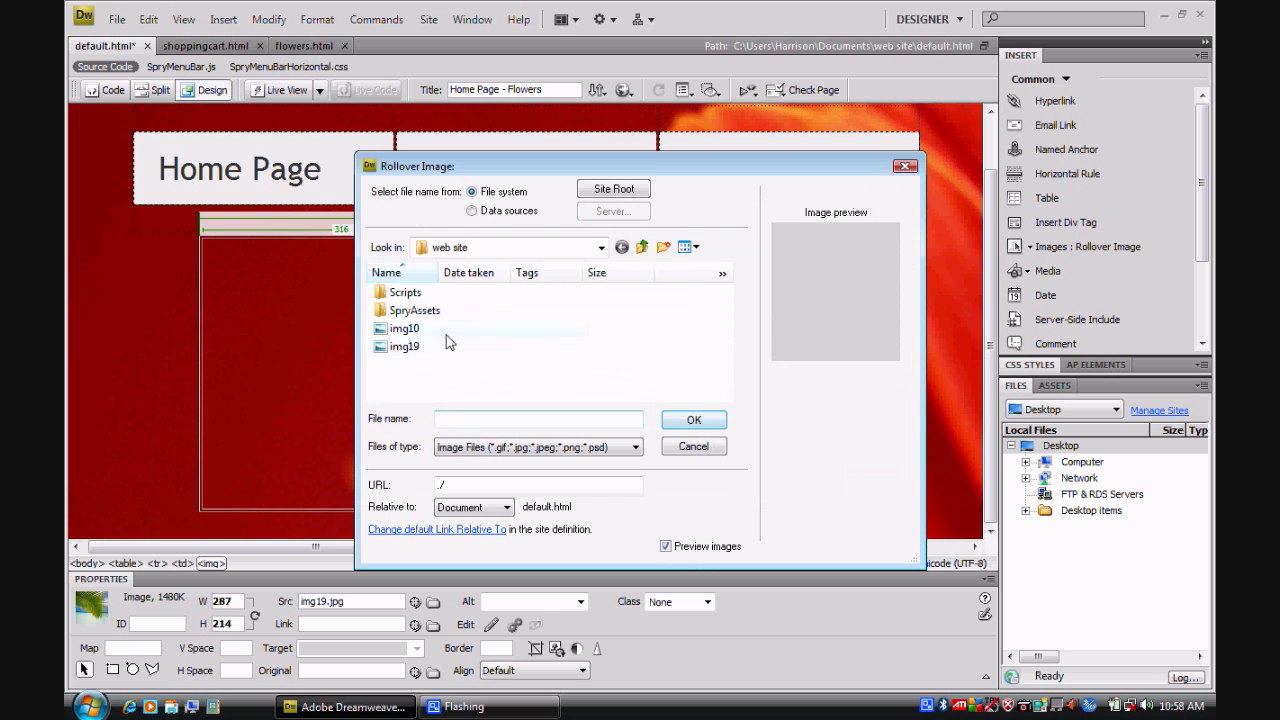
pyautogui.click(692, 420)
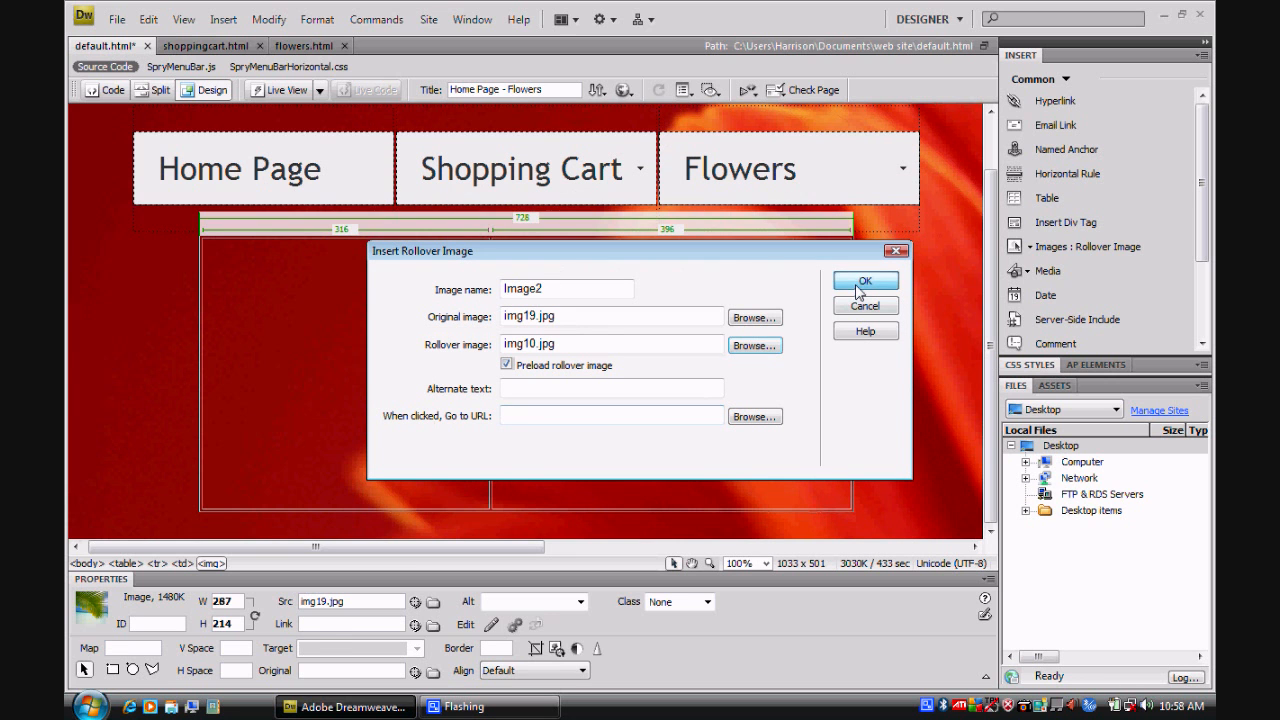
pyautogui.click(864, 280)
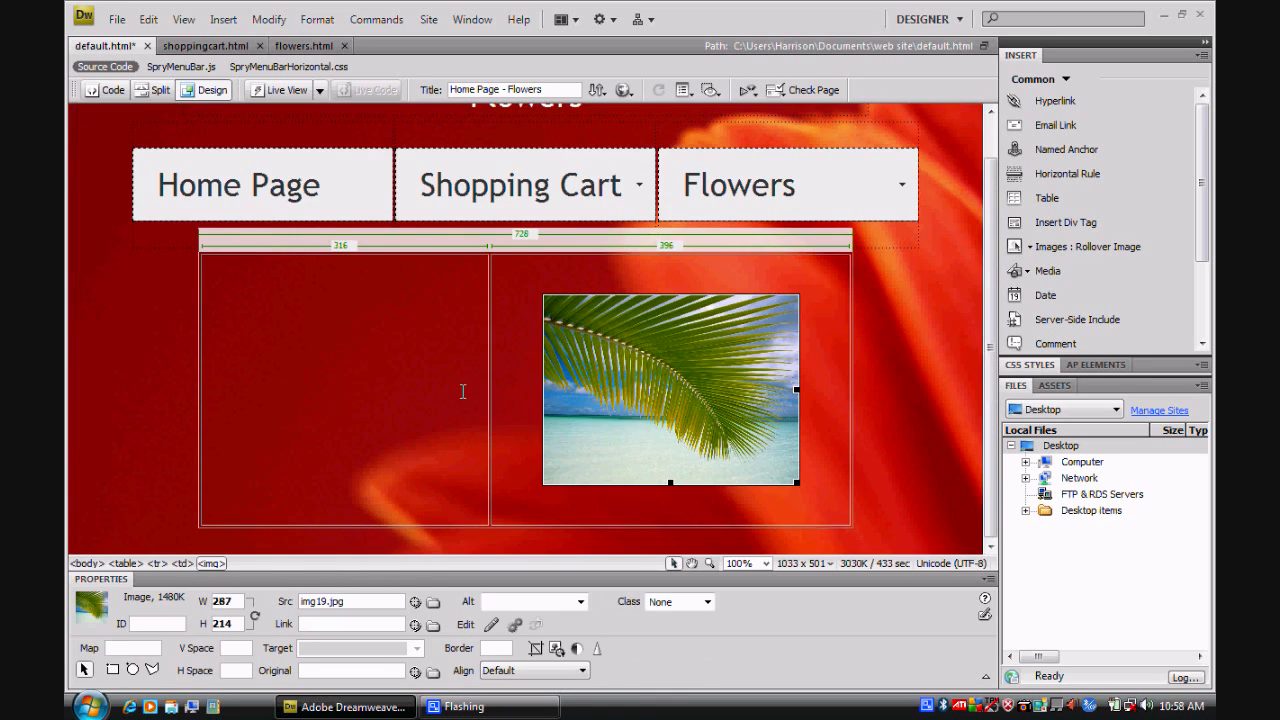
# Move the insertion point into the empty left table cell
pyautogui.click(344, 390)
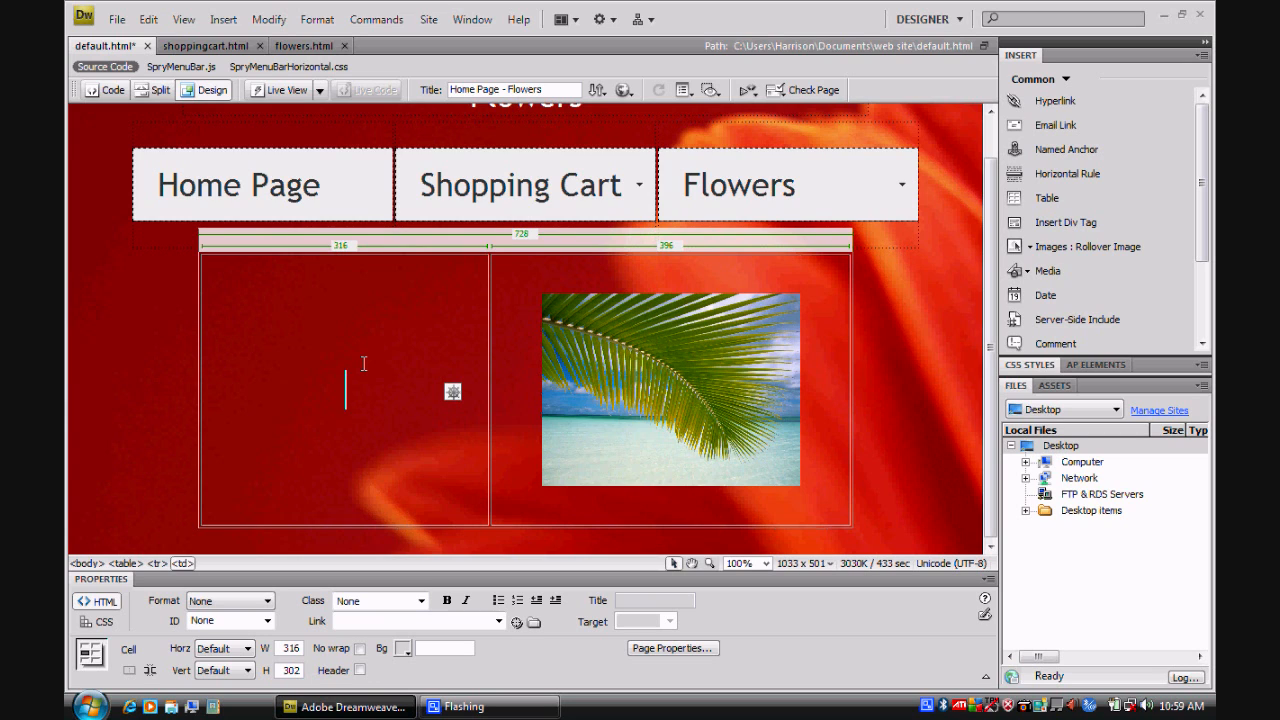
pyautogui.moveTo(952, 232)
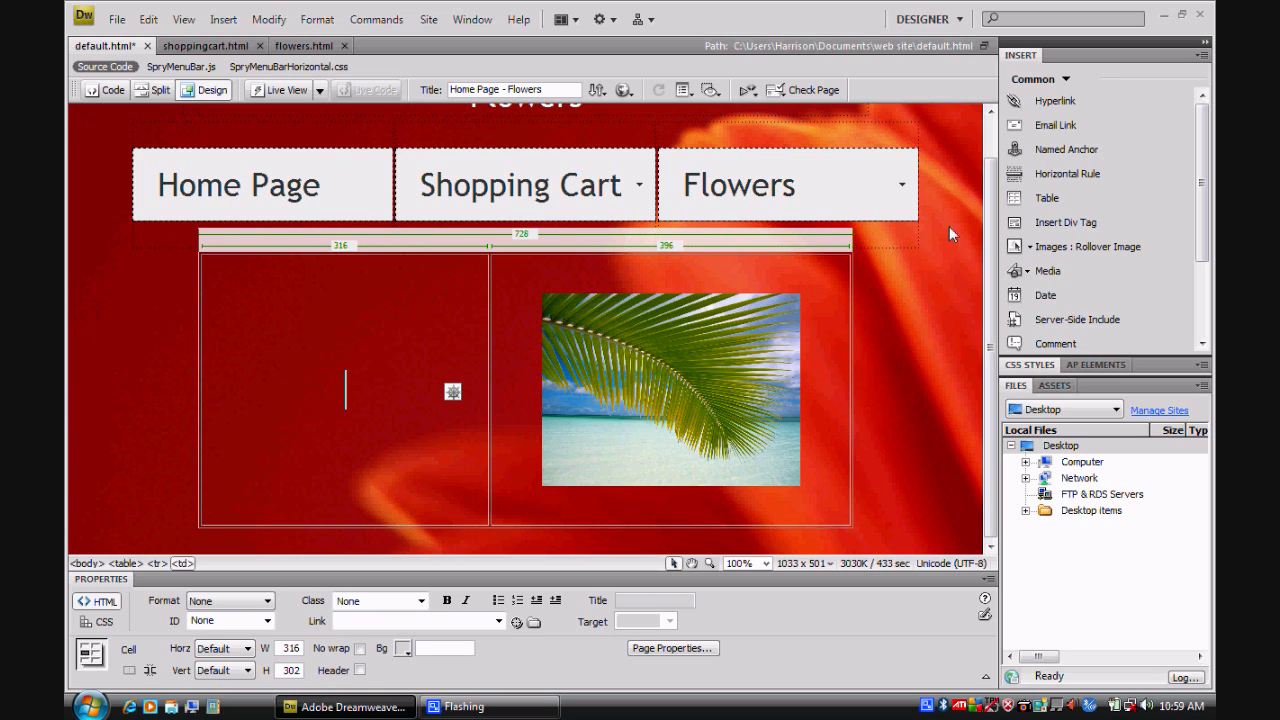
pyautogui.moveTo(1048, 270)
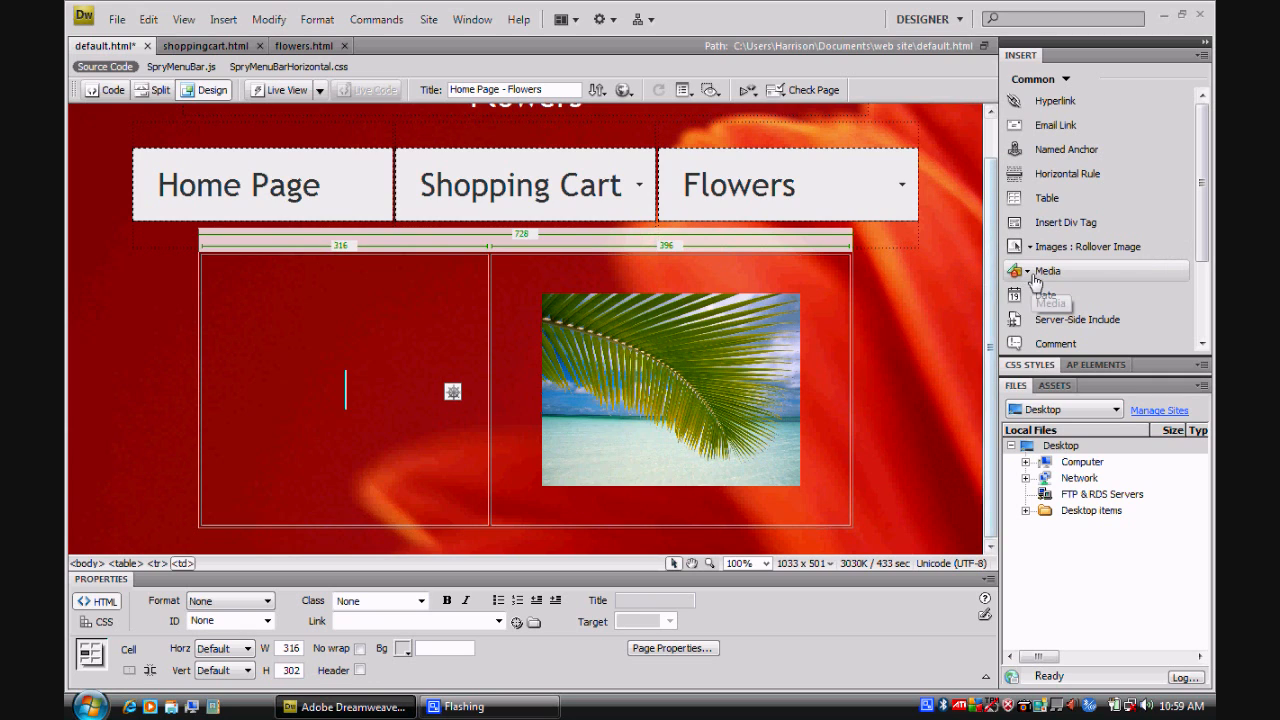
pyautogui.click(1048, 272)
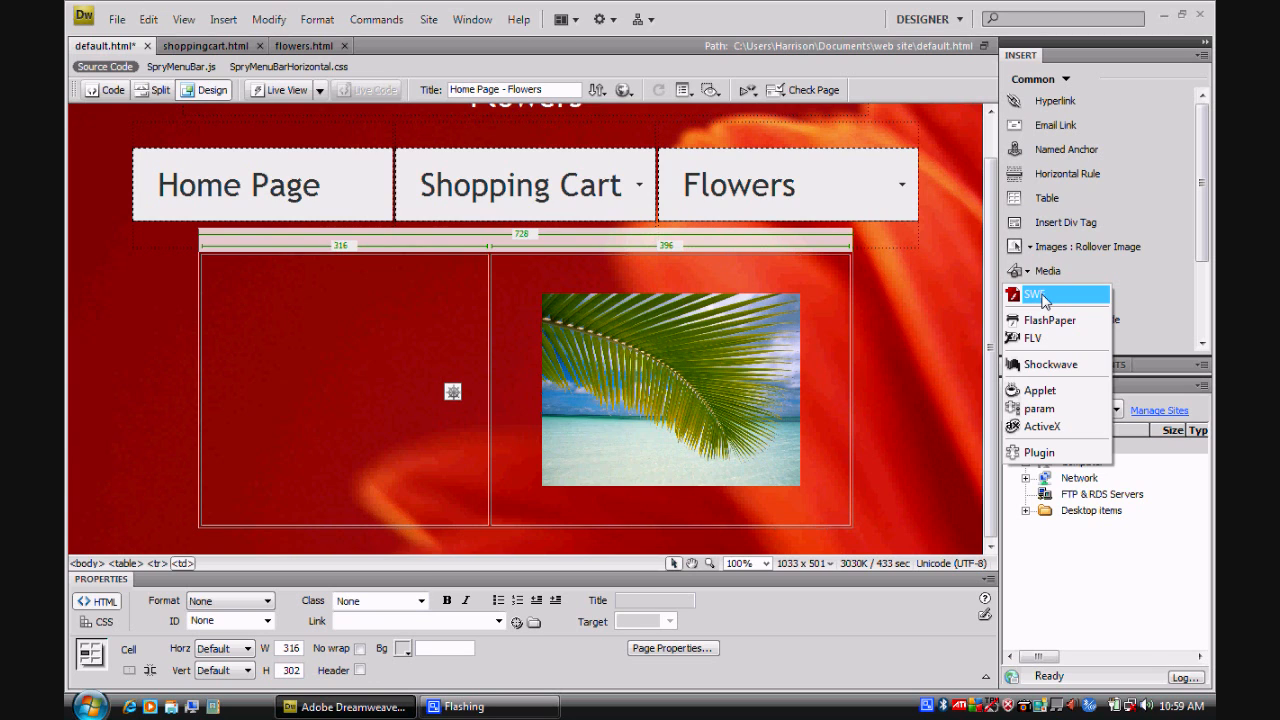
pyautogui.click(1032, 336)
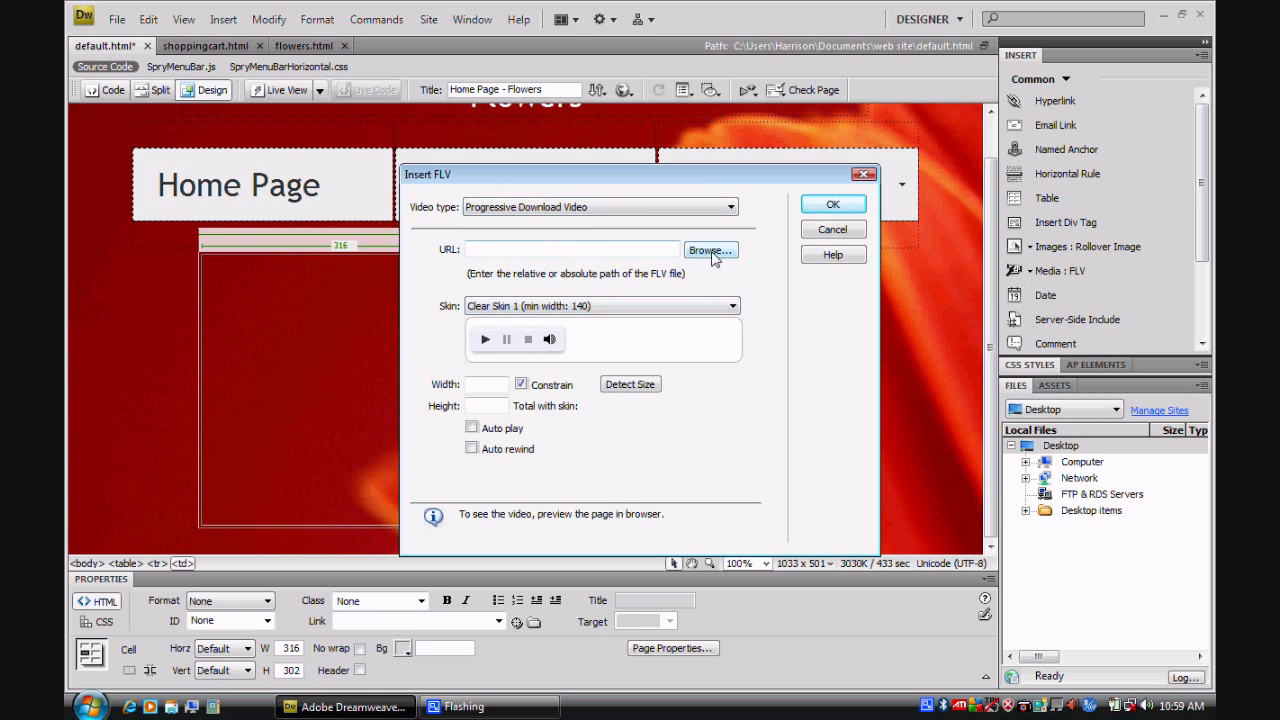
pyautogui.click(712, 250)
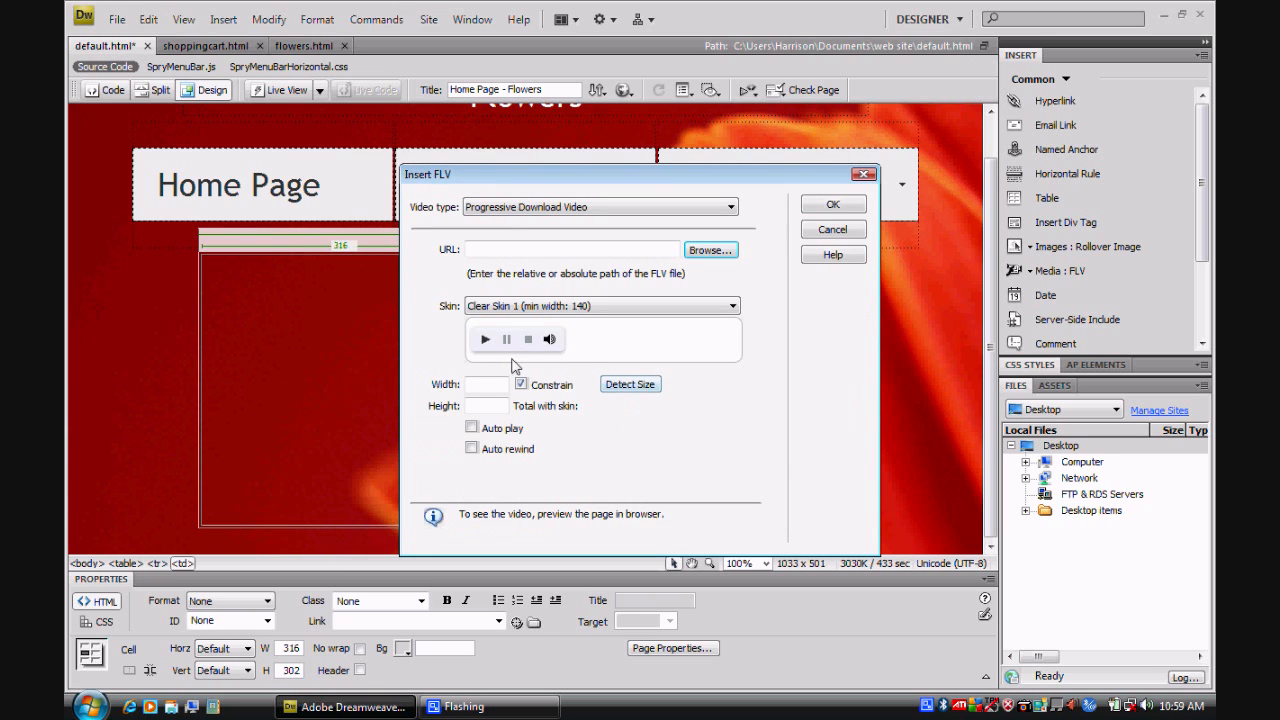
pyautogui.click(732, 304)
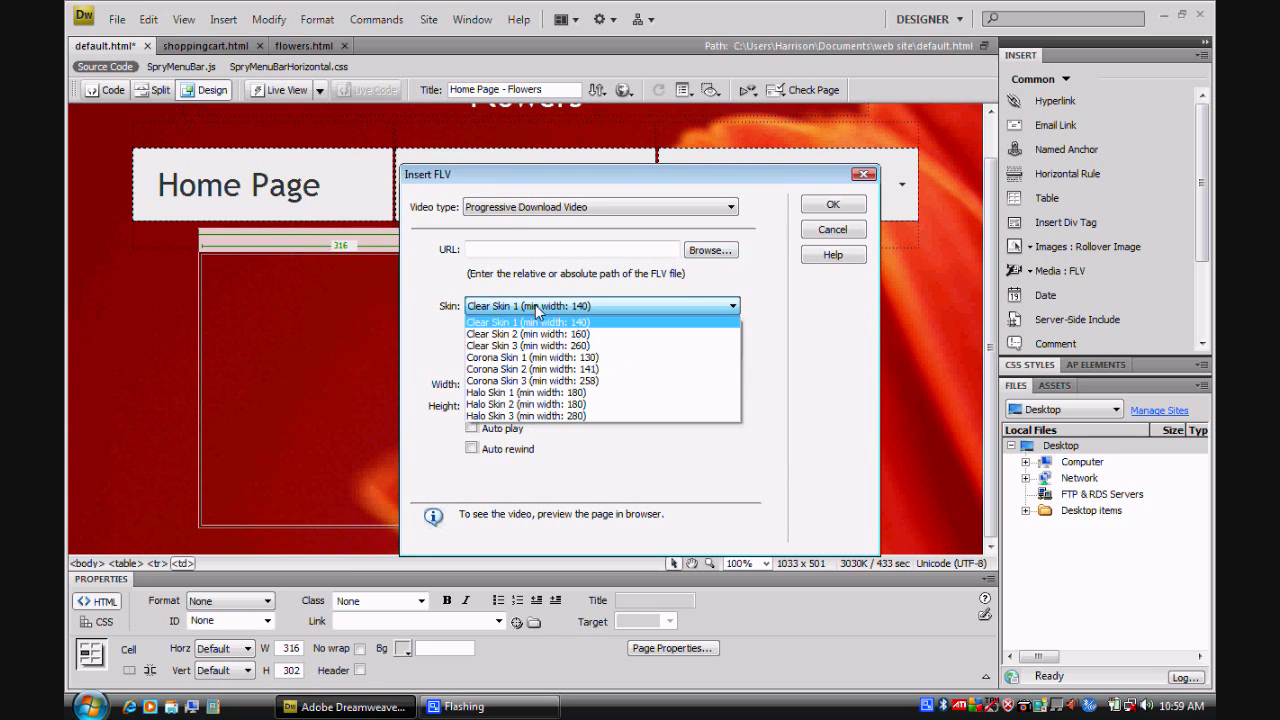
pyautogui.moveTo(536, 380)
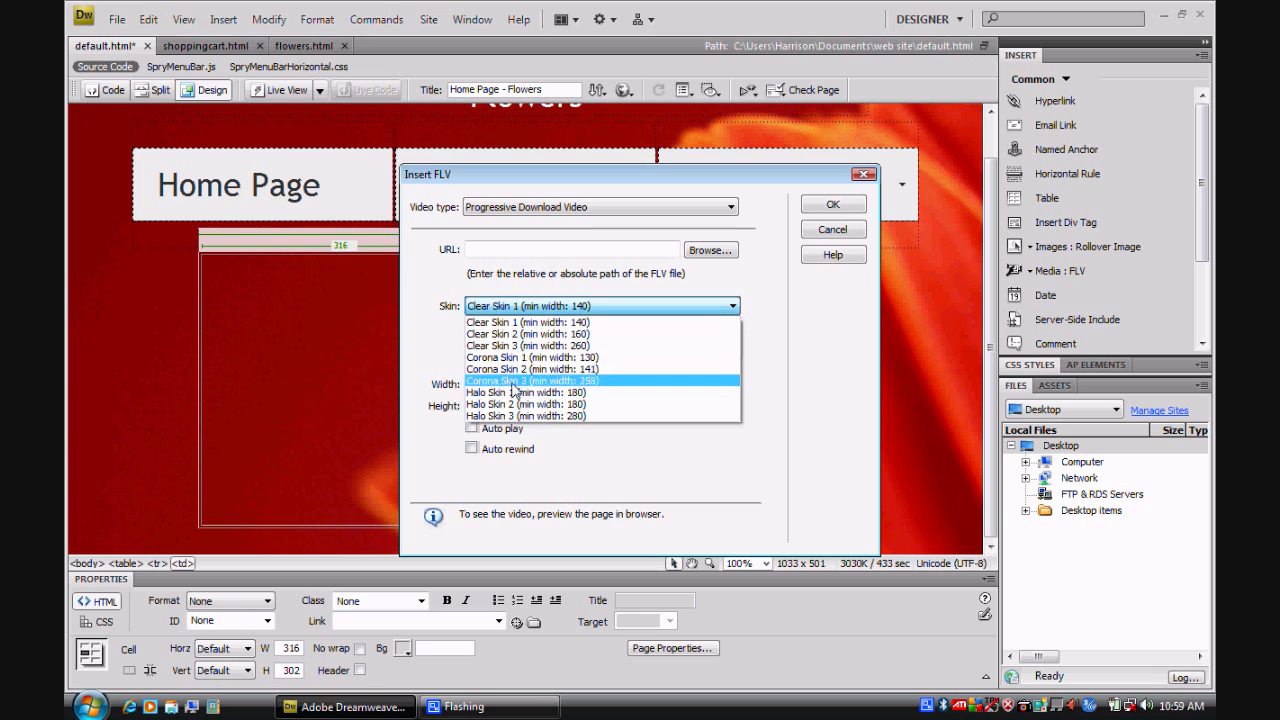
pyautogui.click(524, 392)
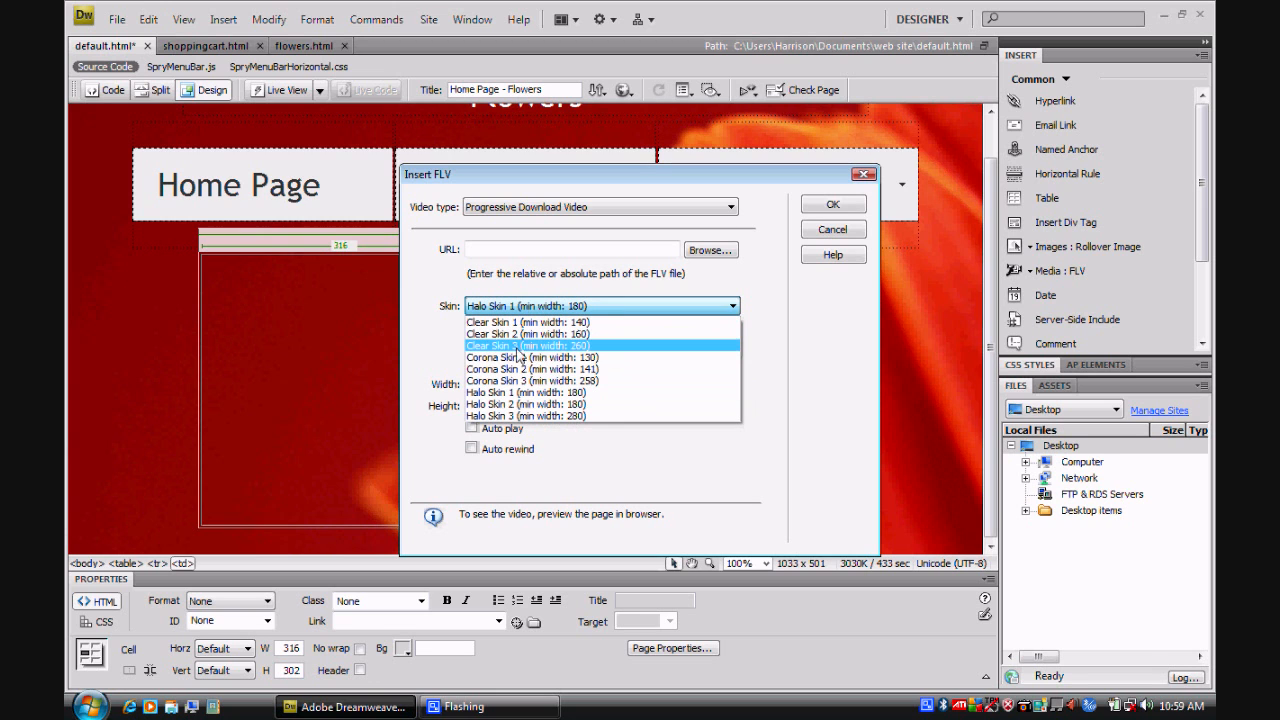
pyautogui.click(536, 356)
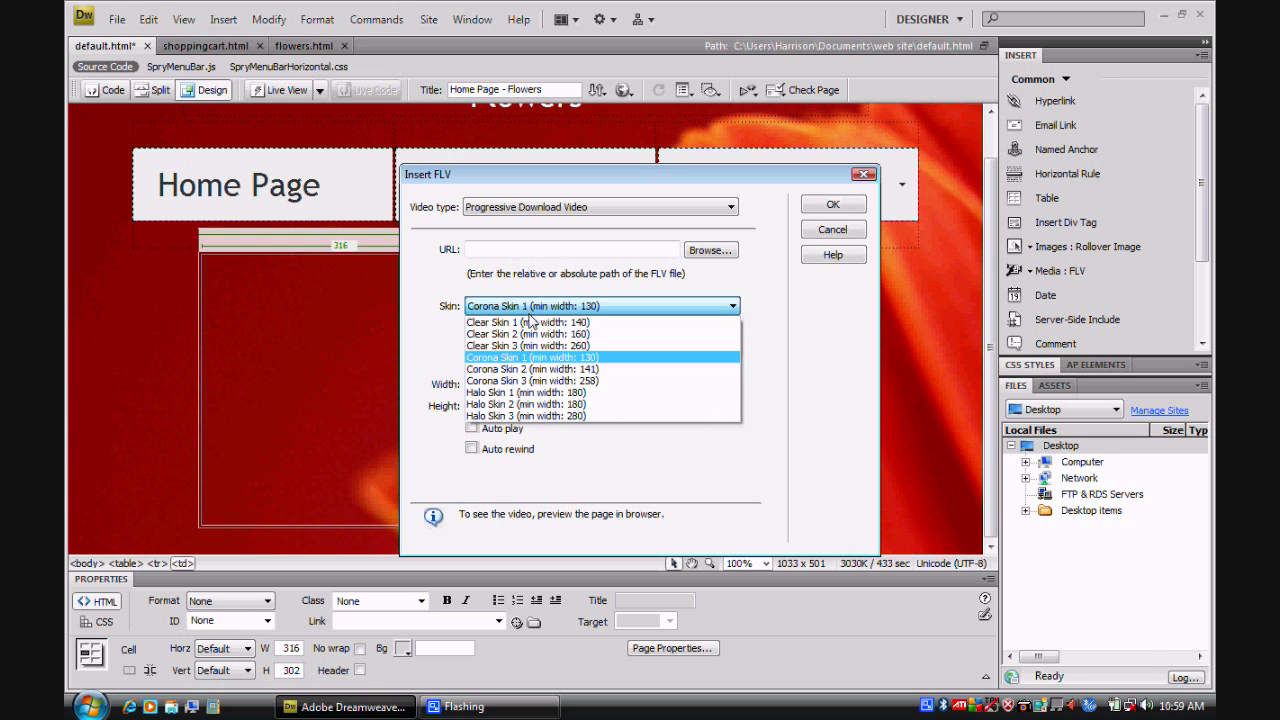
pyautogui.click(528, 332)
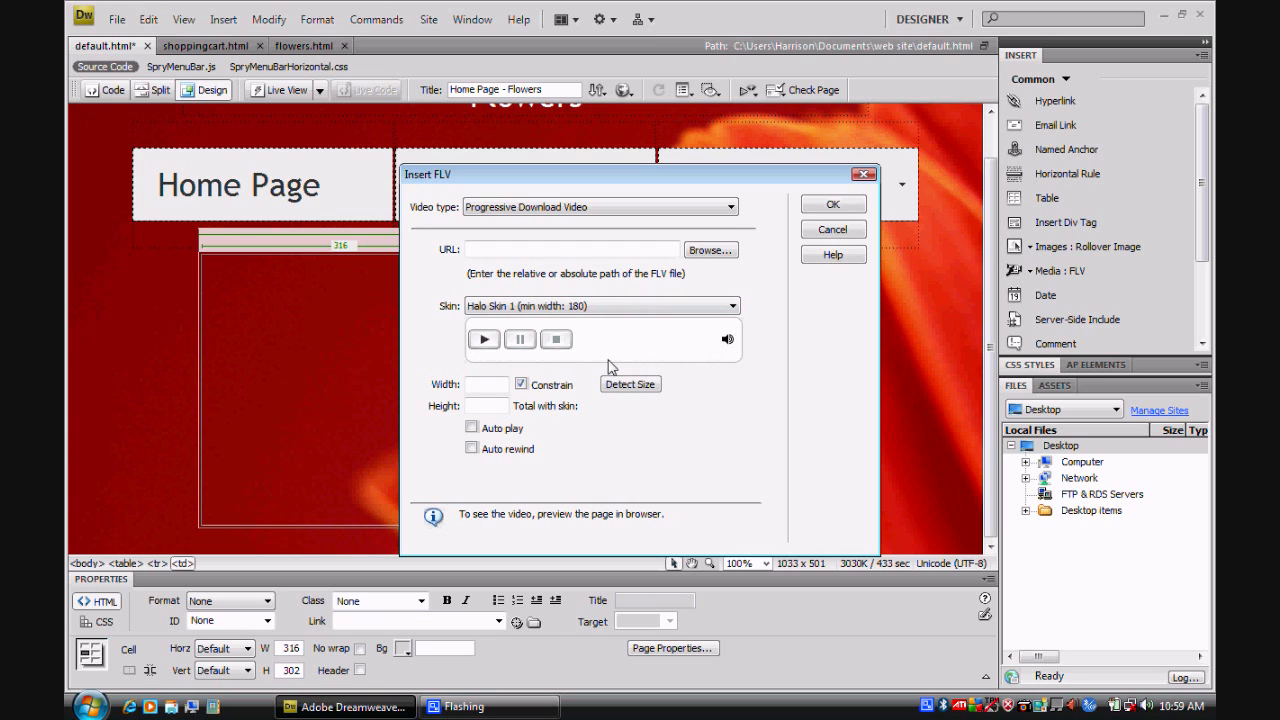
pyautogui.click(732, 304)
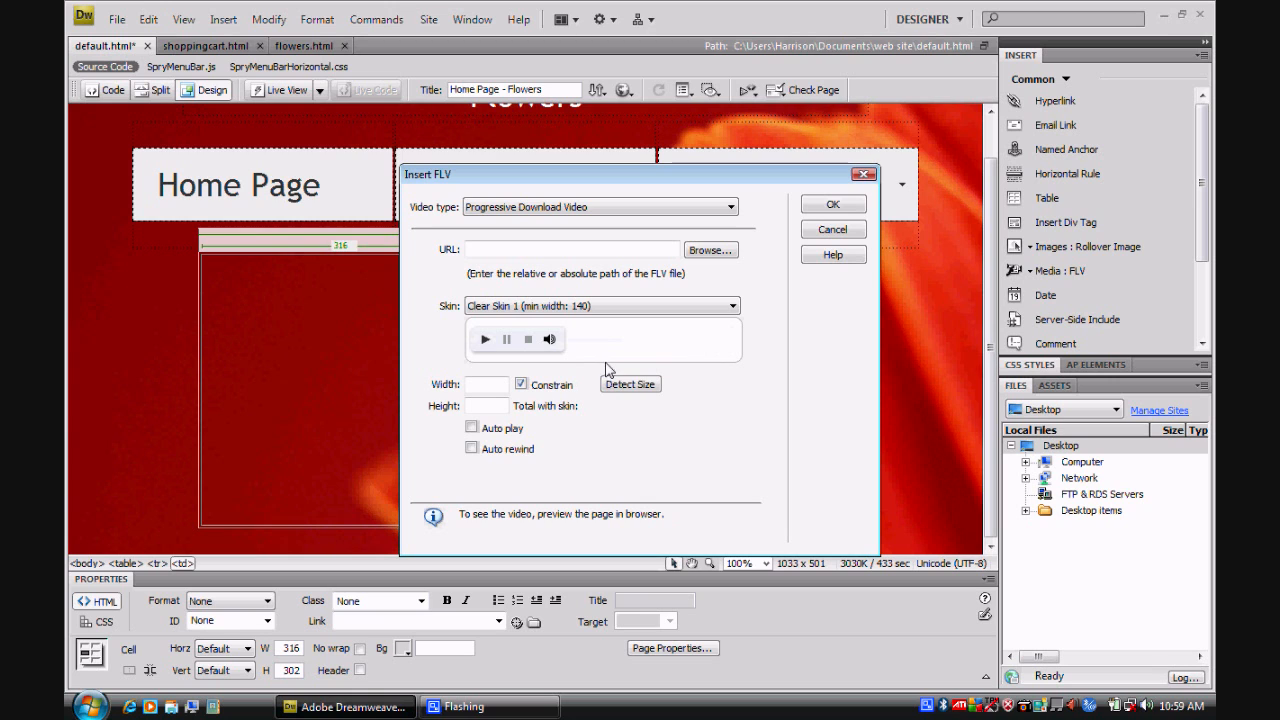
pyautogui.click(832, 228)
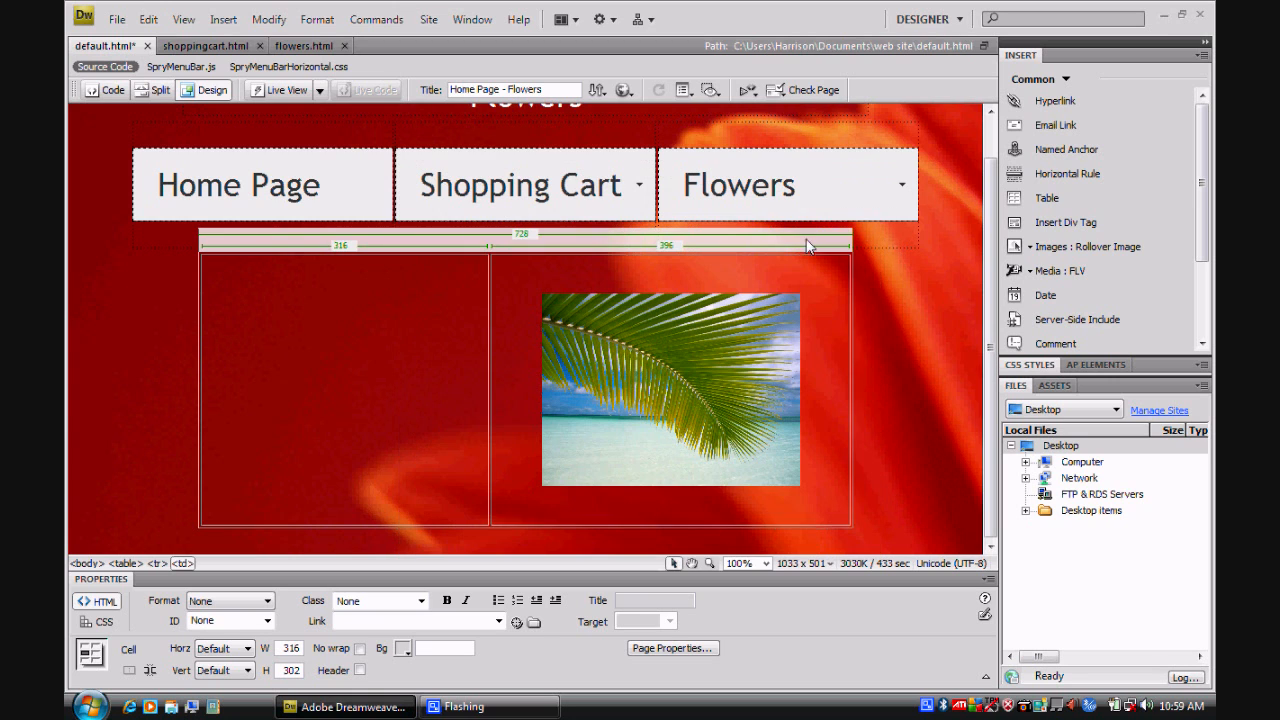
pyautogui.moveTo(938, 294)
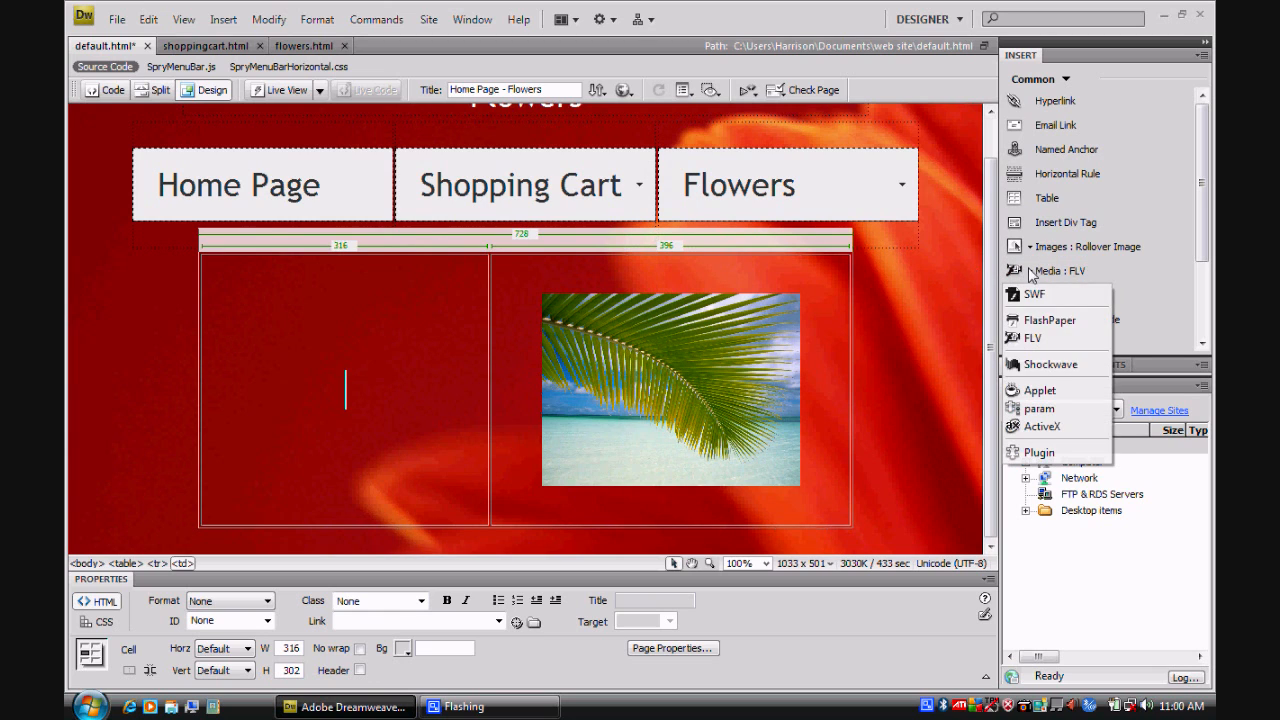
pyautogui.moveTo(1034, 294)
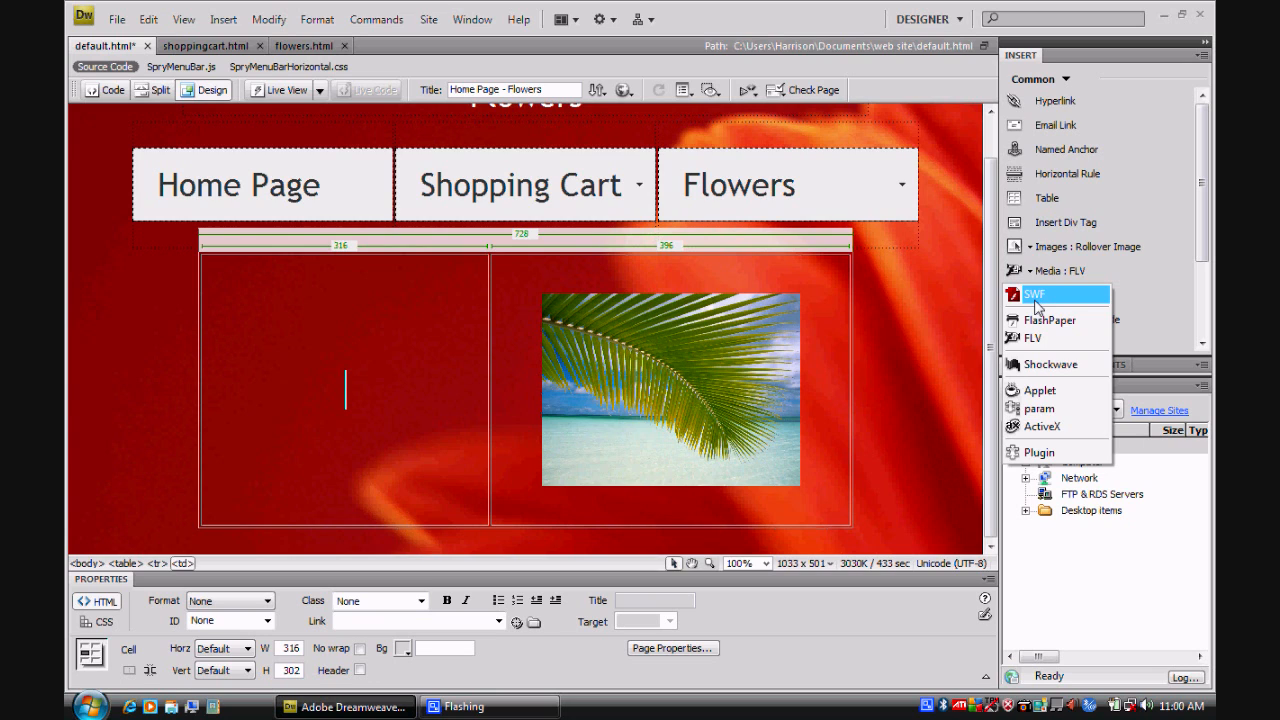
pyautogui.moveTo(1050, 364)
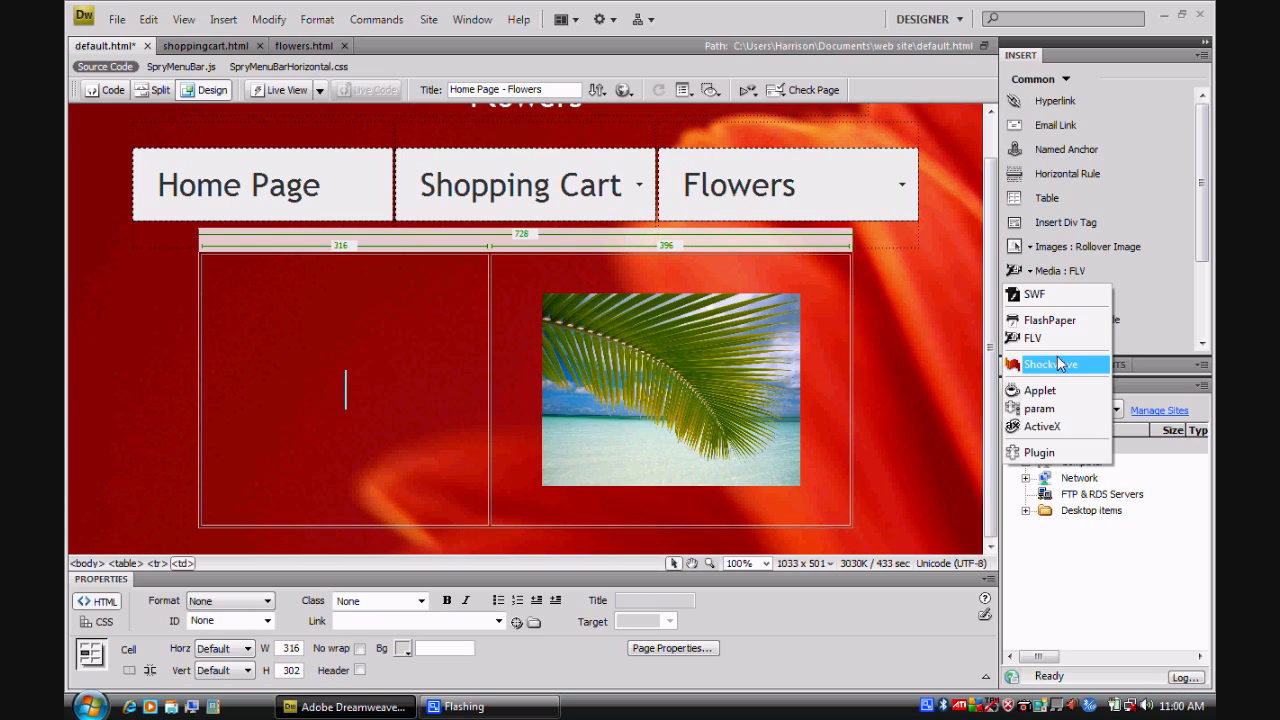
pyautogui.moveTo(1040, 408)
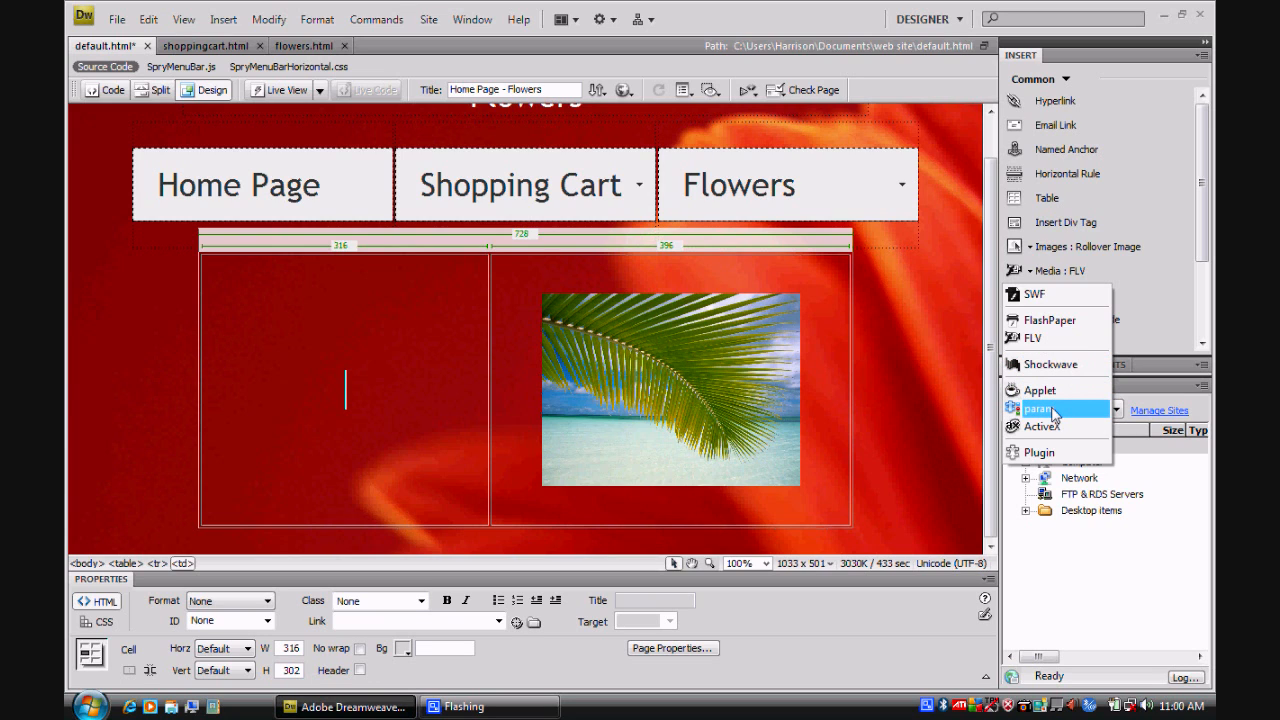
pyautogui.moveTo(1056, 428)
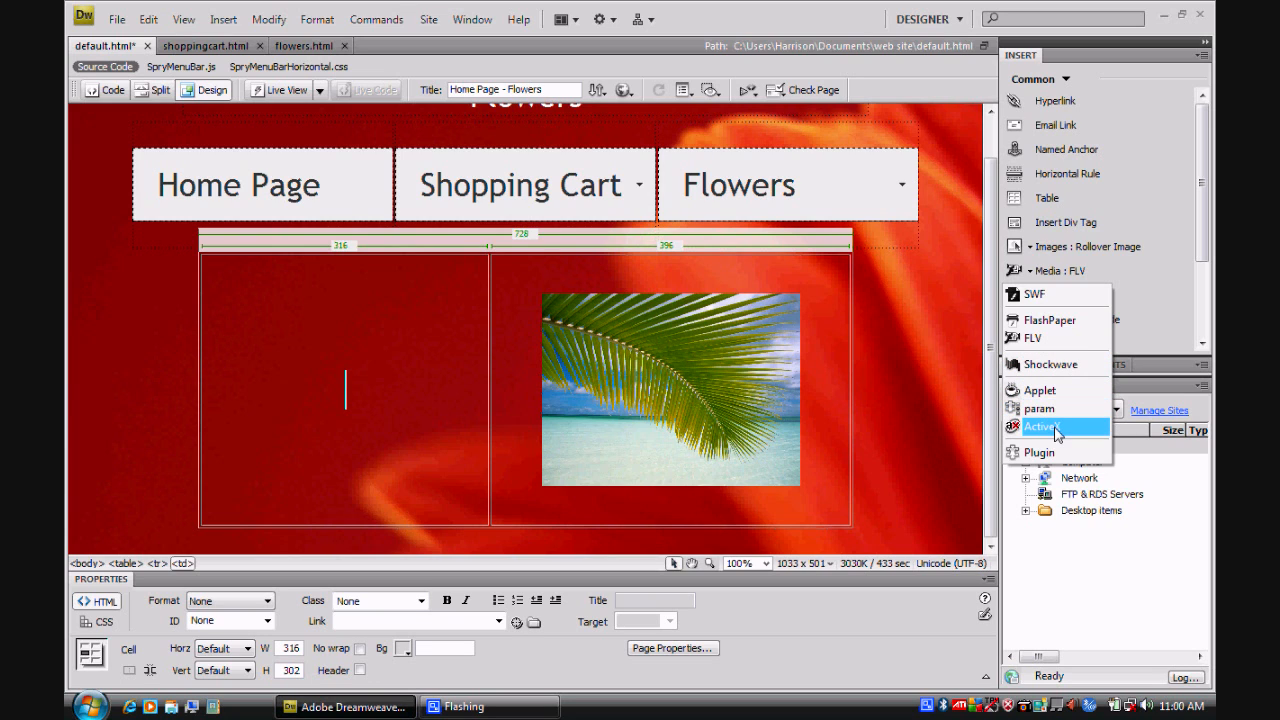
pyautogui.moveTo(1056, 452)
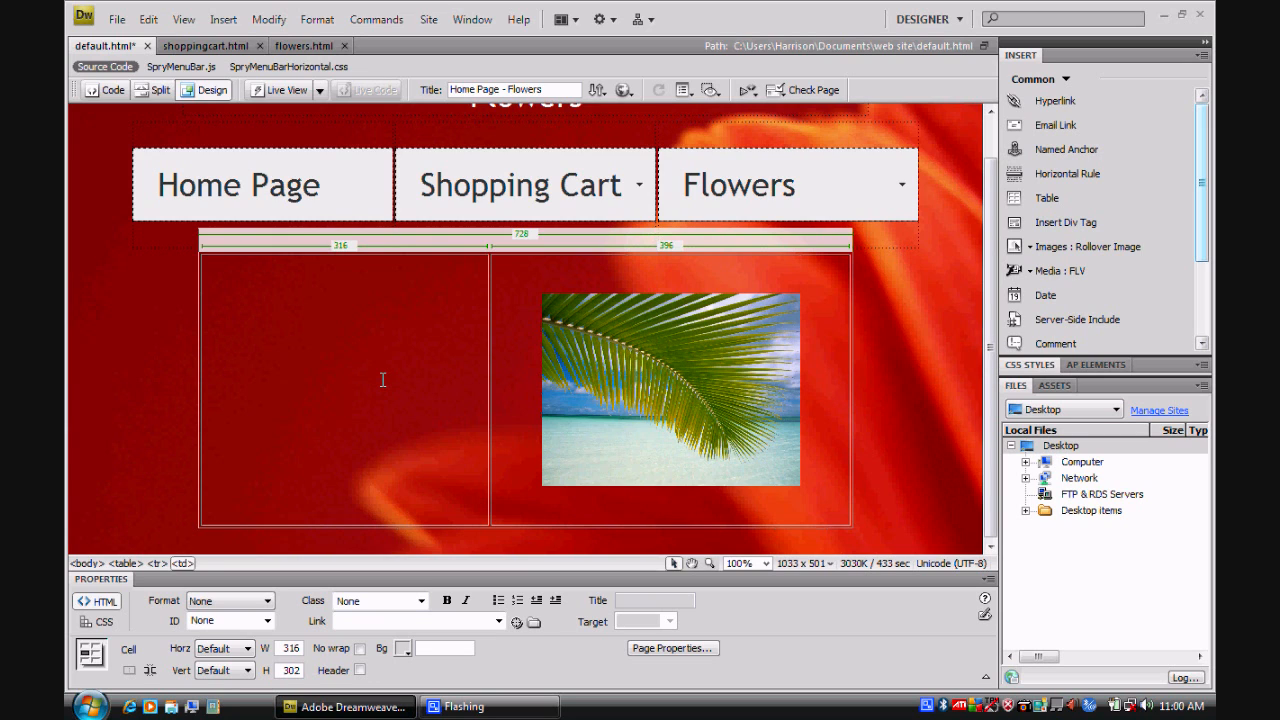
# Enter the text Right Round - Download in the left cell and start a hyperlink
pyautogui.write('Right')
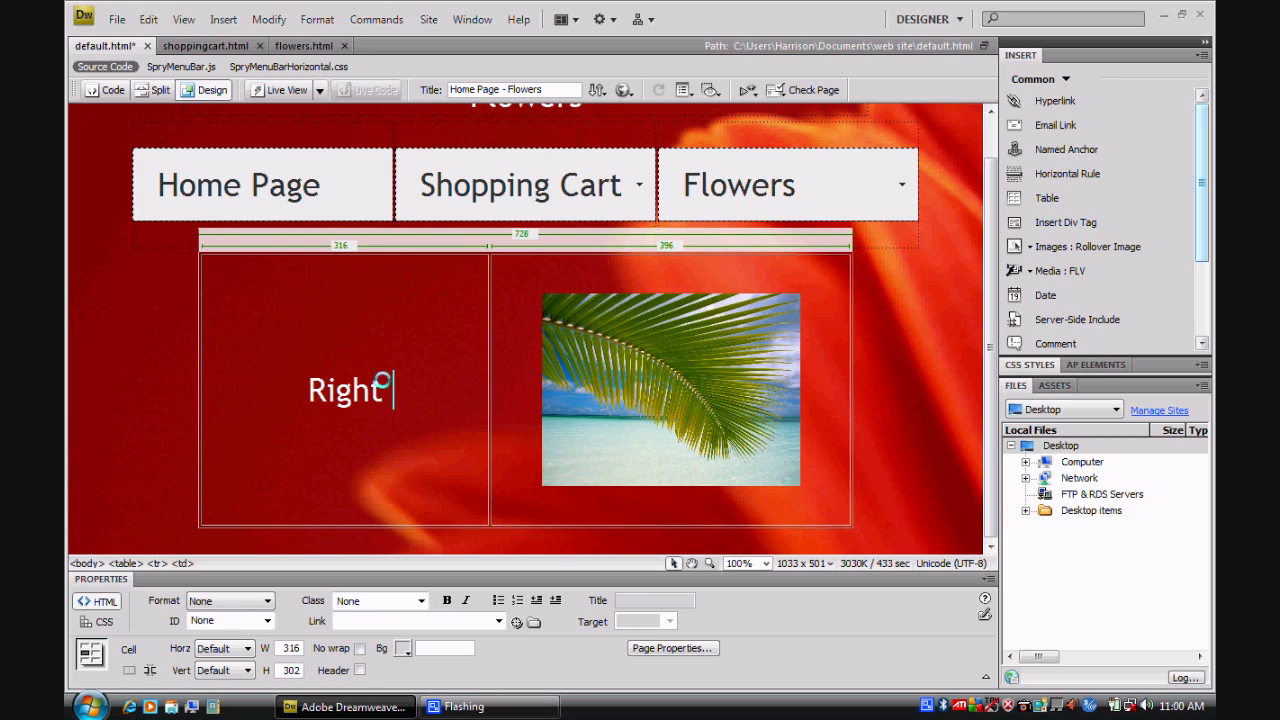
pyautogui.write('Round - Download')
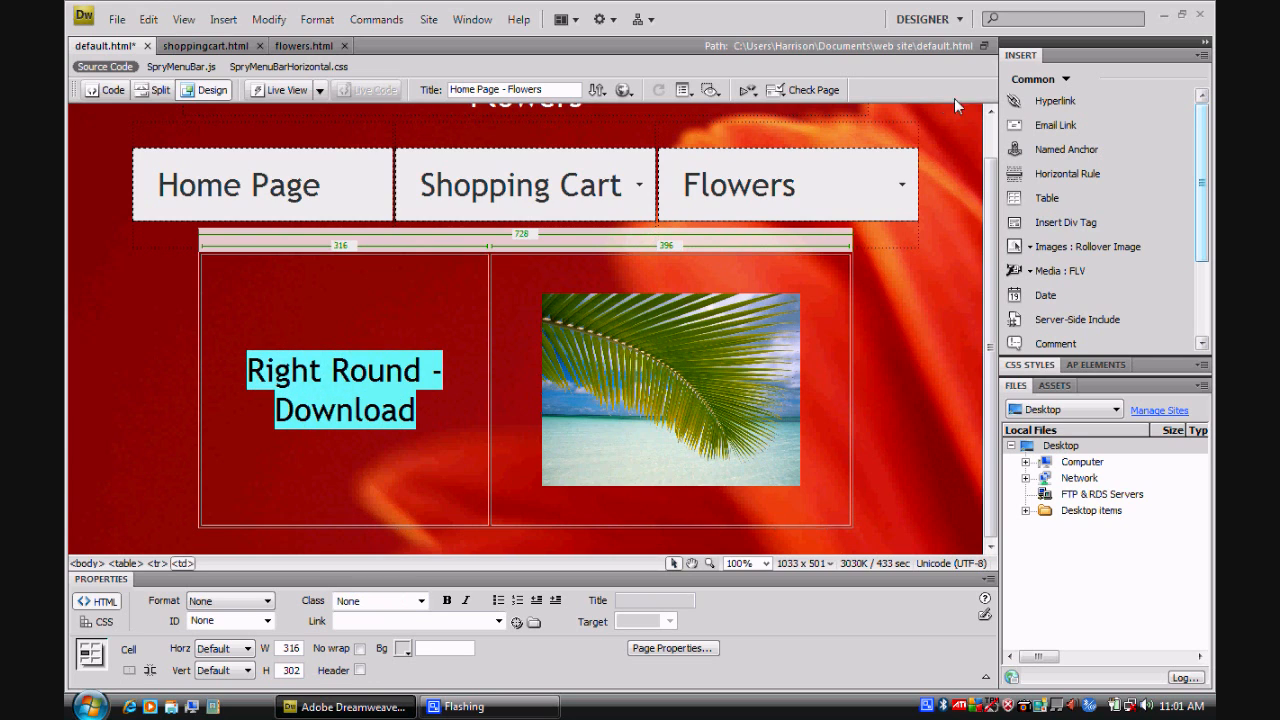
pyautogui.click(1056, 100)
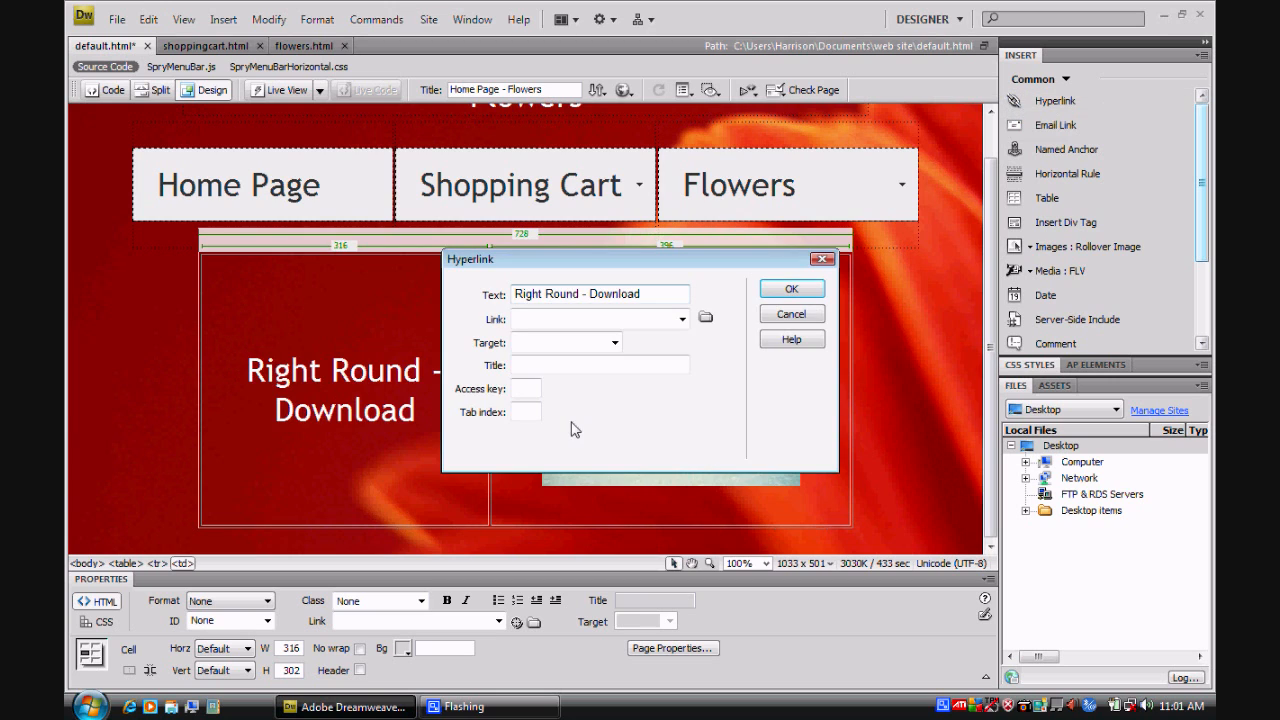
pyautogui.moveTo(706, 316)
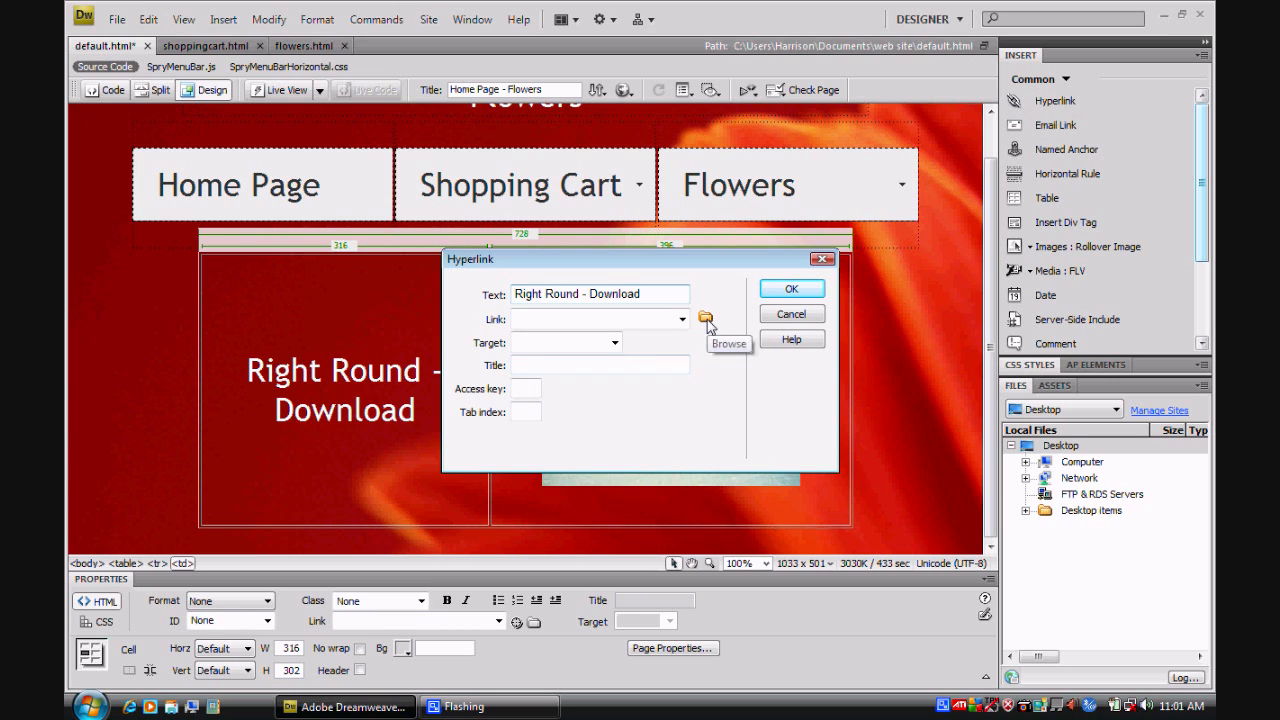
# Link the download text to the Right Round mp3 file
pyautogui.click(708, 318)
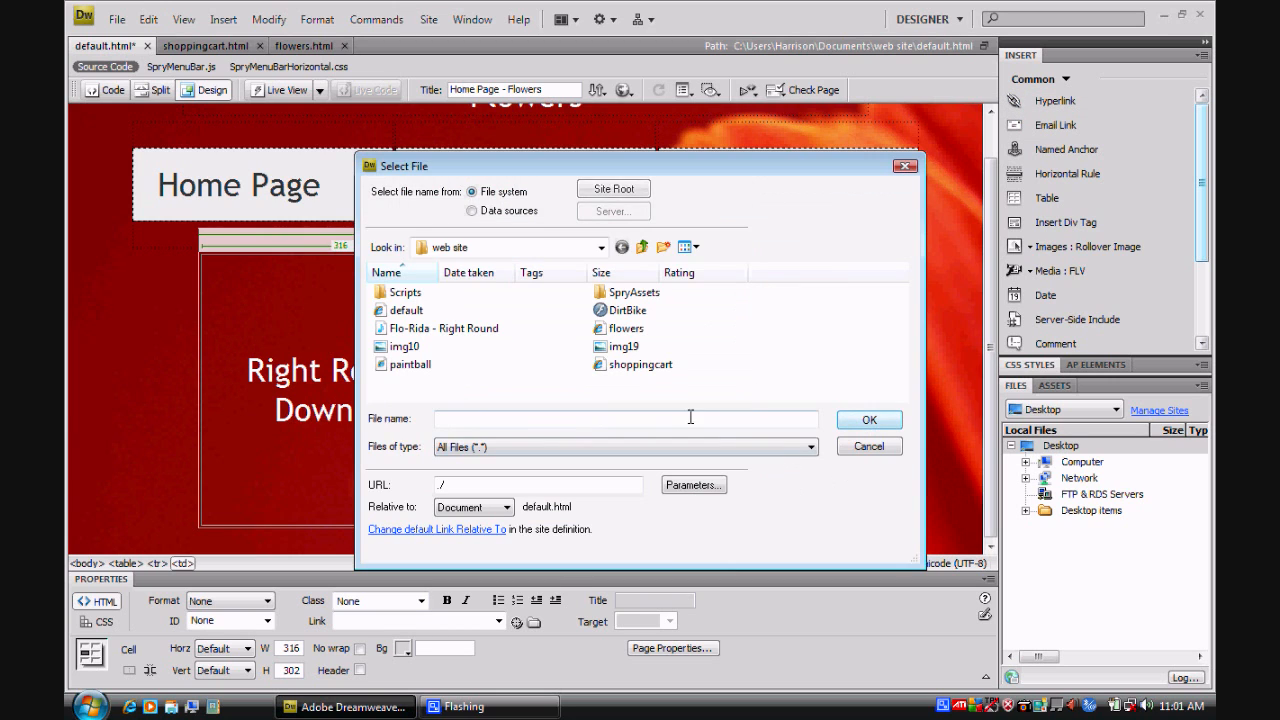
pyautogui.click(444, 328)
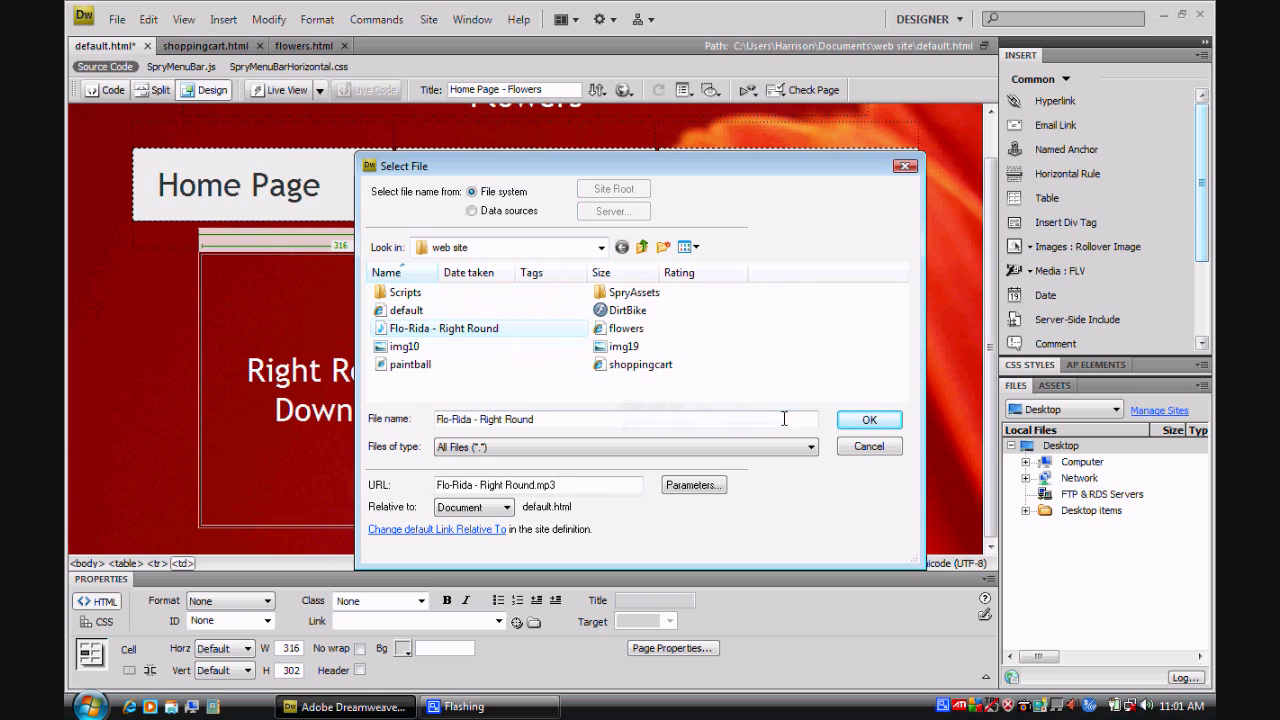
pyautogui.click(868, 420)
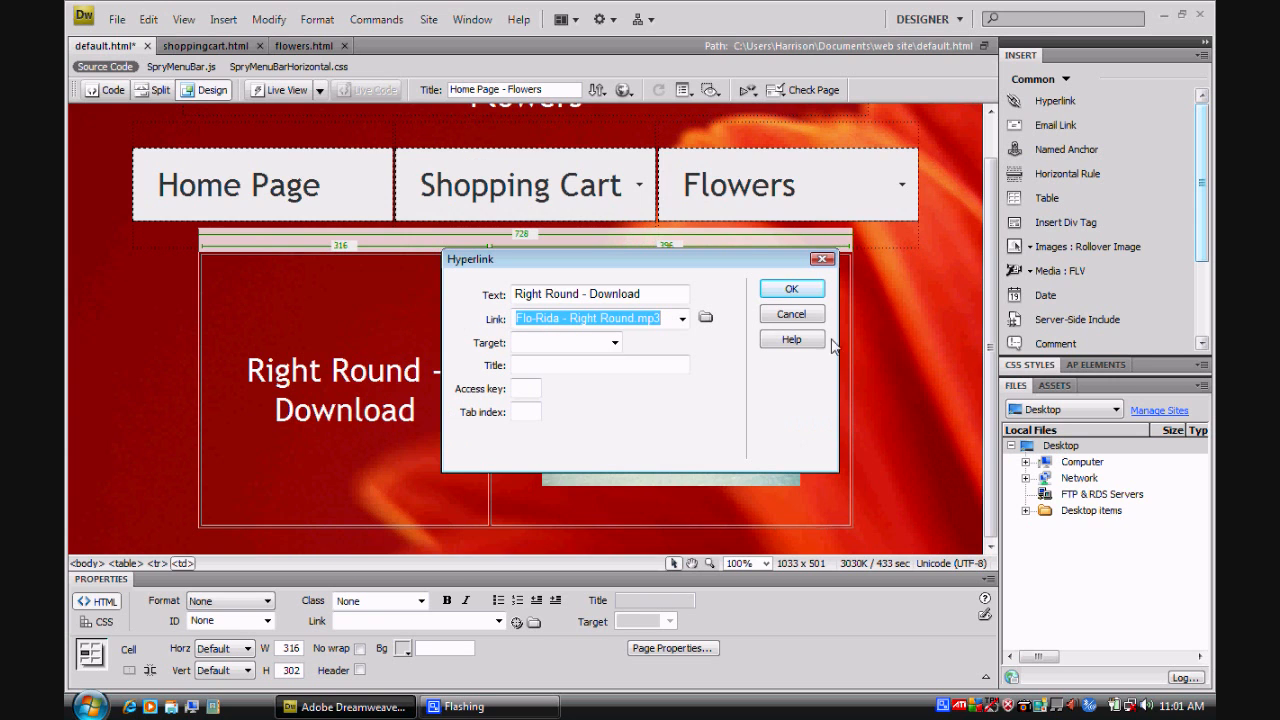
pyautogui.click(792, 288)
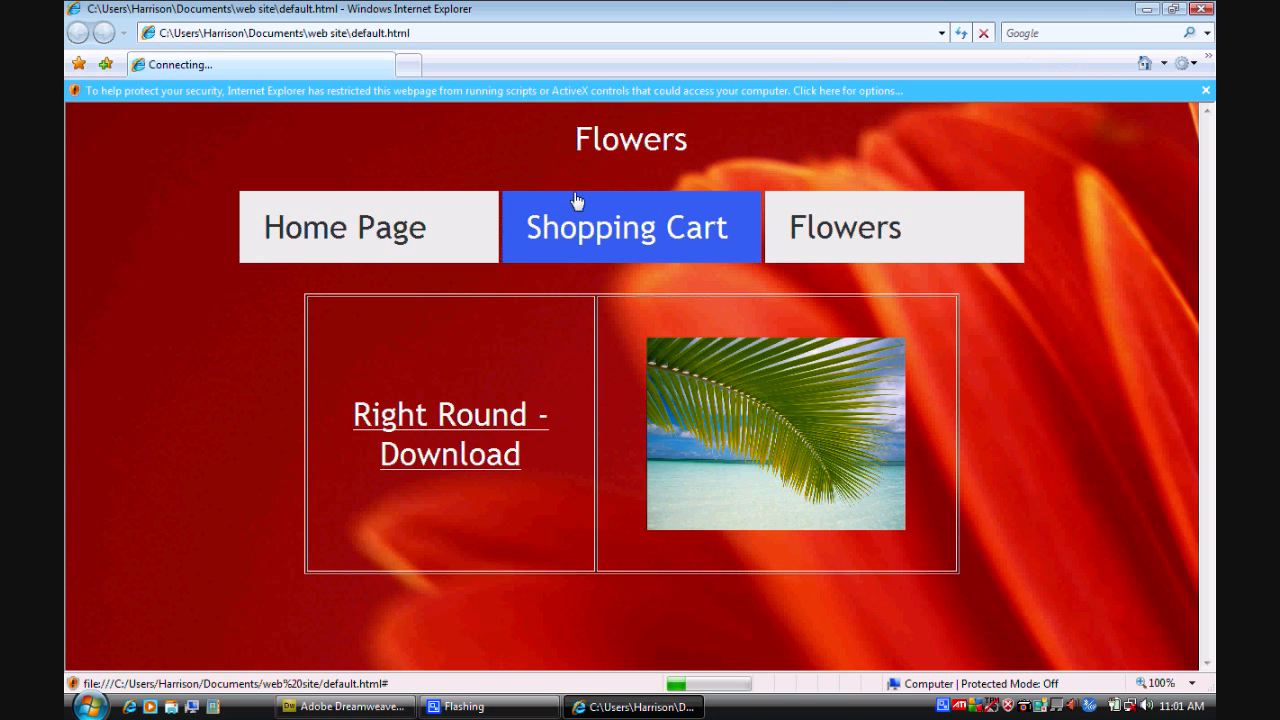
pyautogui.moveTo(568, 98)
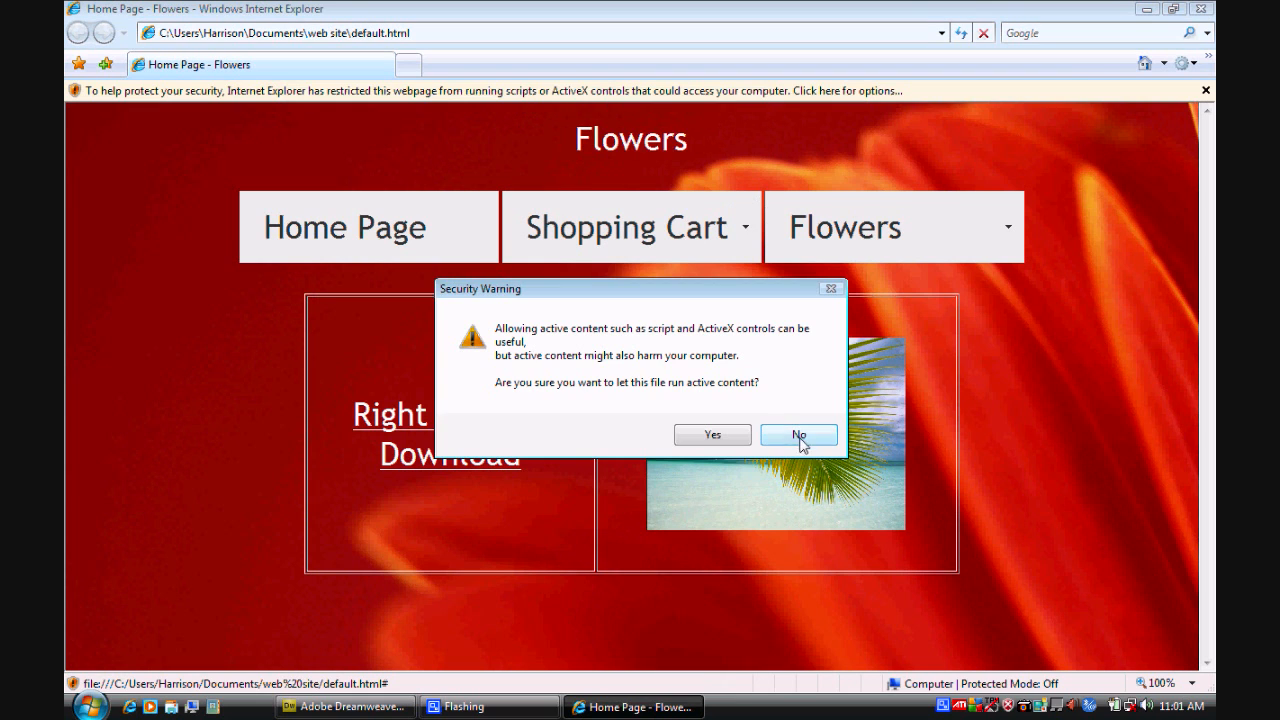
# Follow the Right Round - Download link, let the song play, and close Windows Media Player
pyautogui.click(798, 434)
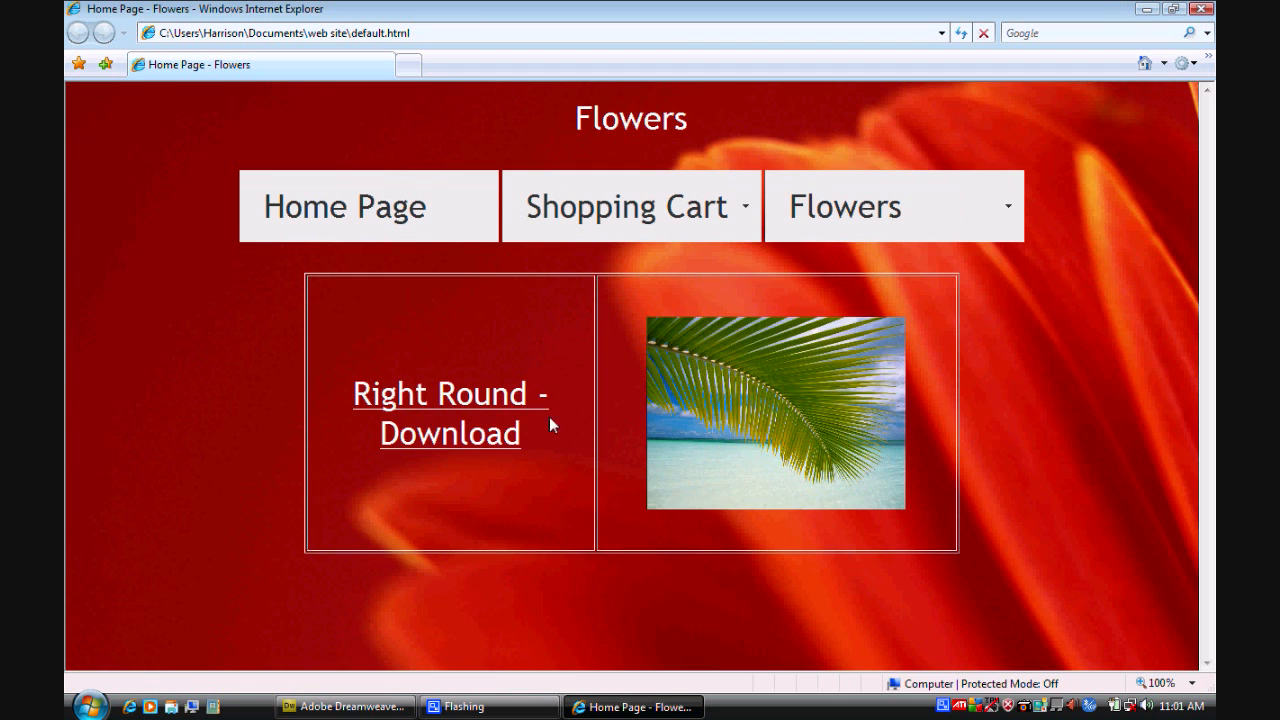
pyautogui.moveTo(718, 388)
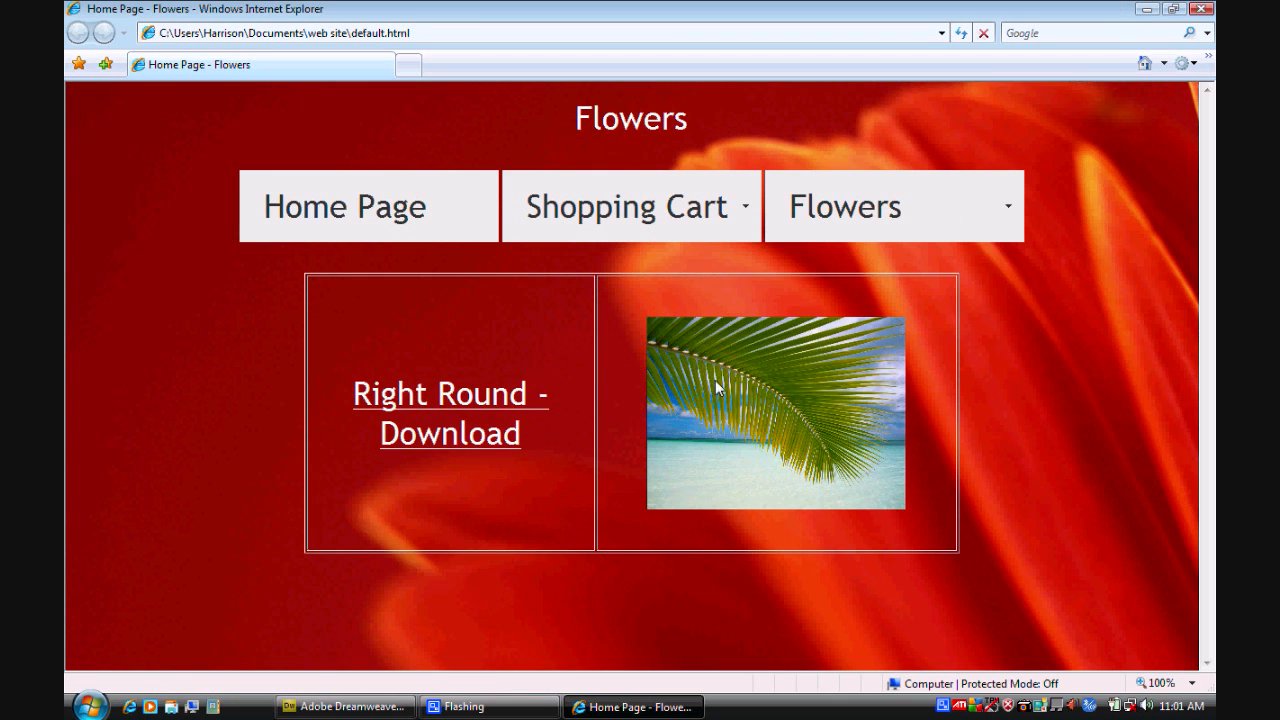
pyautogui.moveTo(470, 436)
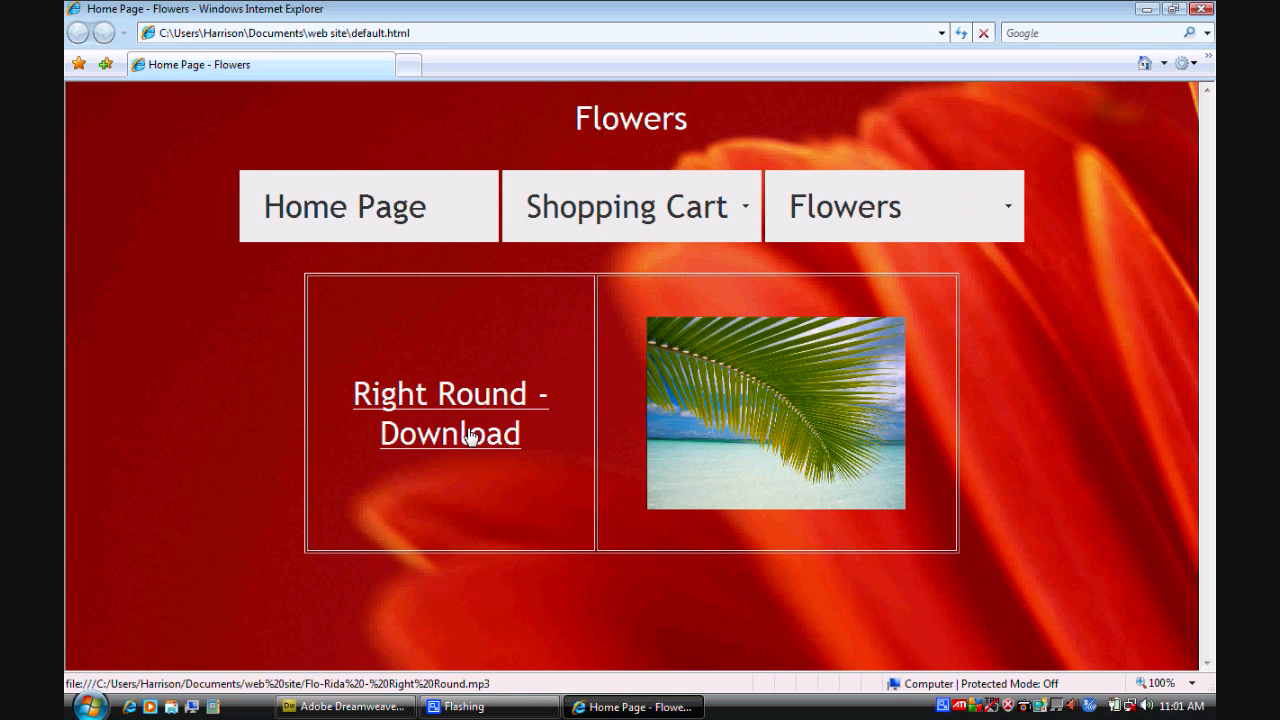
pyautogui.click(448, 412)
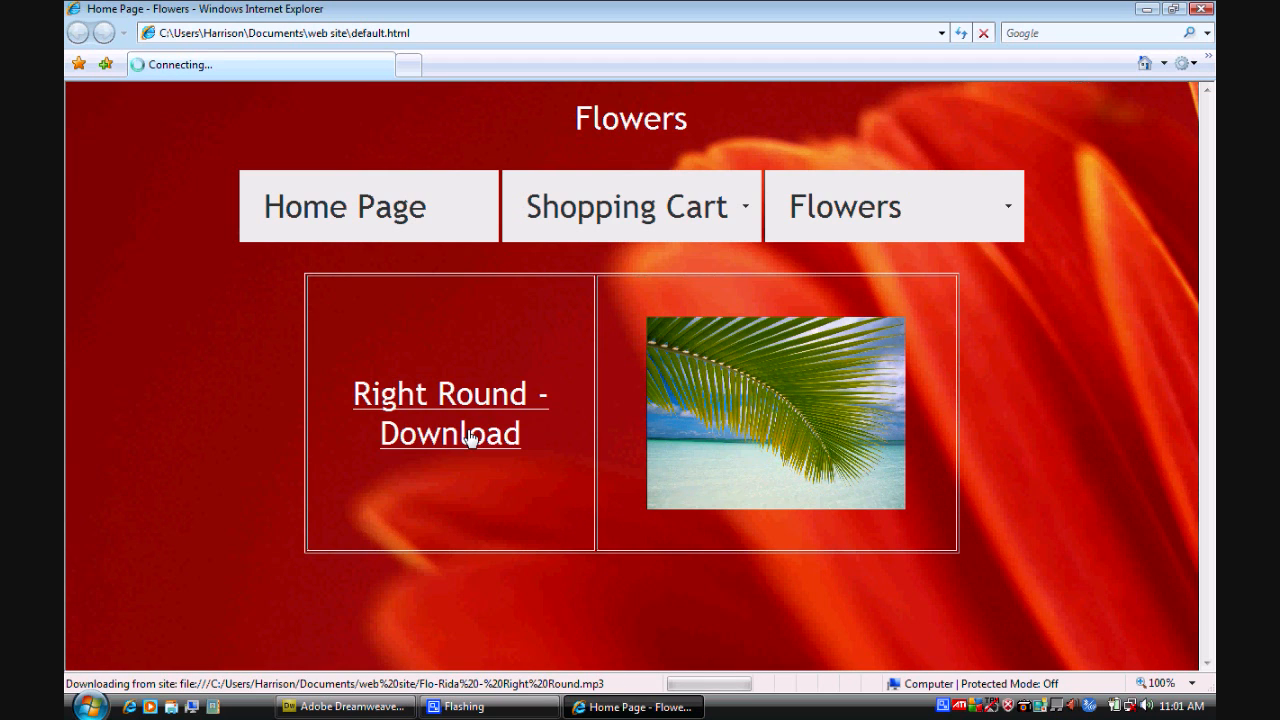
pyautogui.click(448, 412)
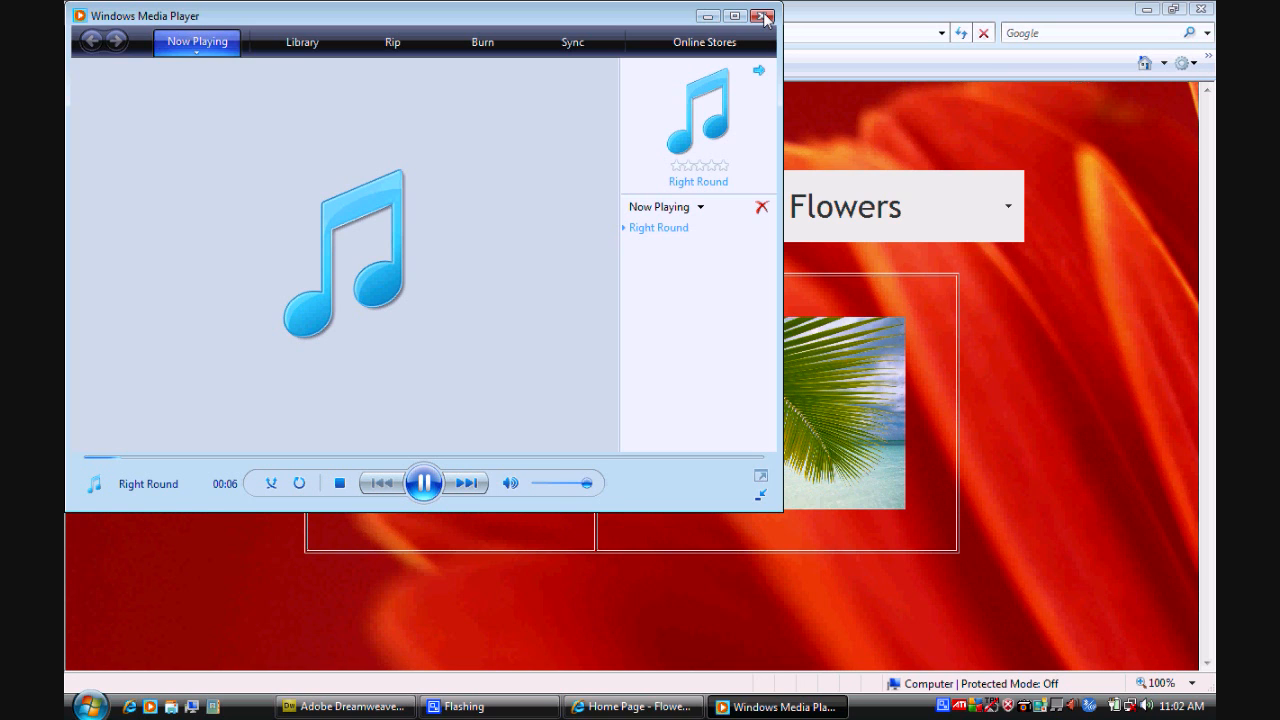
pyautogui.click(762, 16)
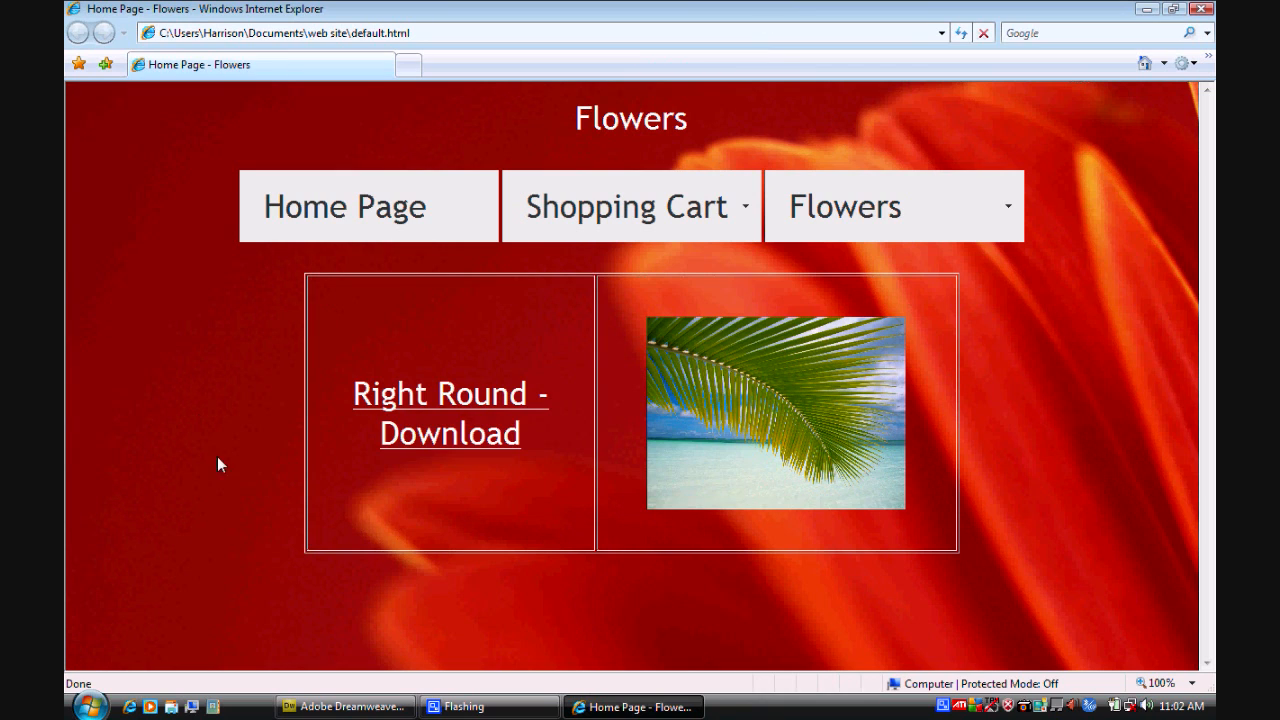
pyautogui.moveTo(532, 516)
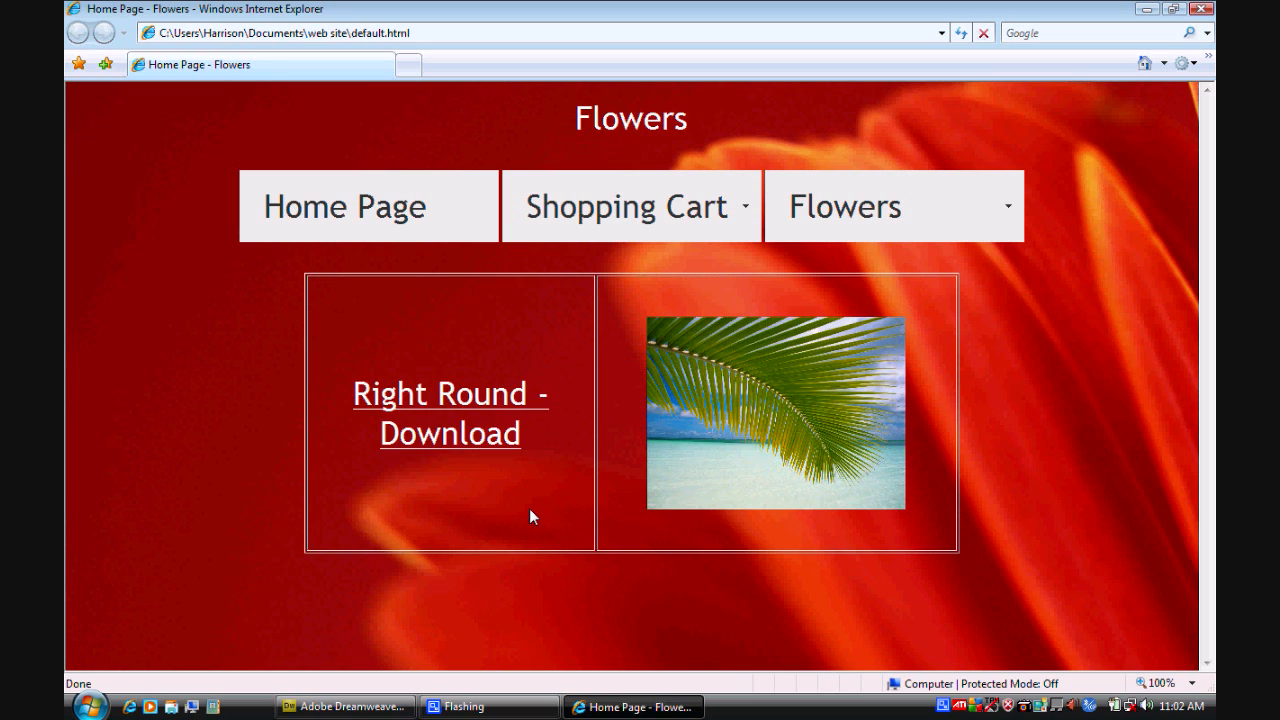
pyautogui.moveTo(532, 482)
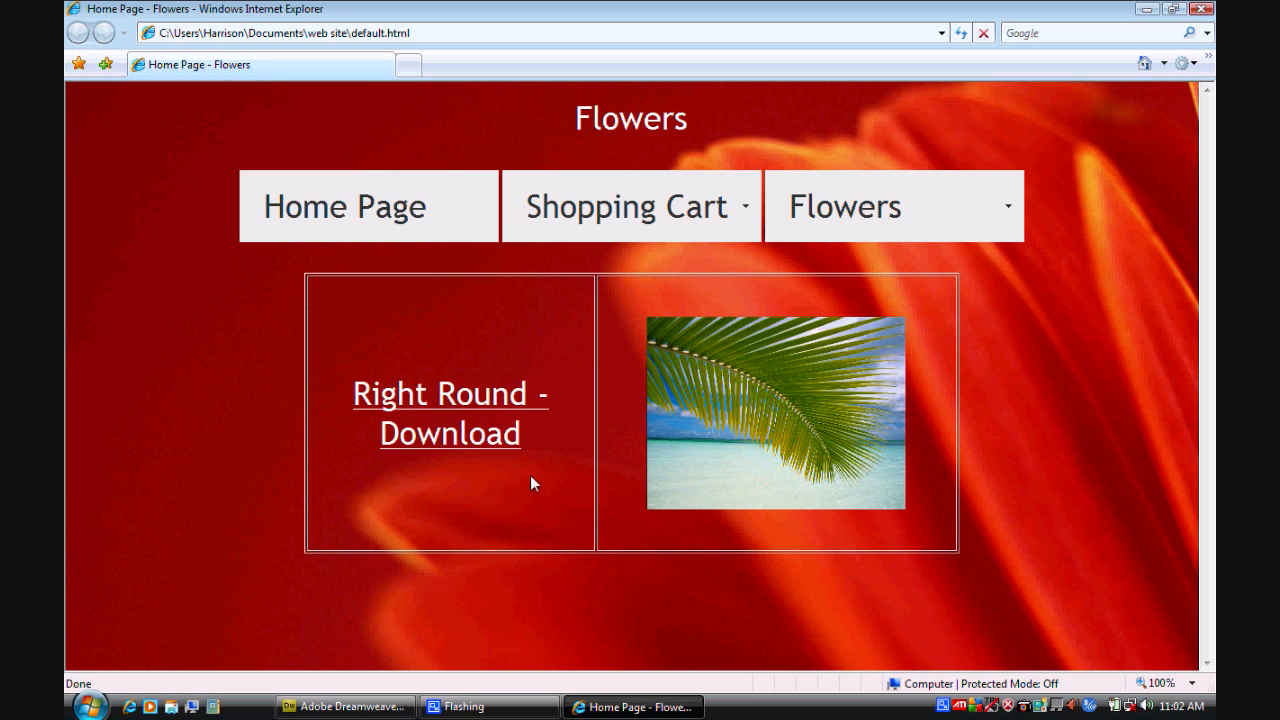
pyautogui.moveTo(1196, 28)
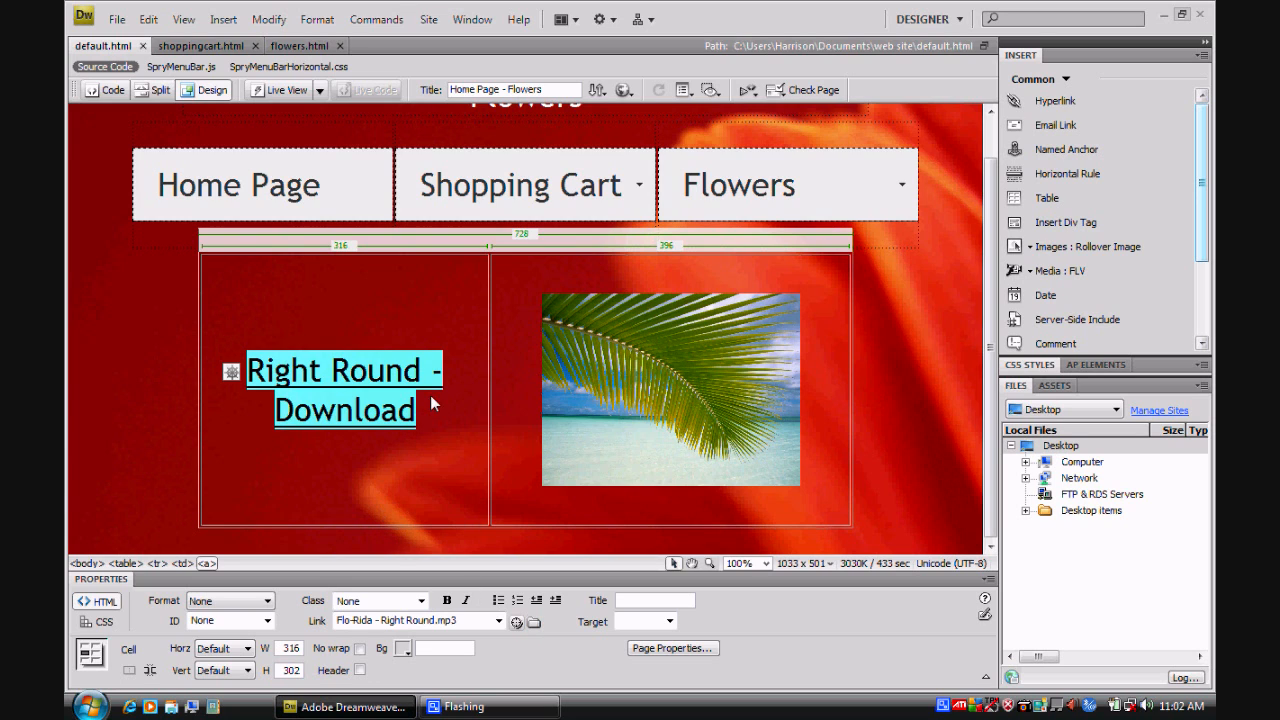
pyautogui.click(430, 410)
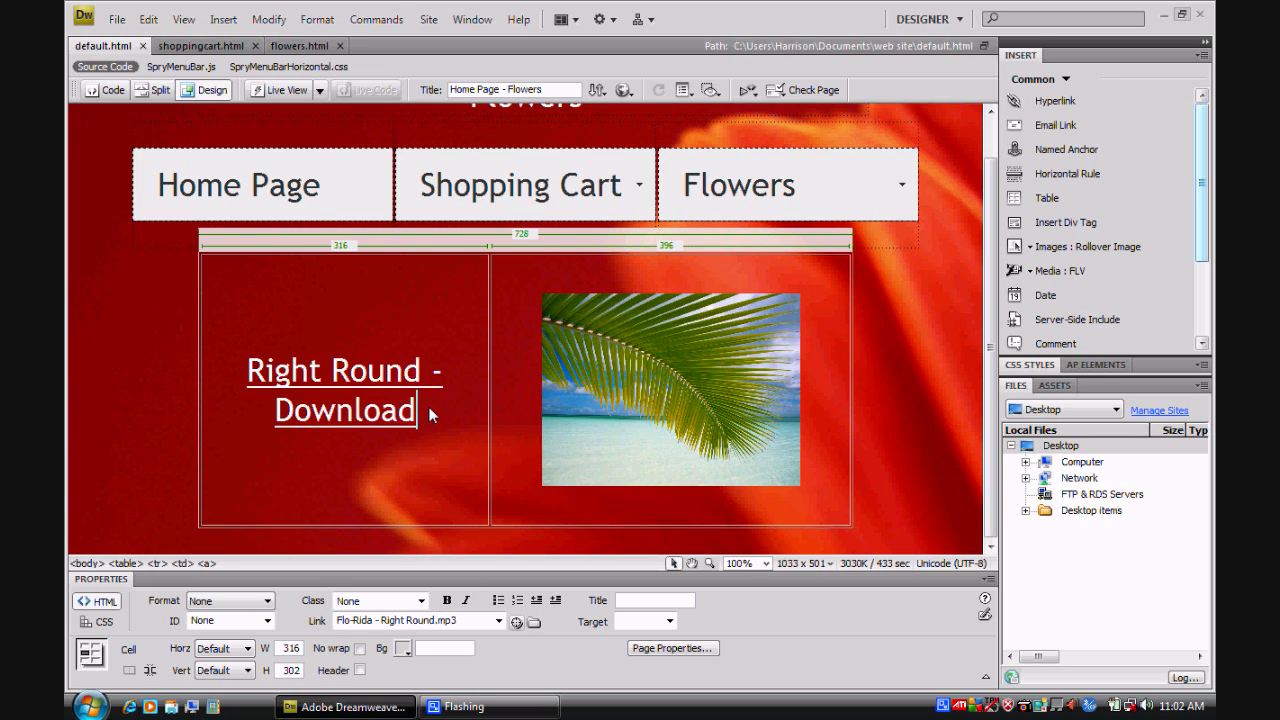
pyautogui.moveTo(432, 444)
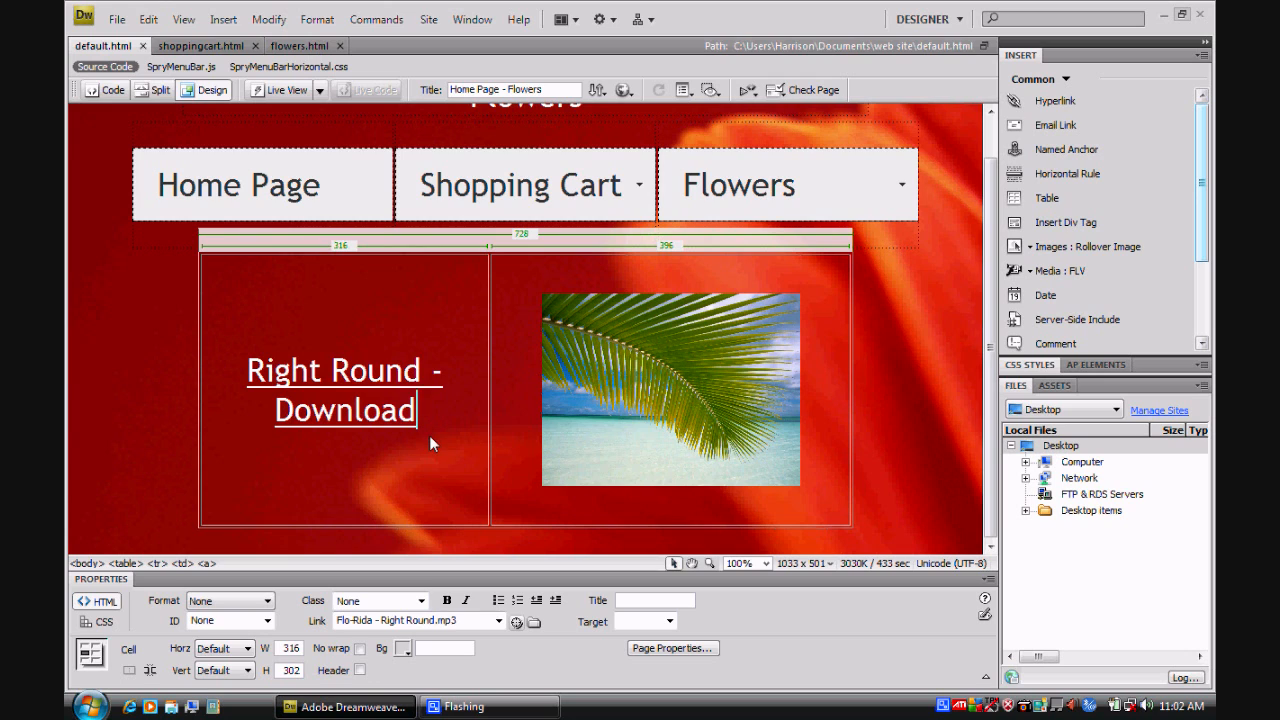
pyautogui.moveTo(418, 408)
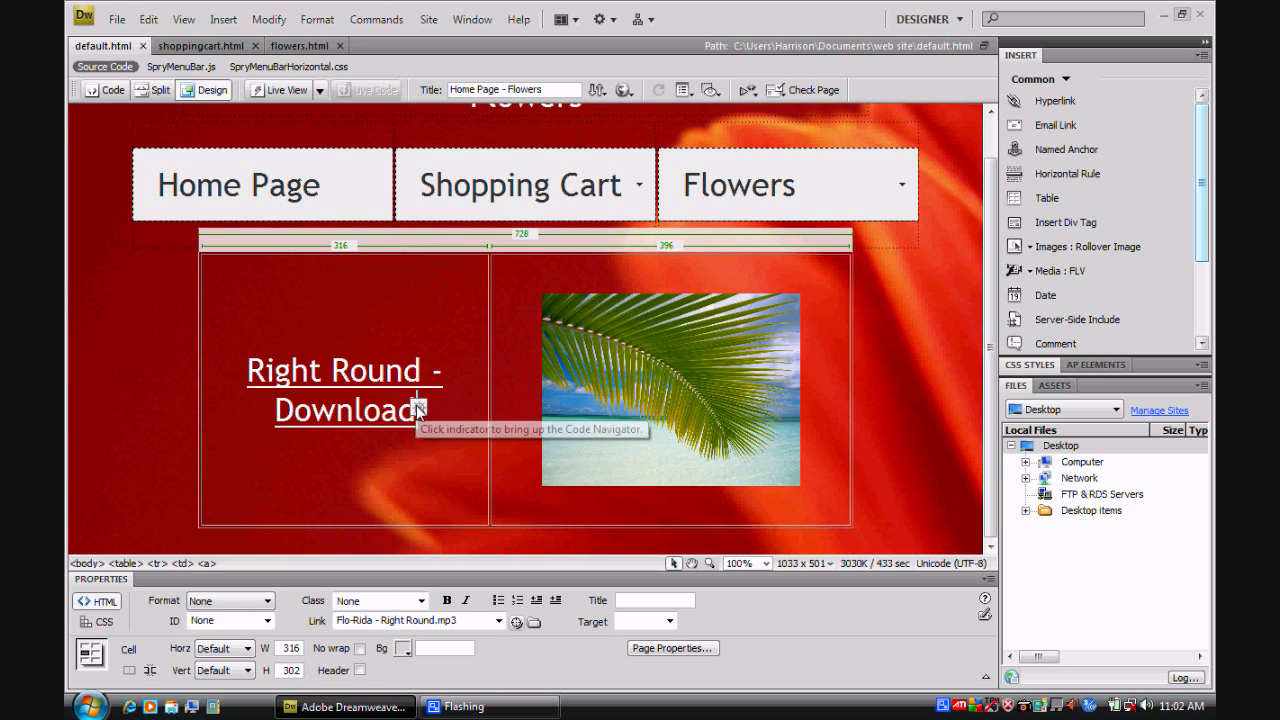
pyautogui.moveTo(452, 412)
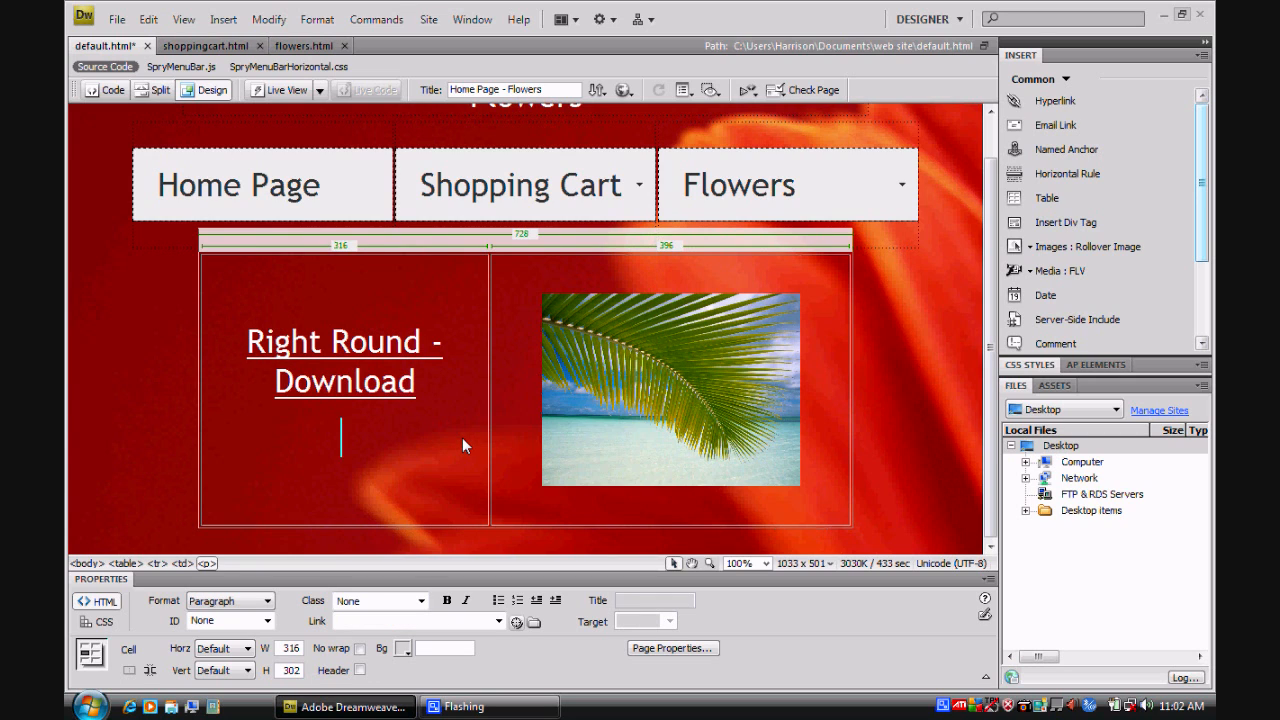
pyautogui.write('exa')
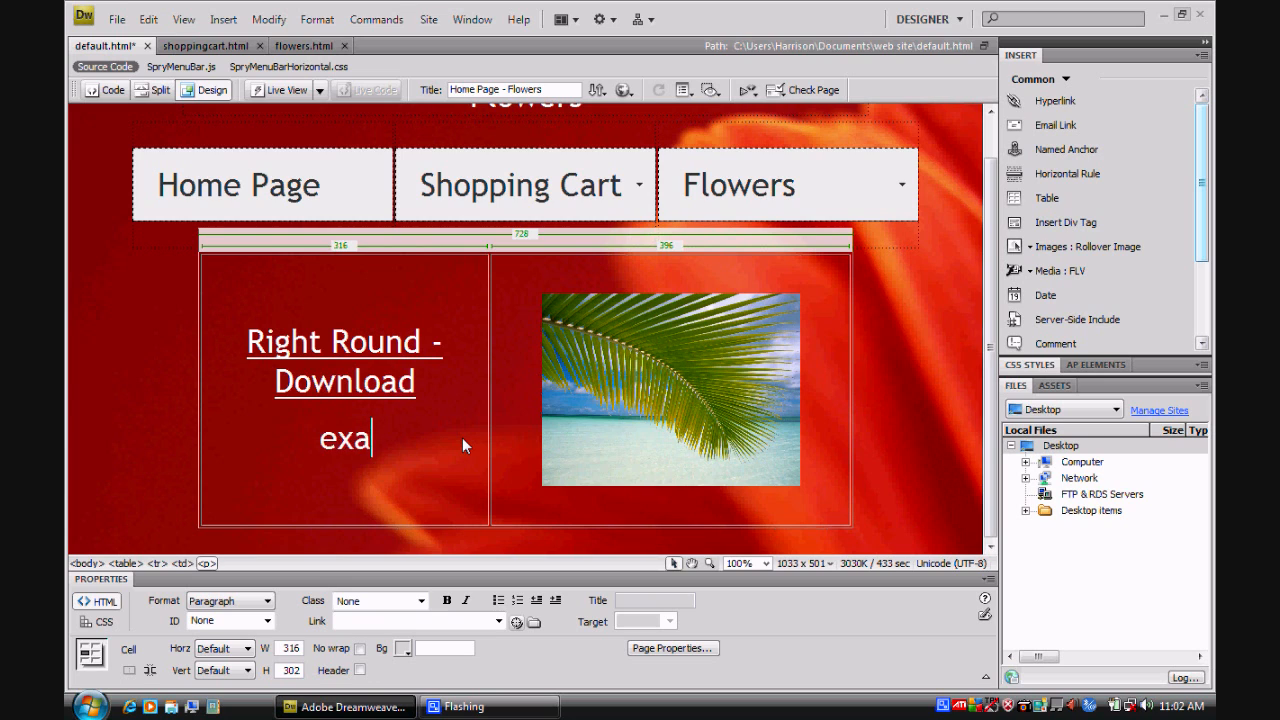
pyautogui.write('mpl')
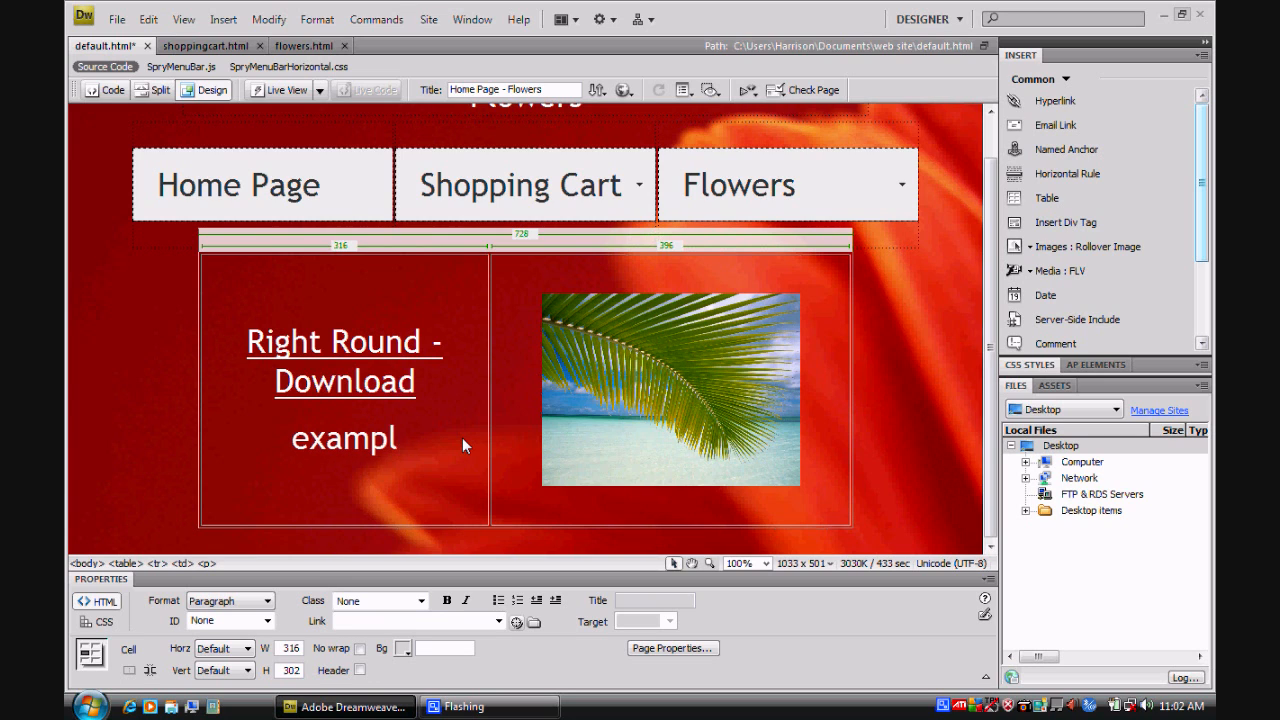
pyautogui.write('e@')
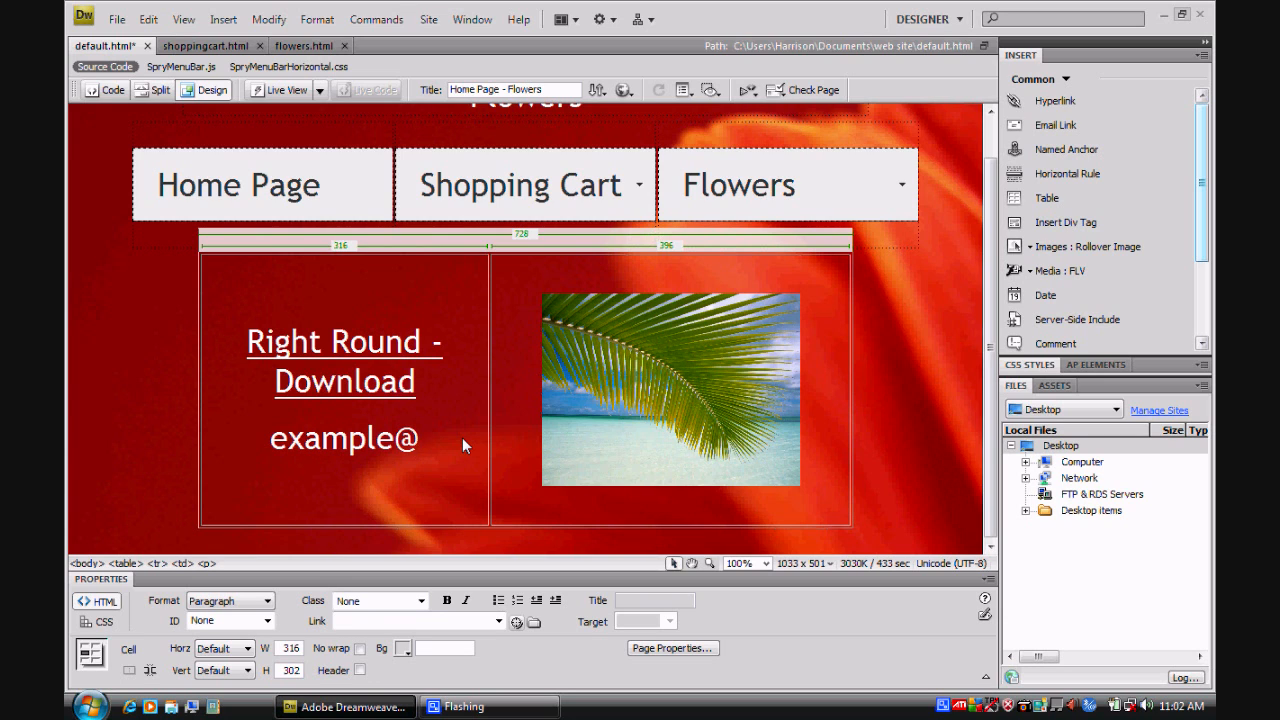
pyautogui.write('flower')
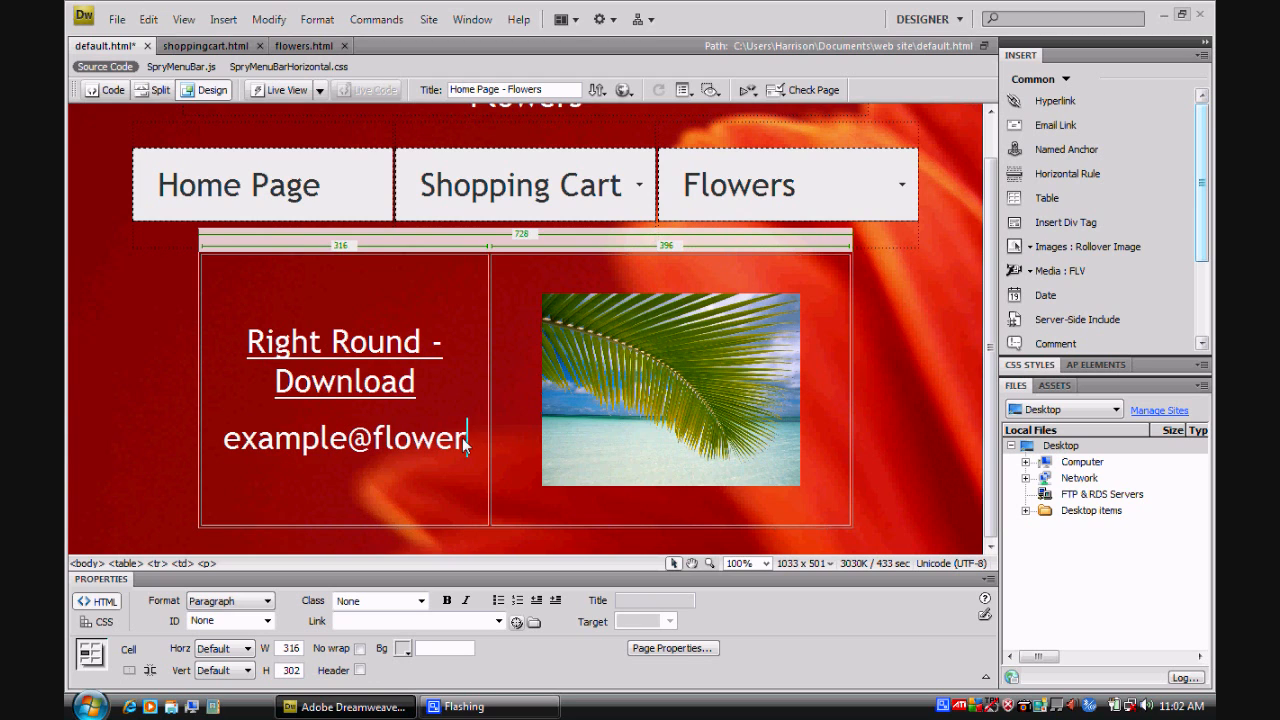
pyautogui.write('s.com')
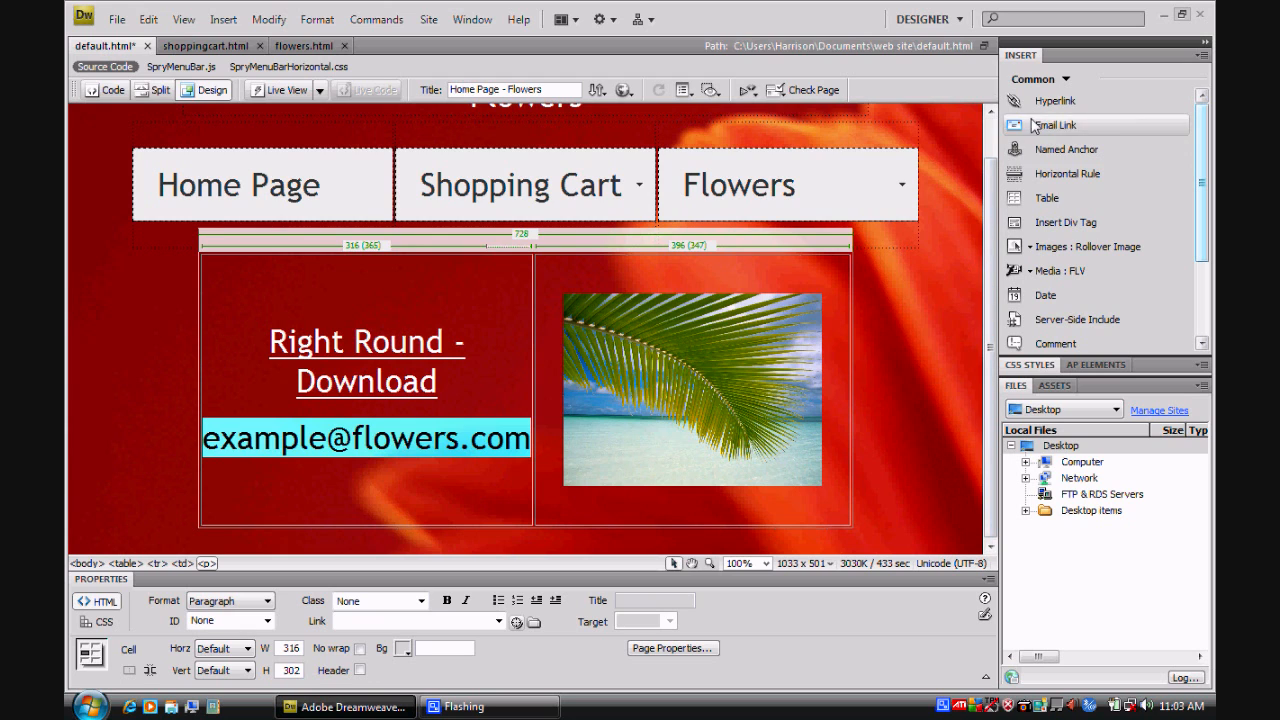
pyautogui.click(1056, 124)
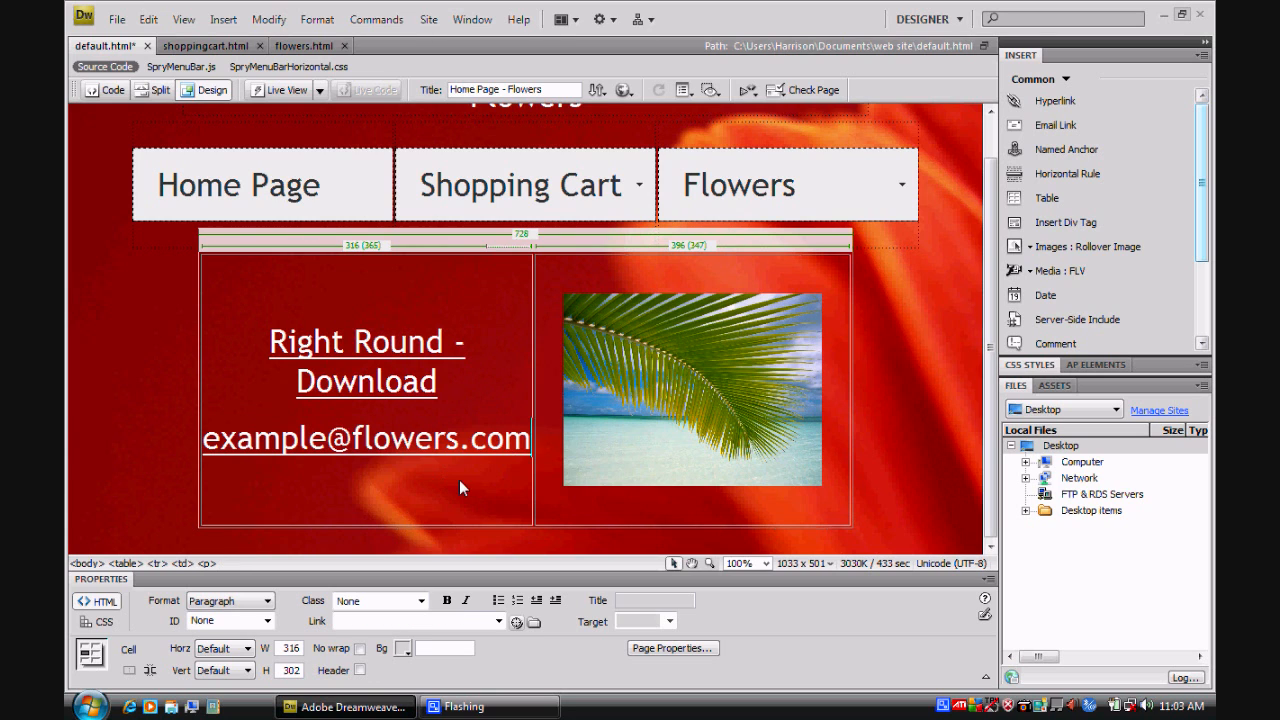
pyautogui.moveTo(500, 480)
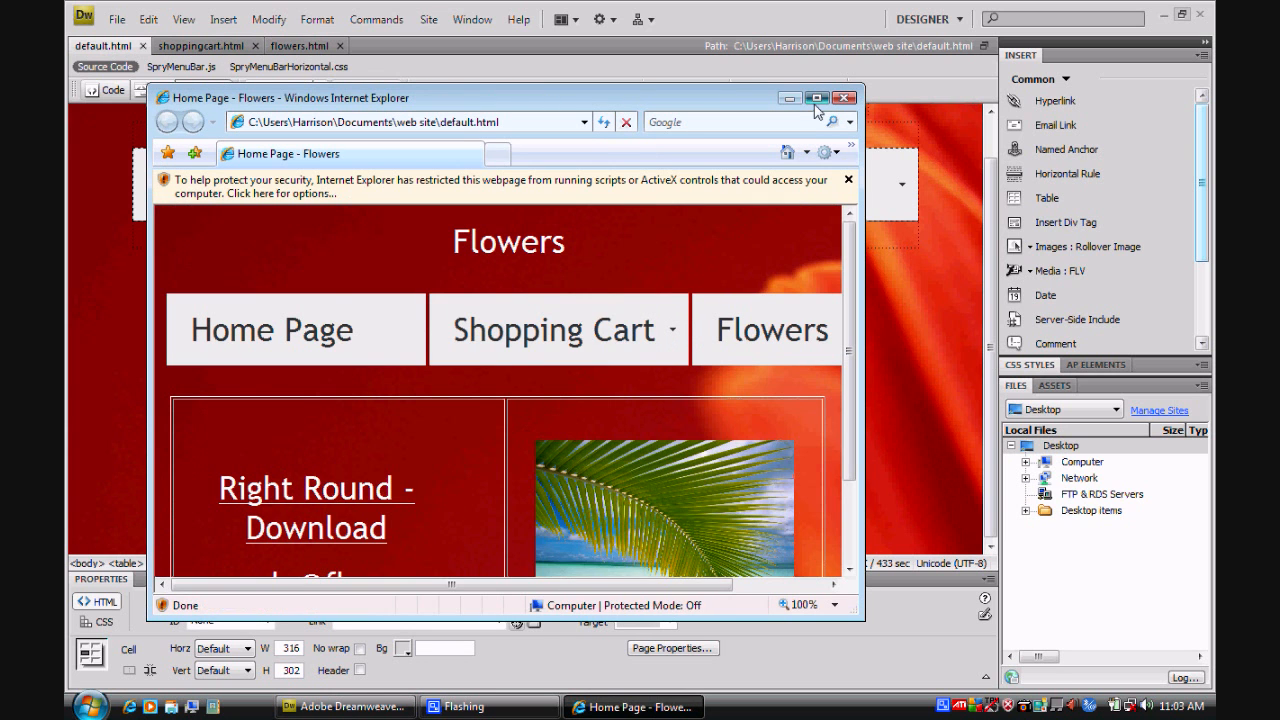
# Preview the updated page in IE and allow its blocked active content
pyautogui.click(816, 96)
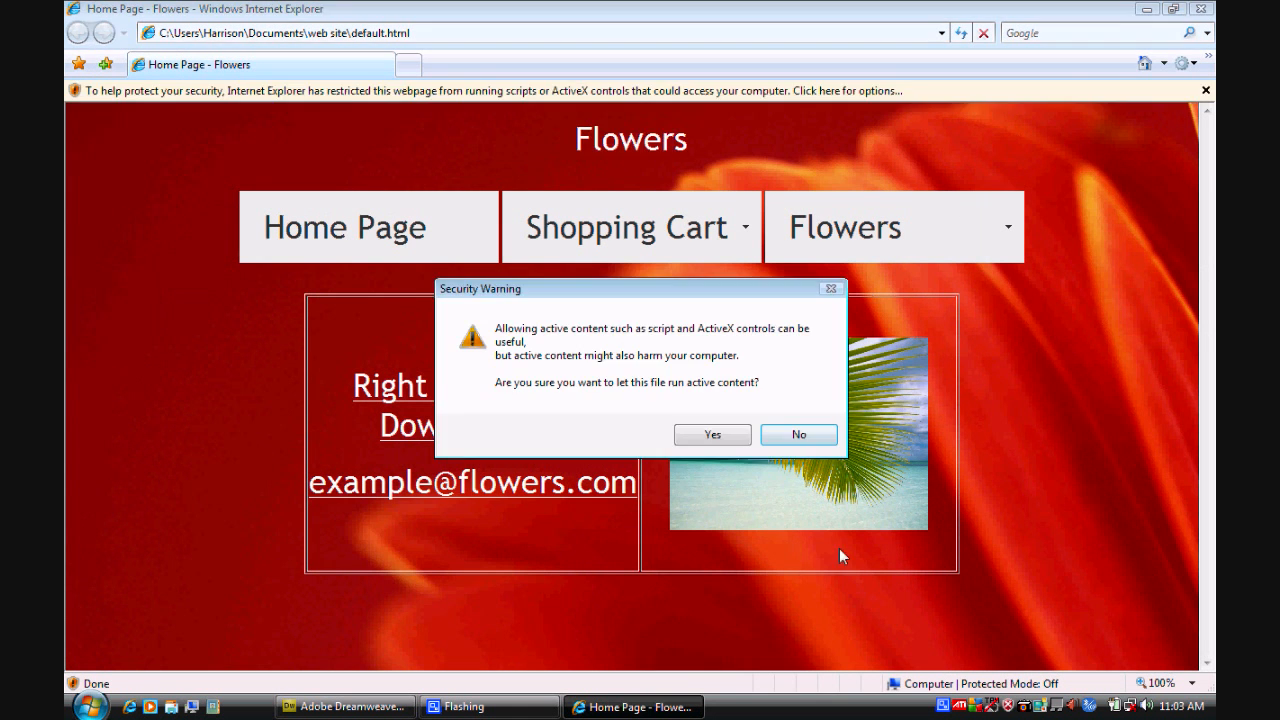
pyautogui.click(712, 434)
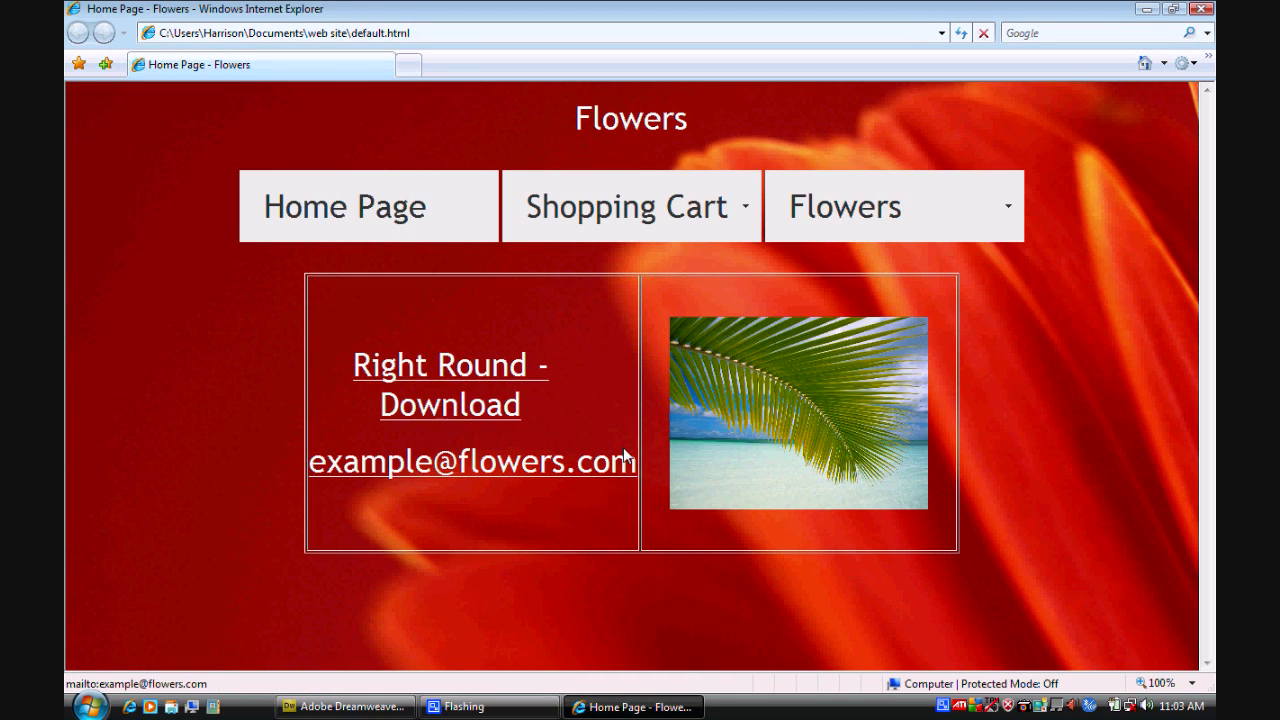
pyautogui.moveTo(490, 476)
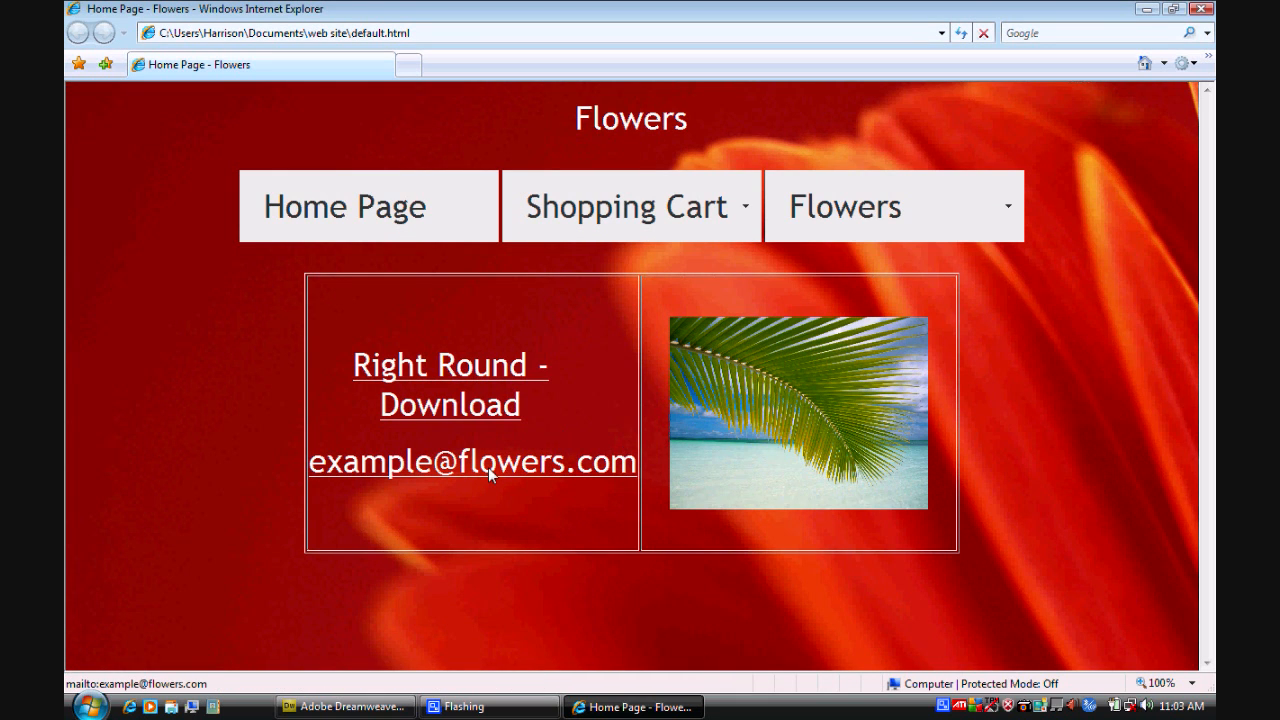
pyautogui.moveTo(456, 488)
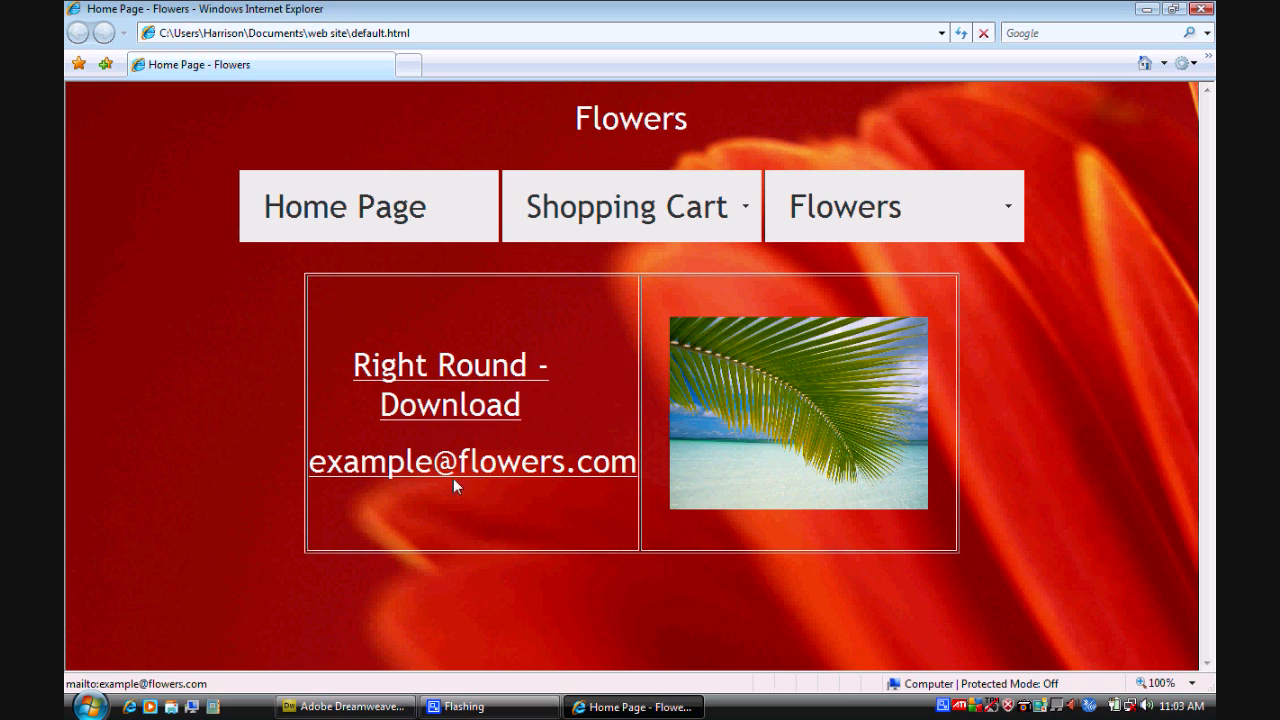
pyautogui.moveTo(358, 482)
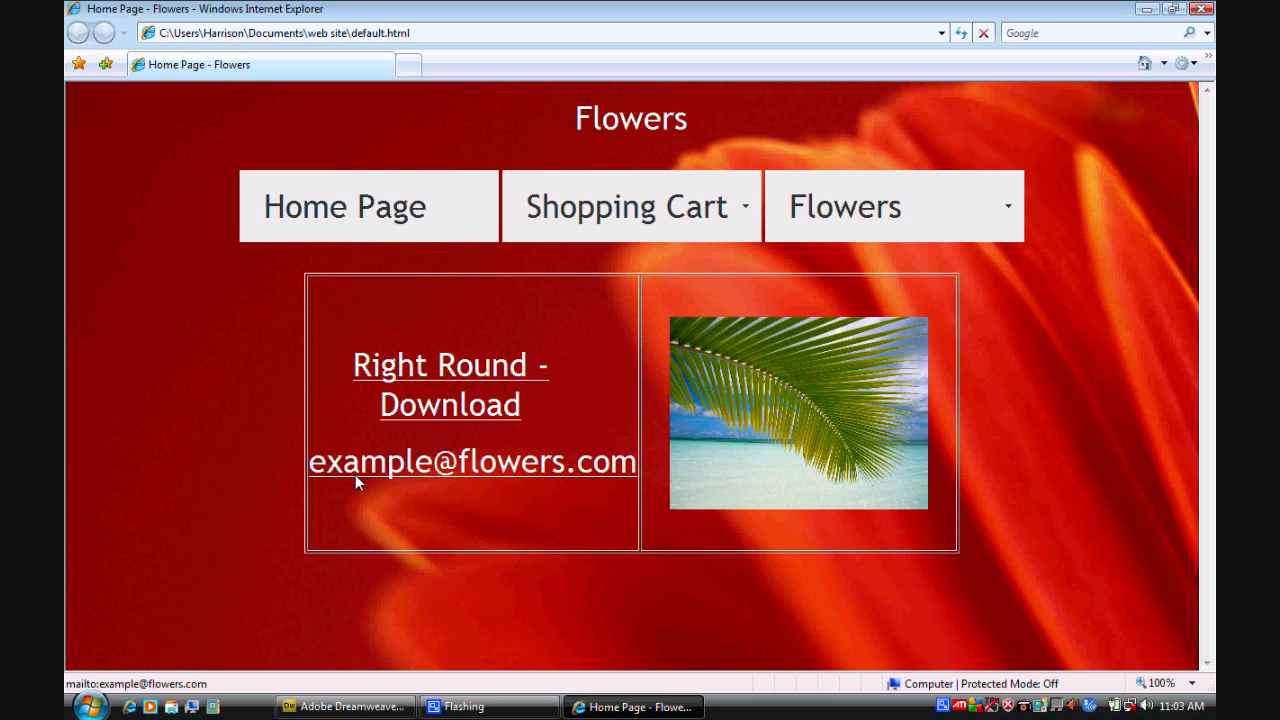
pyautogui.moveTo(328, 500)
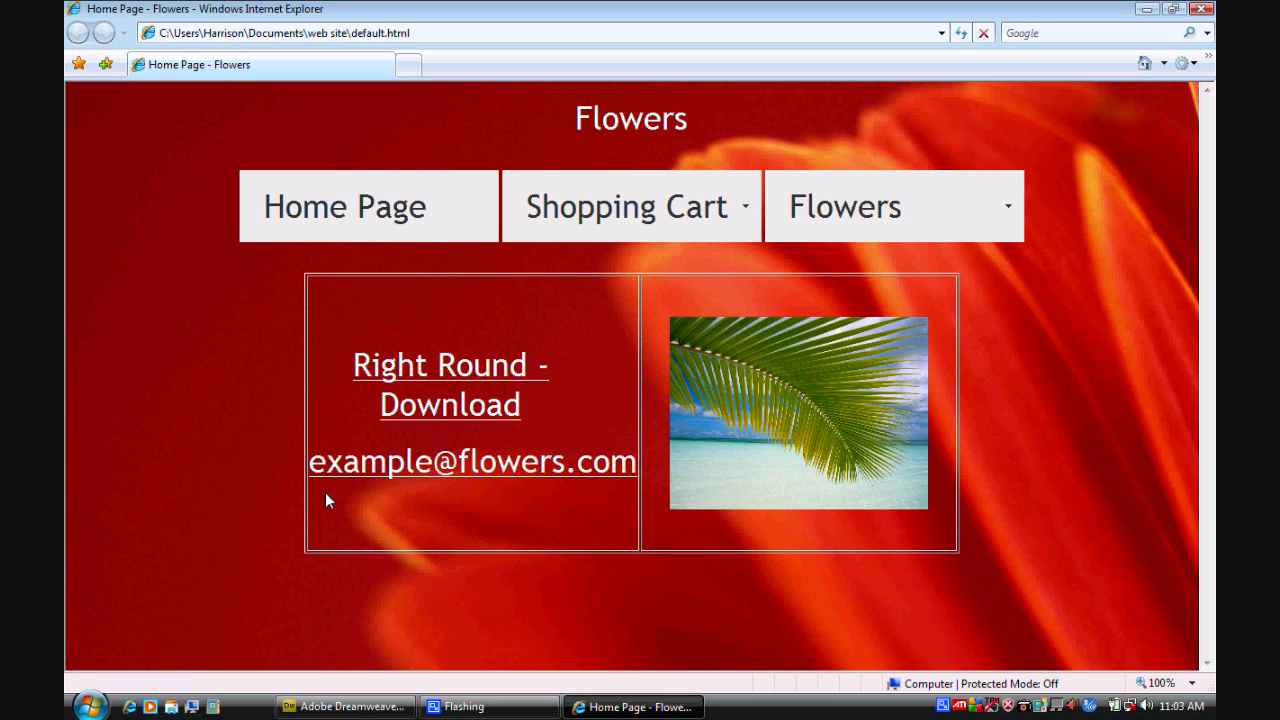
# Try the mail link and dismiss the Outlook error and stopped-working dialogs
pyautogui.click(470, 460)
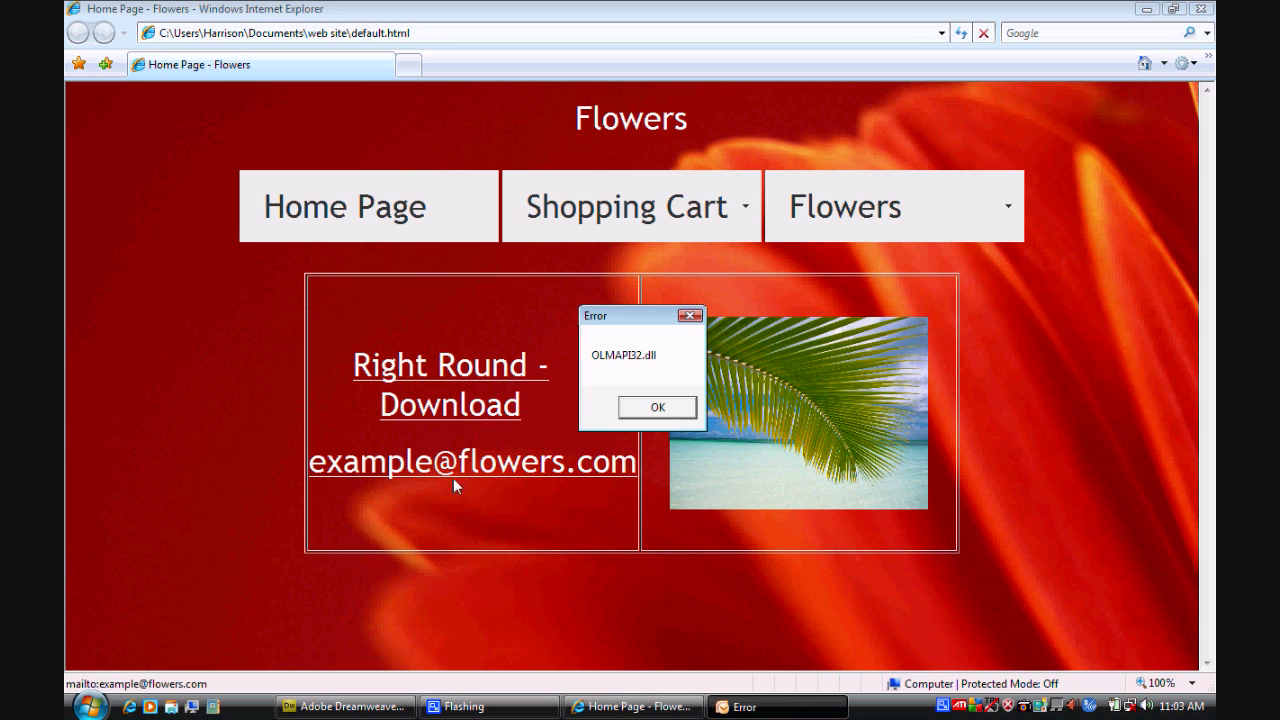
pyautogui.click(656, 408)
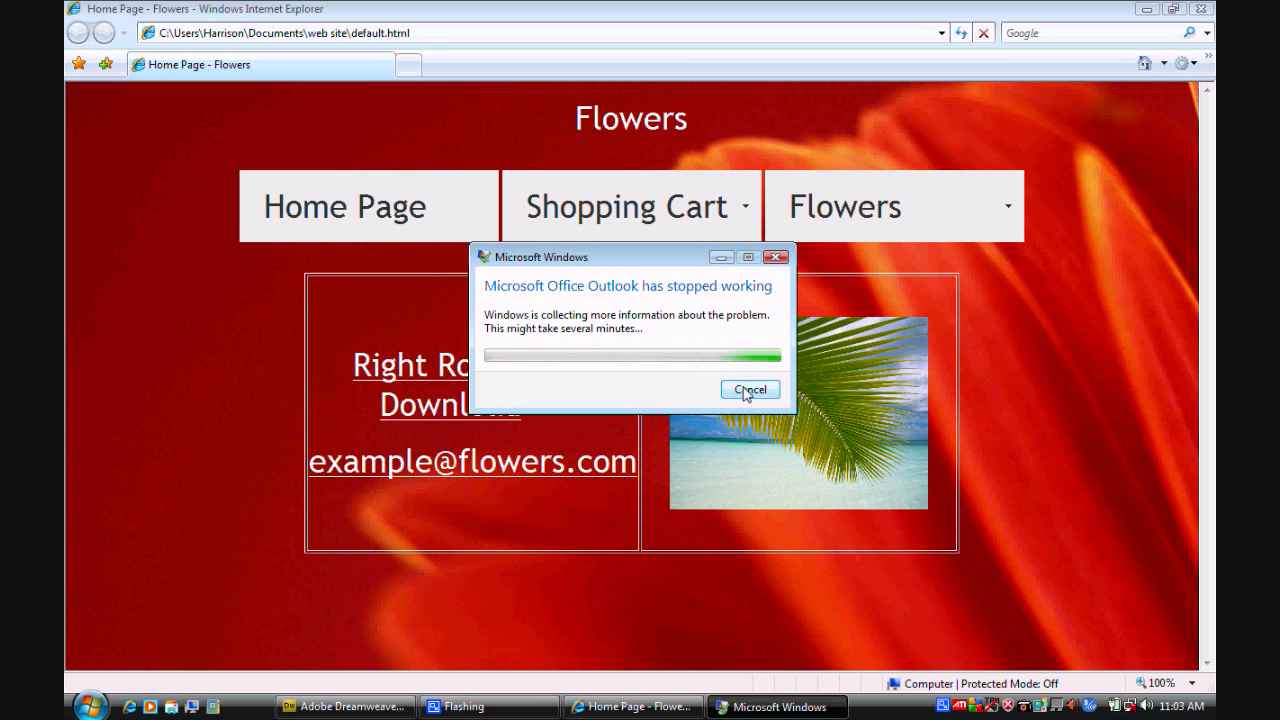
pyautogui.click(748, 388)
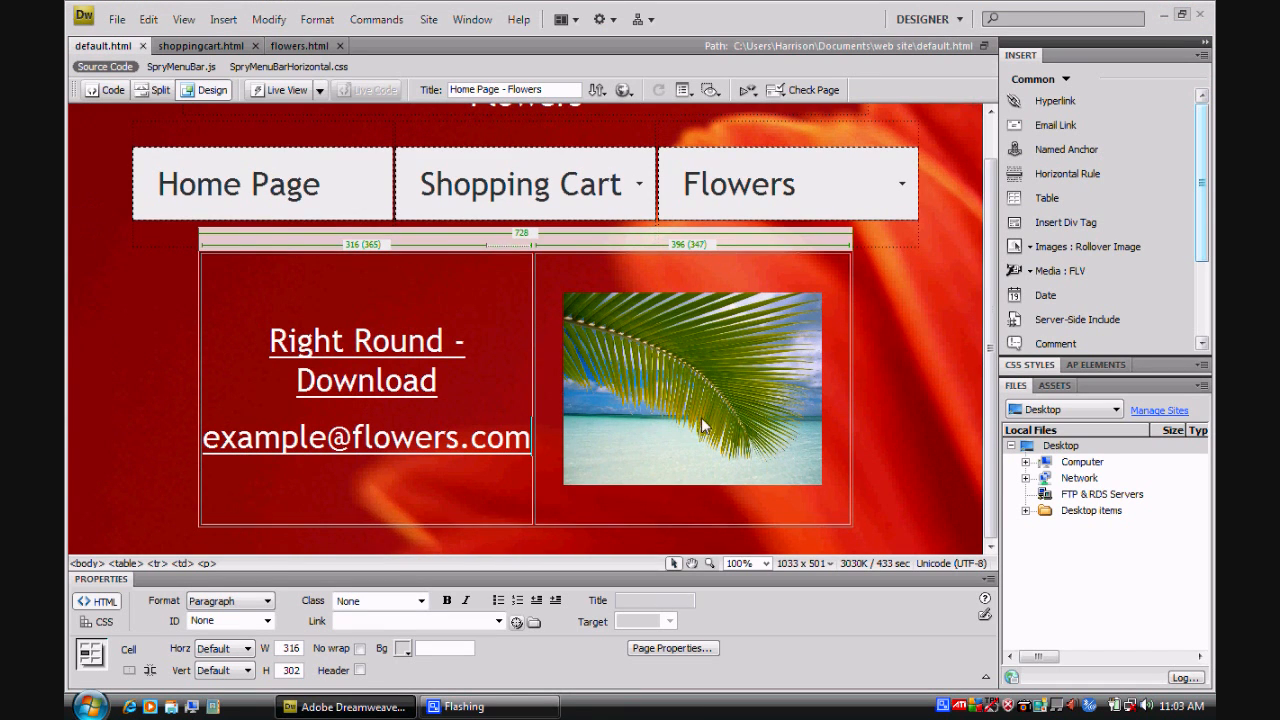
pyautogui.moveTo(740, 438)
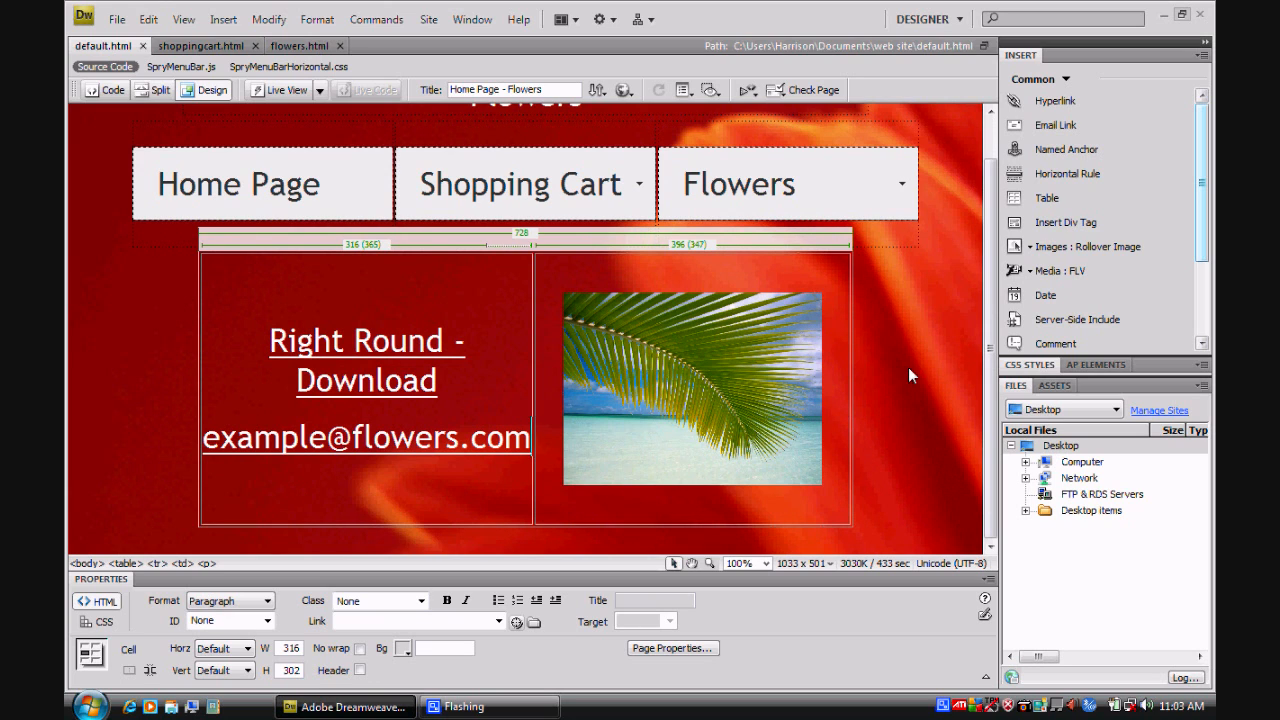
pyautogui.moveTo(936, 352)
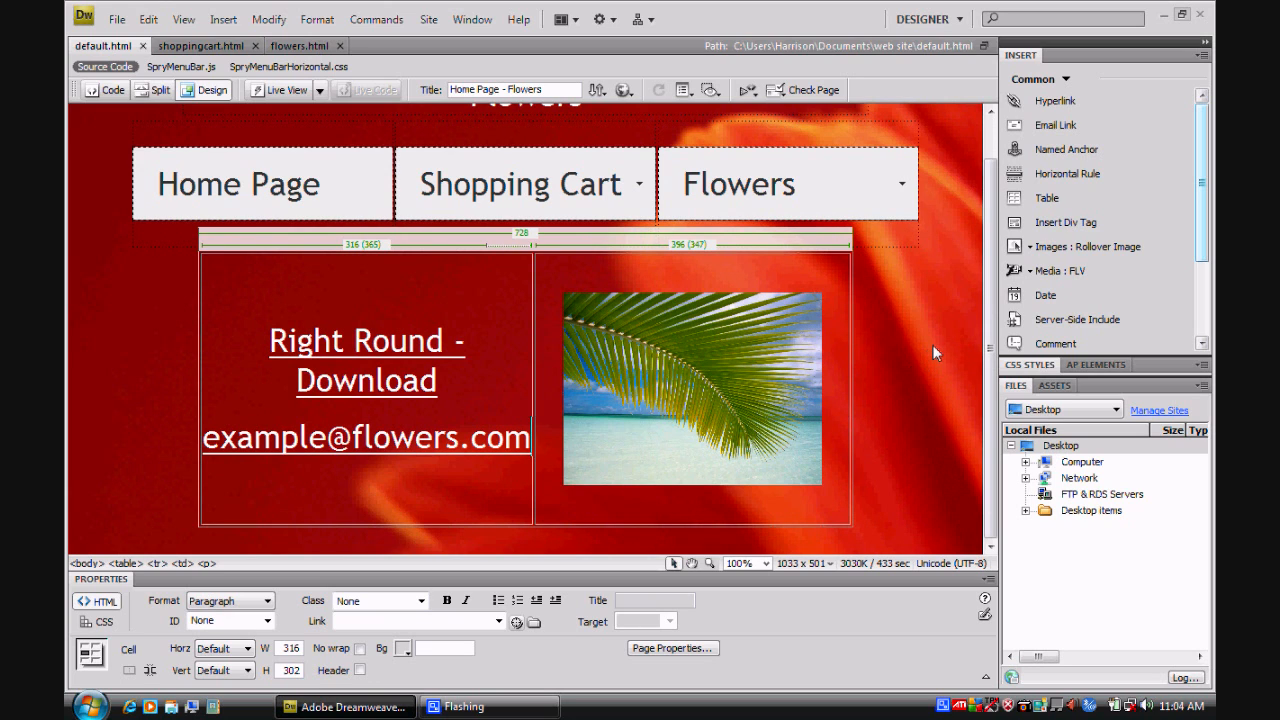